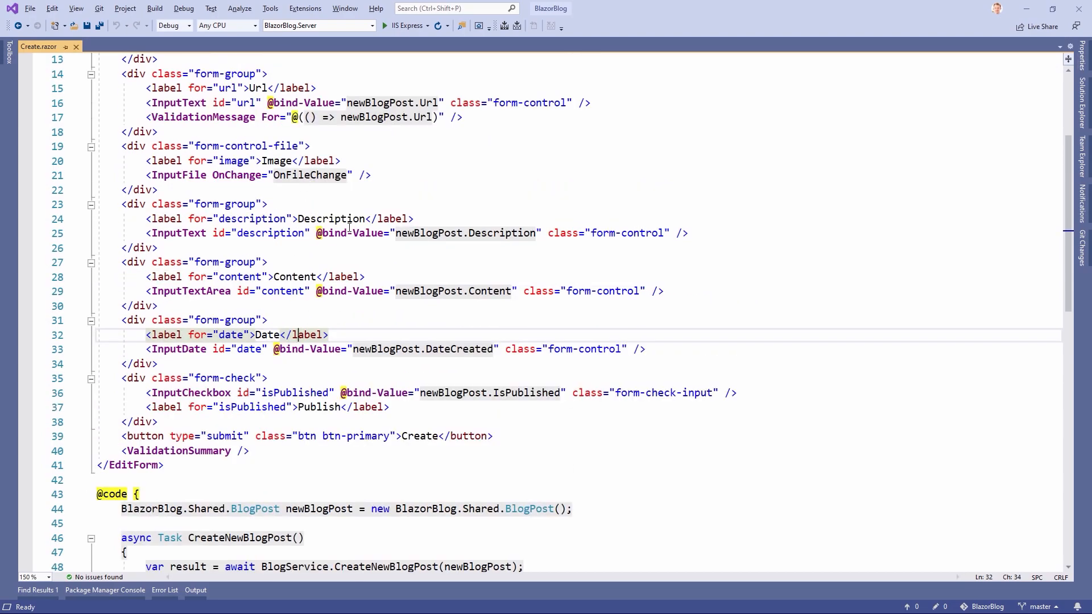
mouse_move(339, 232)
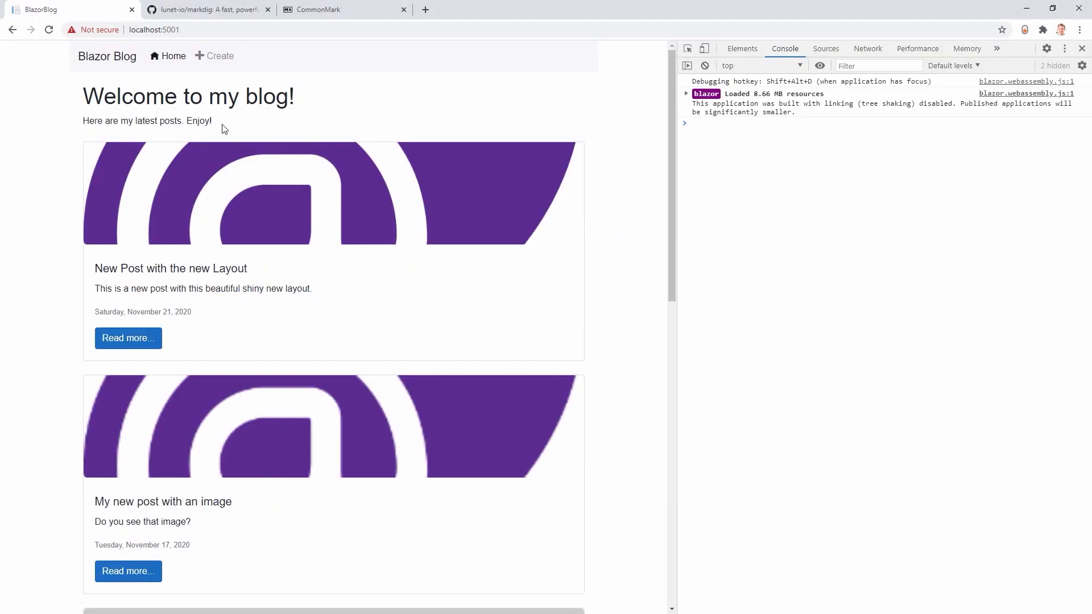
View the lunet-io/markdig readme and highlight its description as a Markdown processor for .NET.
click(207, 9)
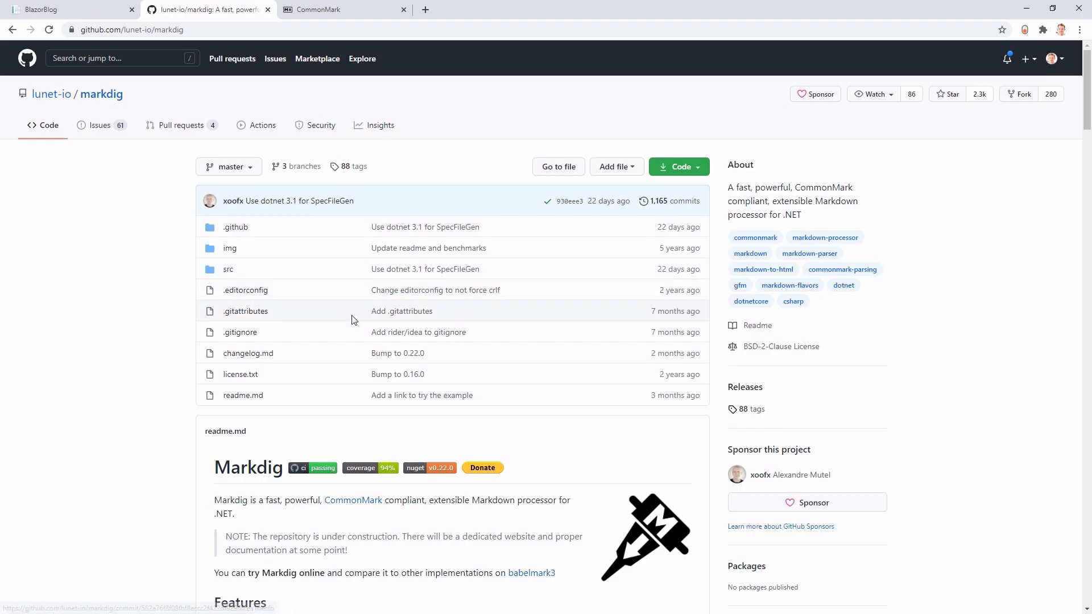
scroll(down, 3)
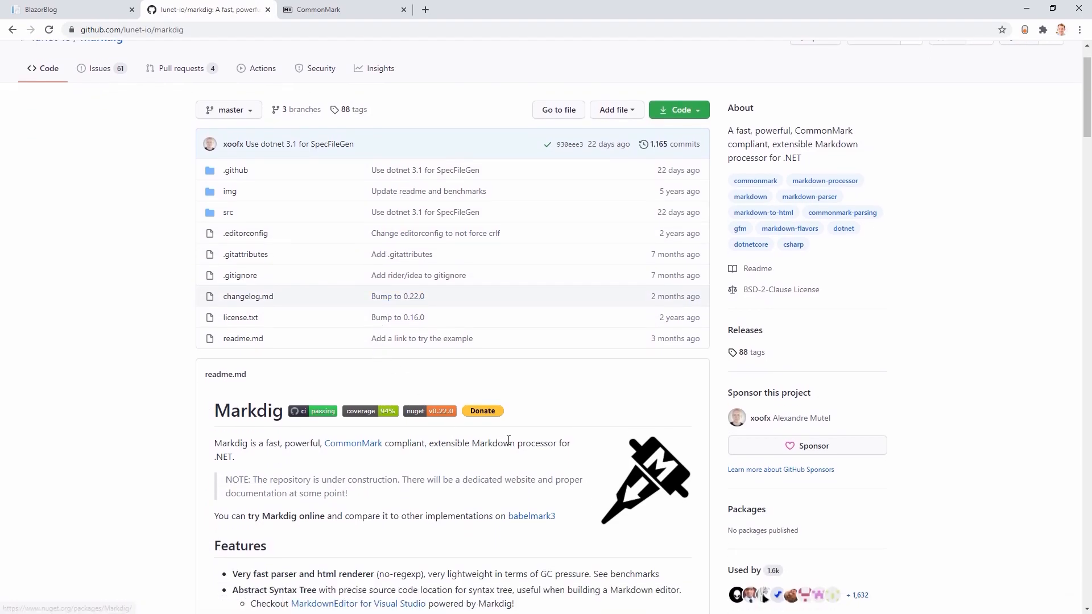
drag(519, 442, 235, 457)
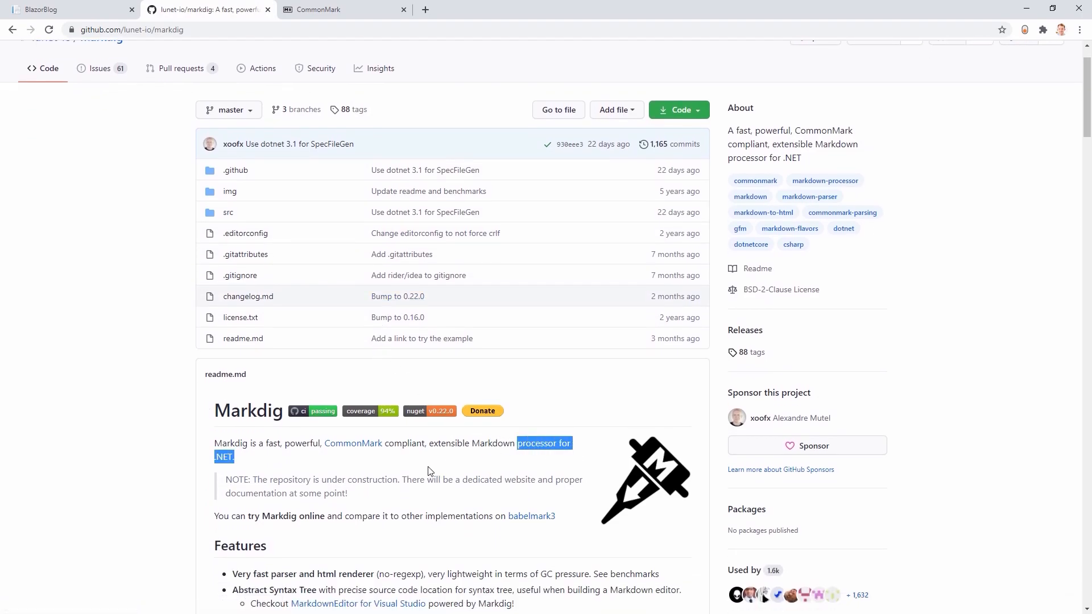
click(417, 442)
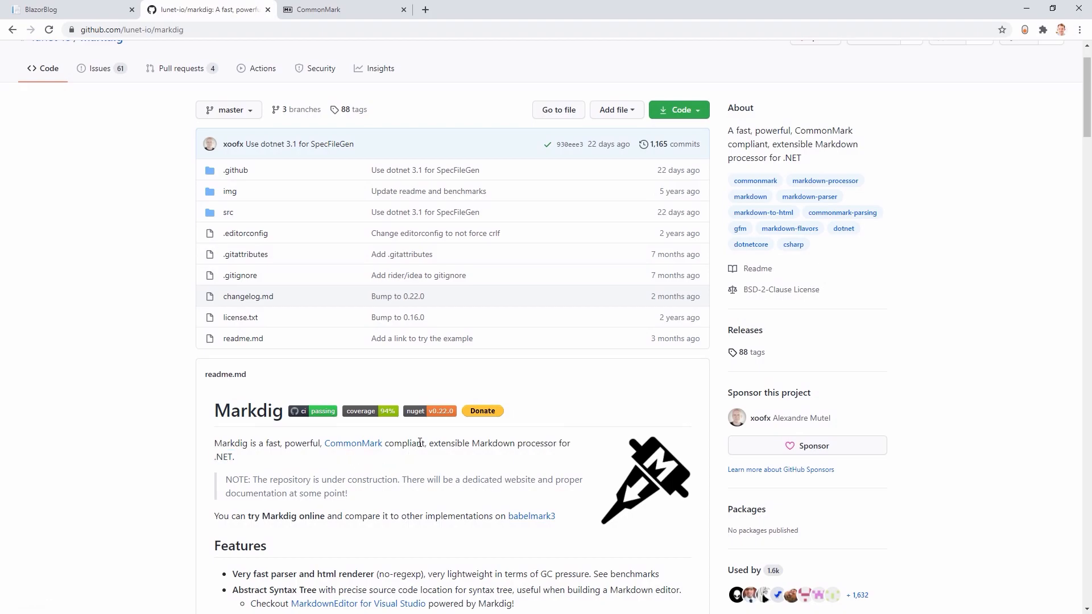
mouse_move(381, 457)
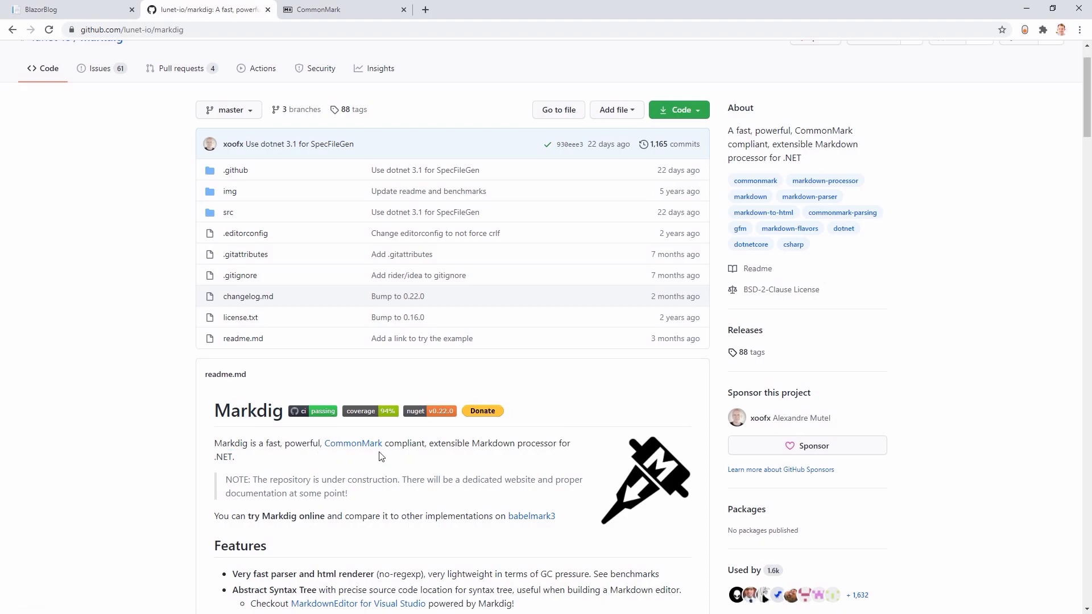
mouse_move(353, 442)
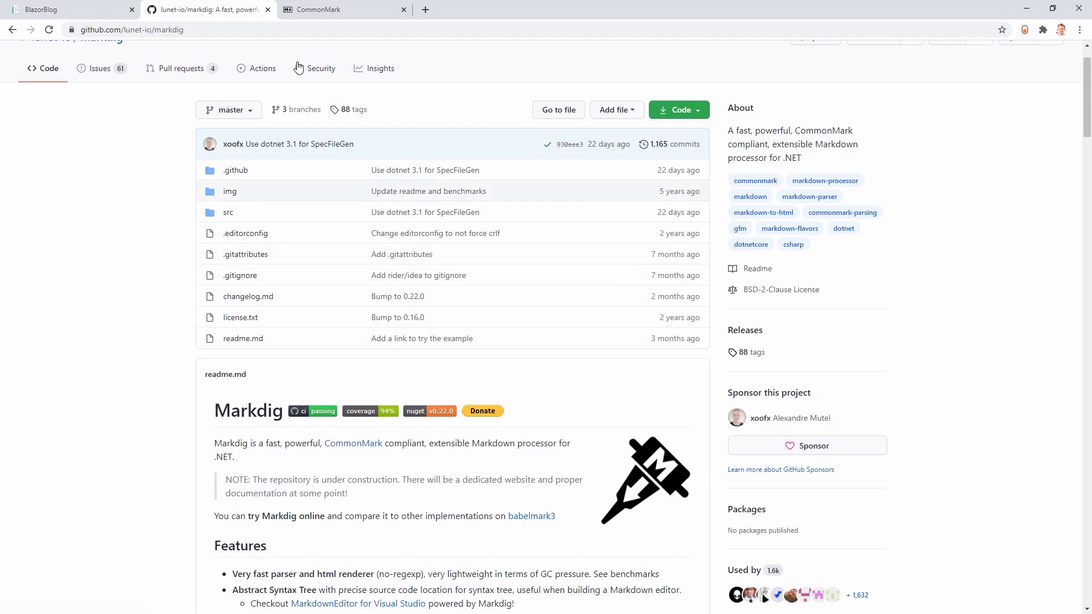
Switch to the CommonMark site and clear the highlighted Markdown definition.
click(334, 9)
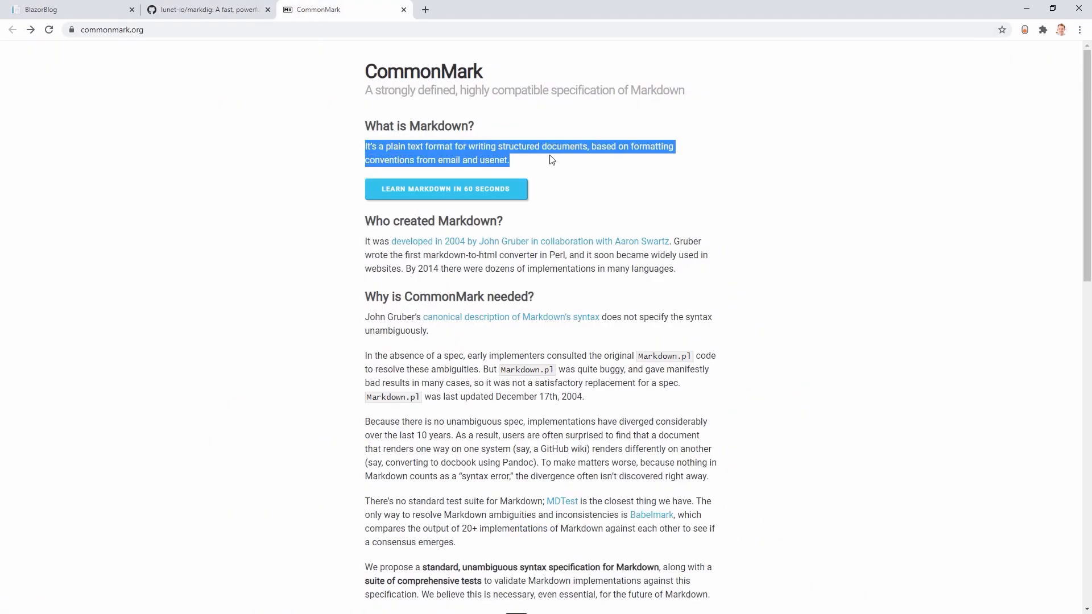
click(544, 167)
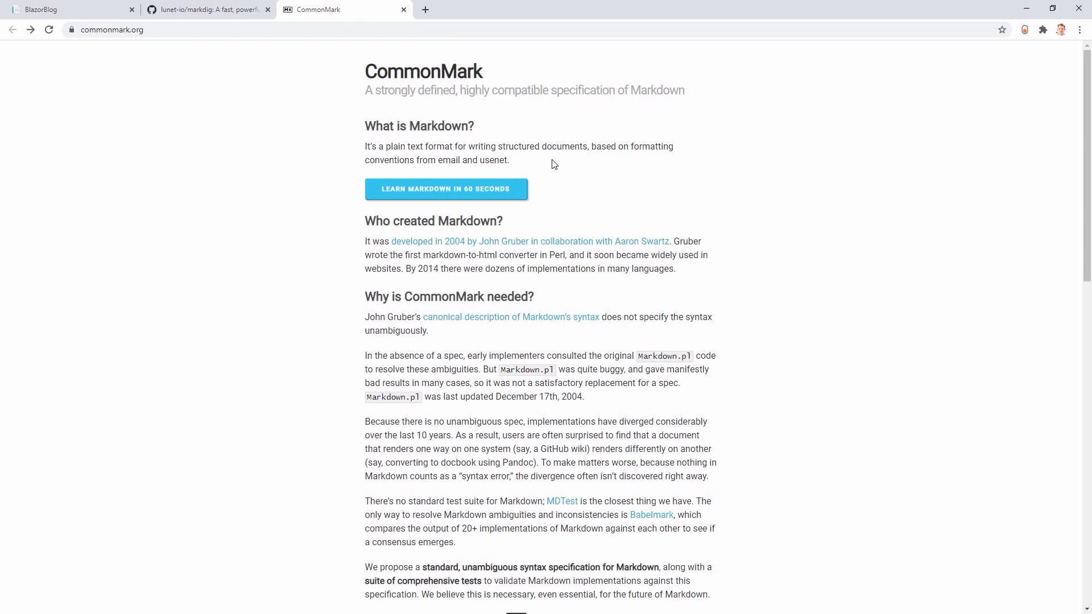
mouse_move(449, 245)
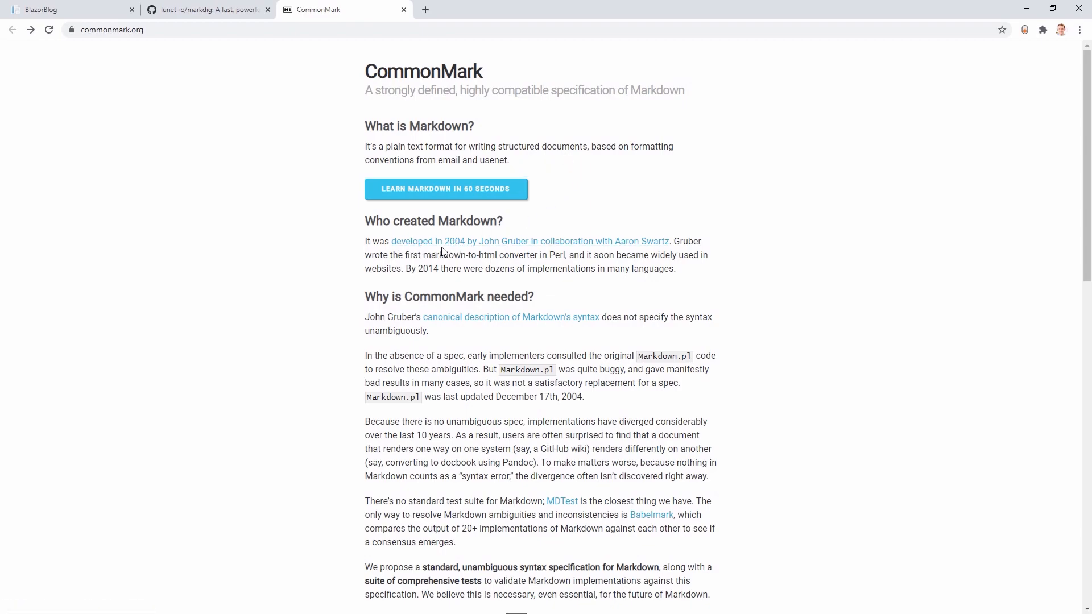
Review the 'Learn Markdown in 60 seconds' syntax table, then return to Visual Studio.
click(445, 189)
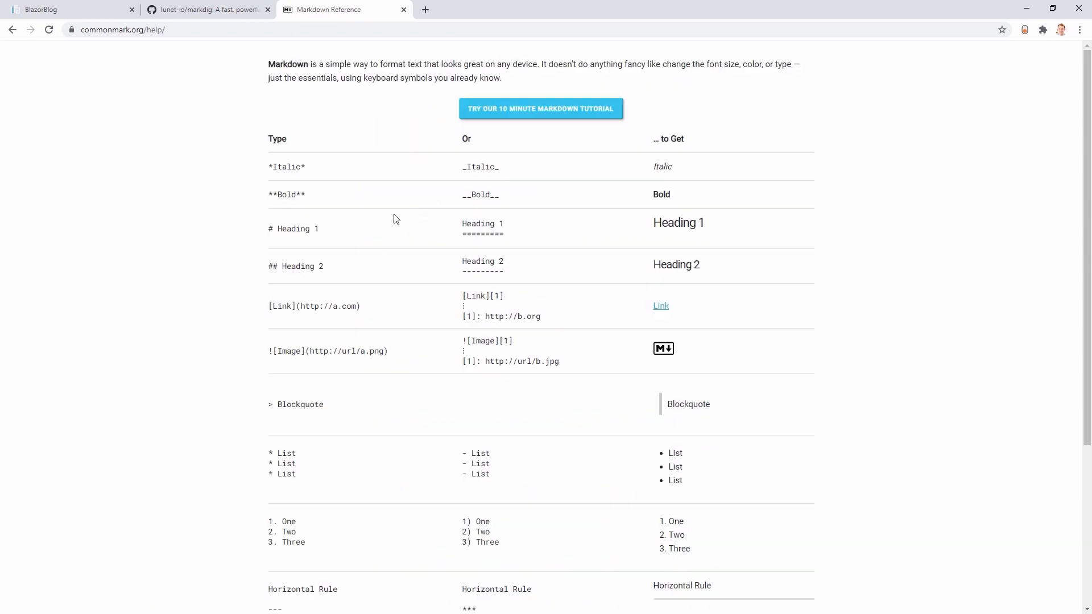
mouse_move(329, 175)
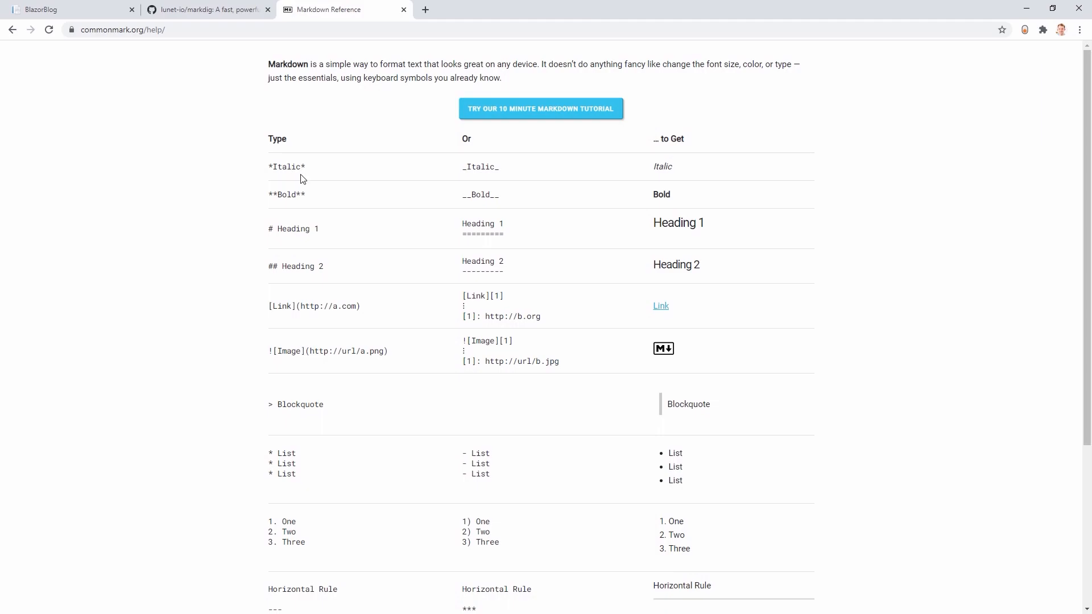
mouse_move(288, 177)
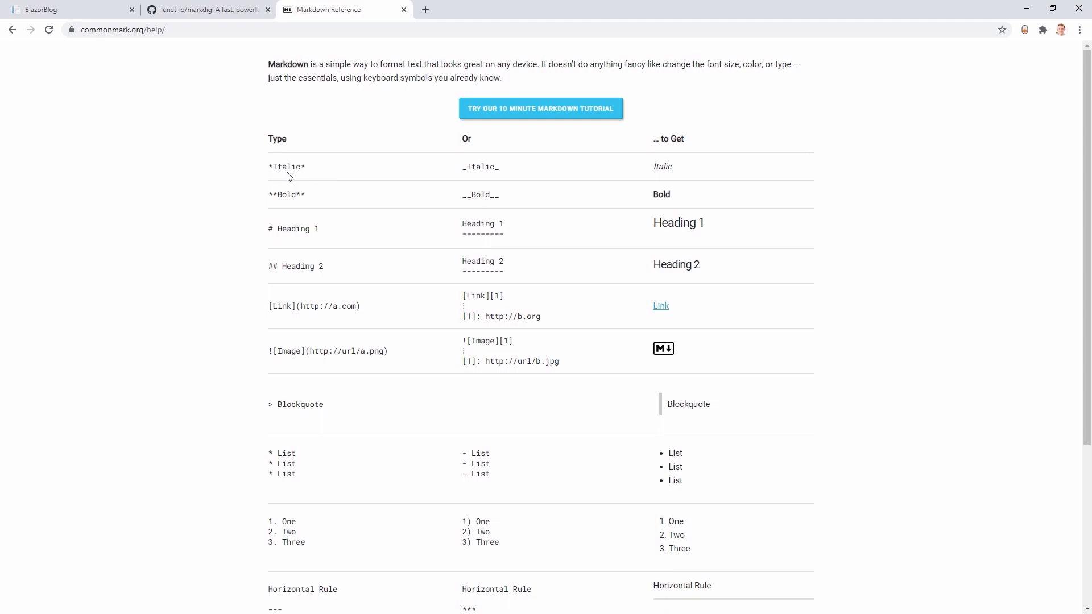
mouse_move(409, 175)
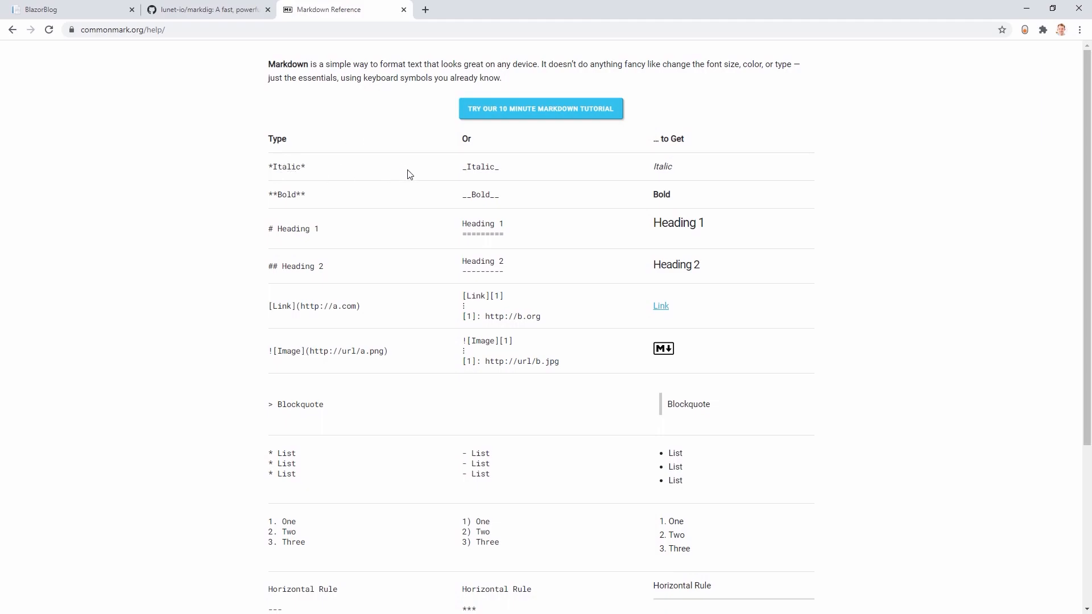
mouse_move(276, 230)
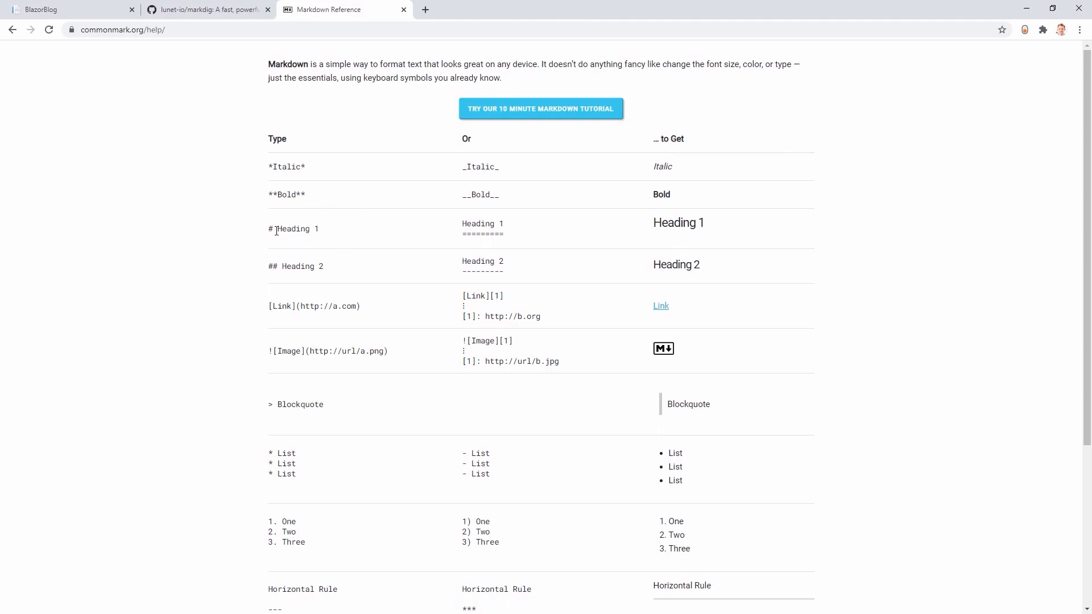
mouse_move(409, 264)
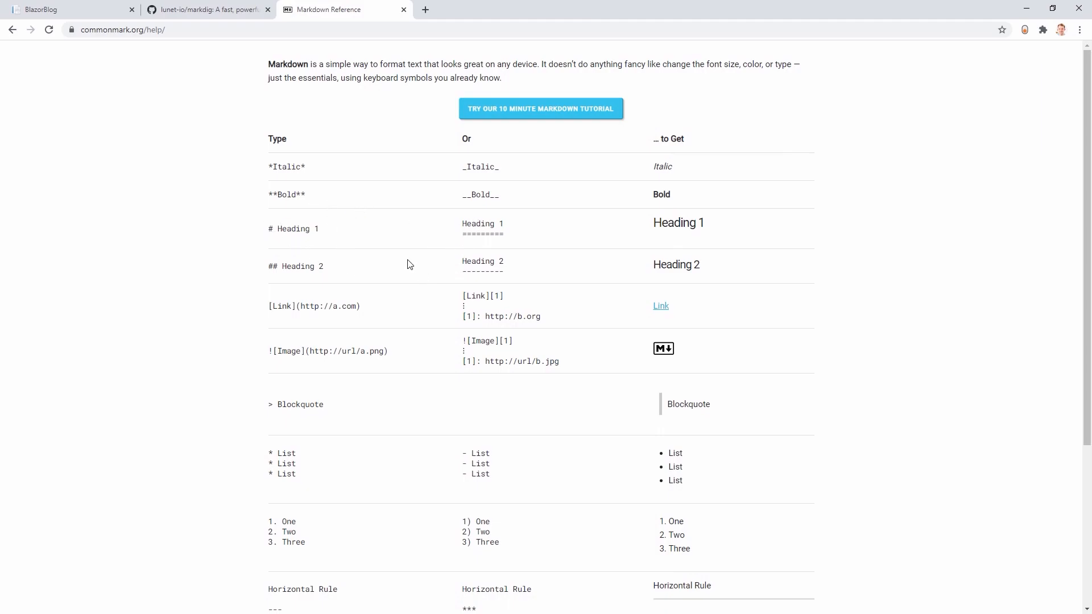
scroll(down, 3)
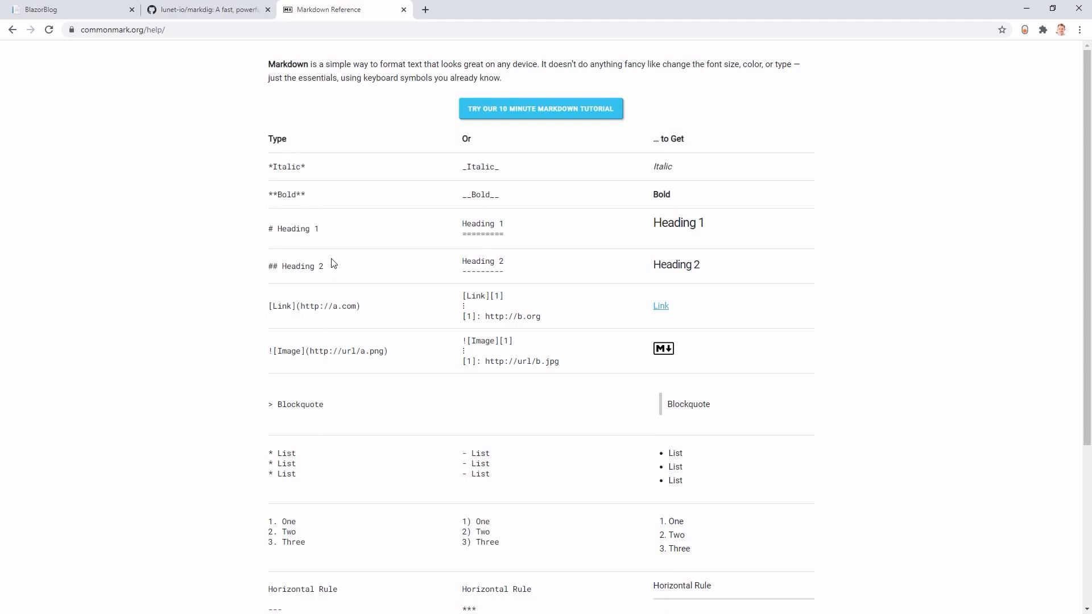
mouse_move(423, 194)
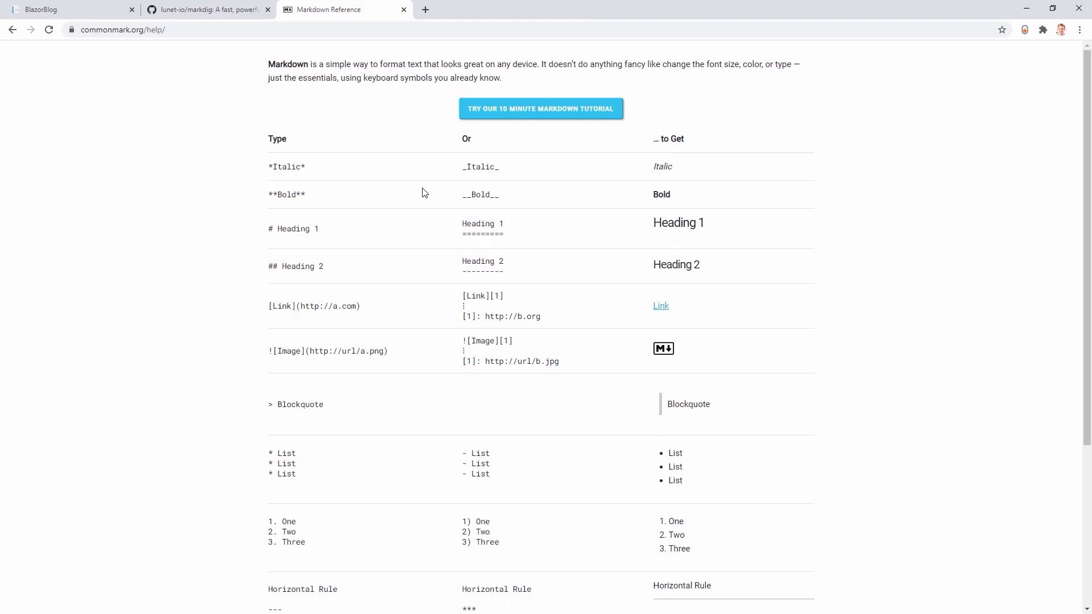
mouse_move(660, 166)
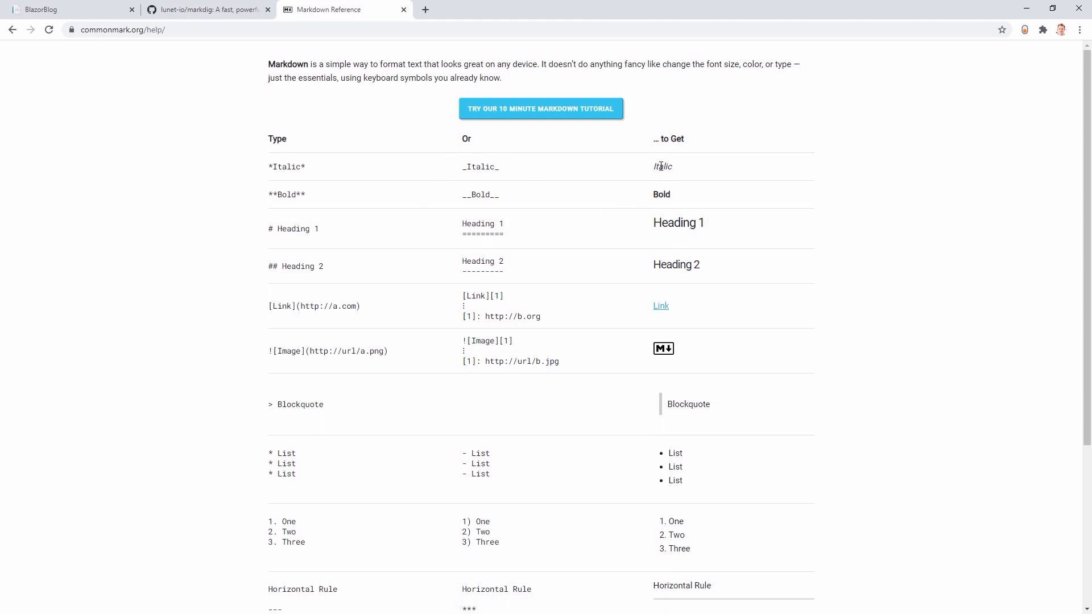
mouse_move(352, 47)
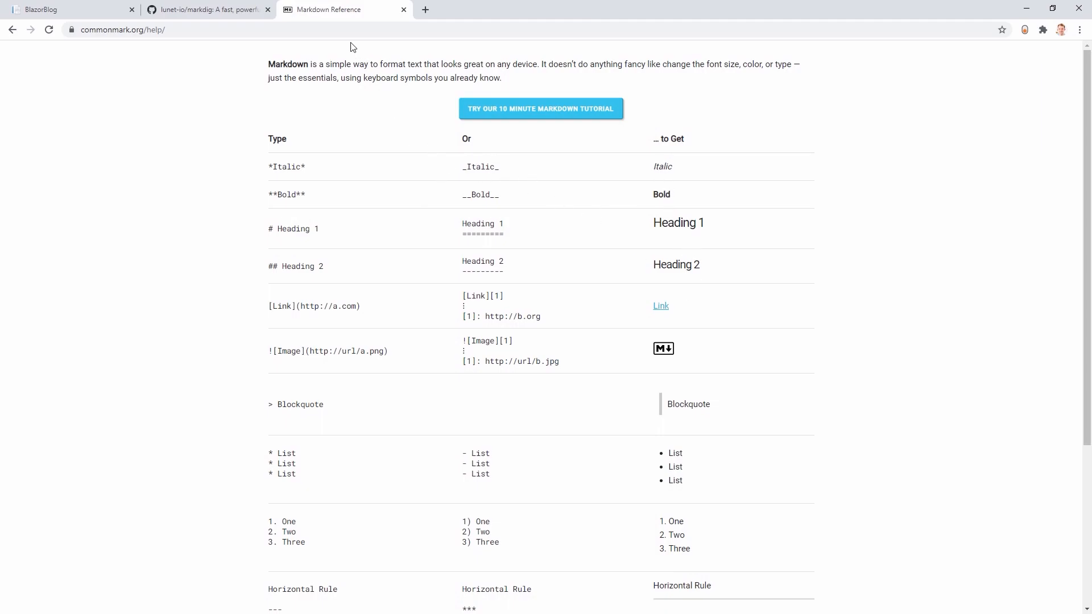
click(202, 9)
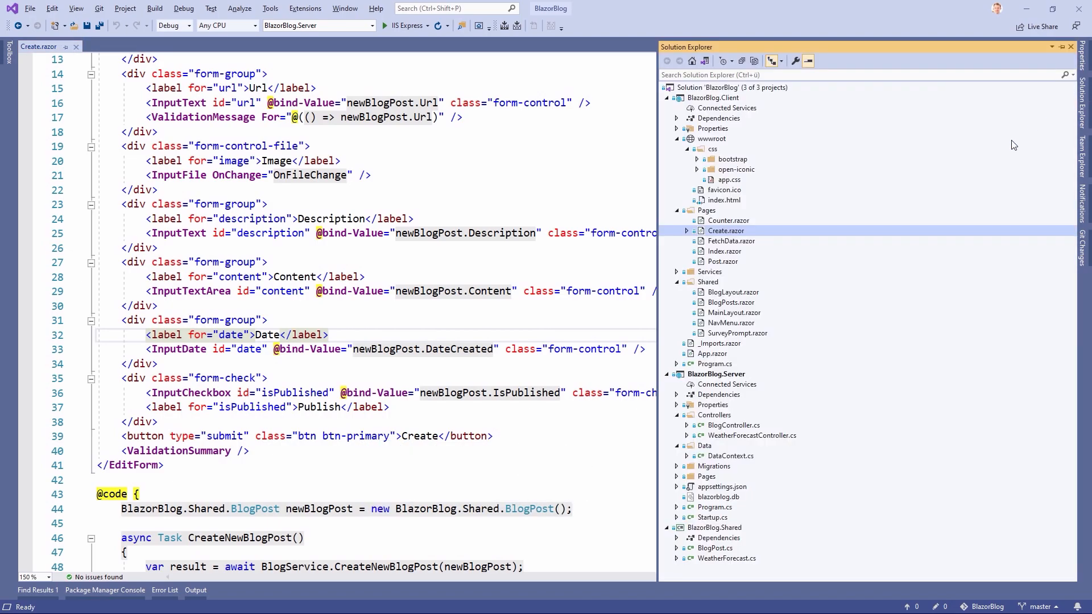
Open Manage NuGet Packages for the BlazorBlog.Client project from Solution Explorer.
right_click(713, 98)
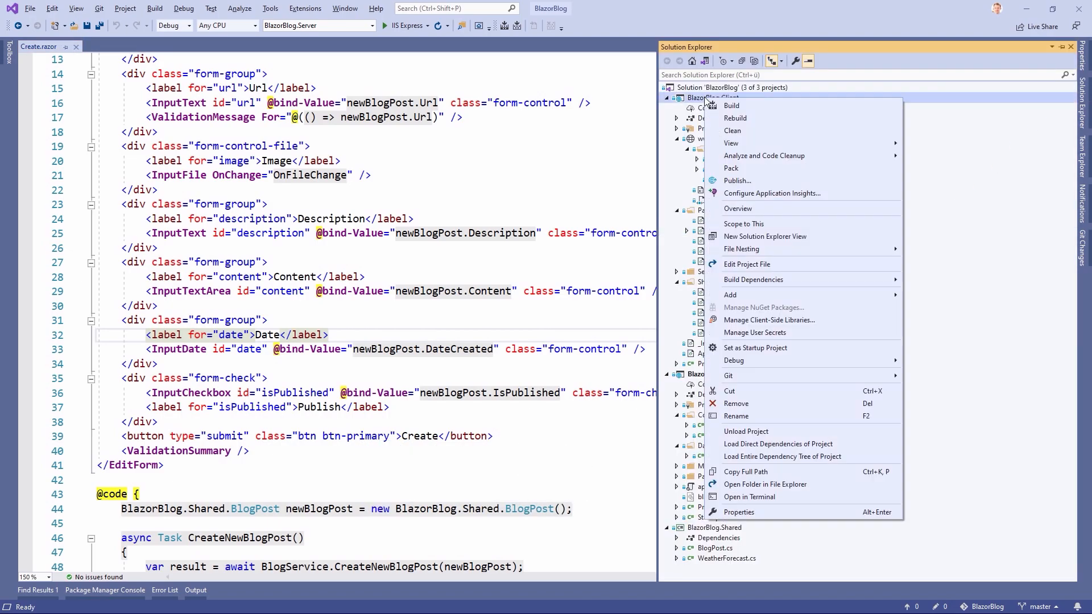
mouse_move(782, 276)
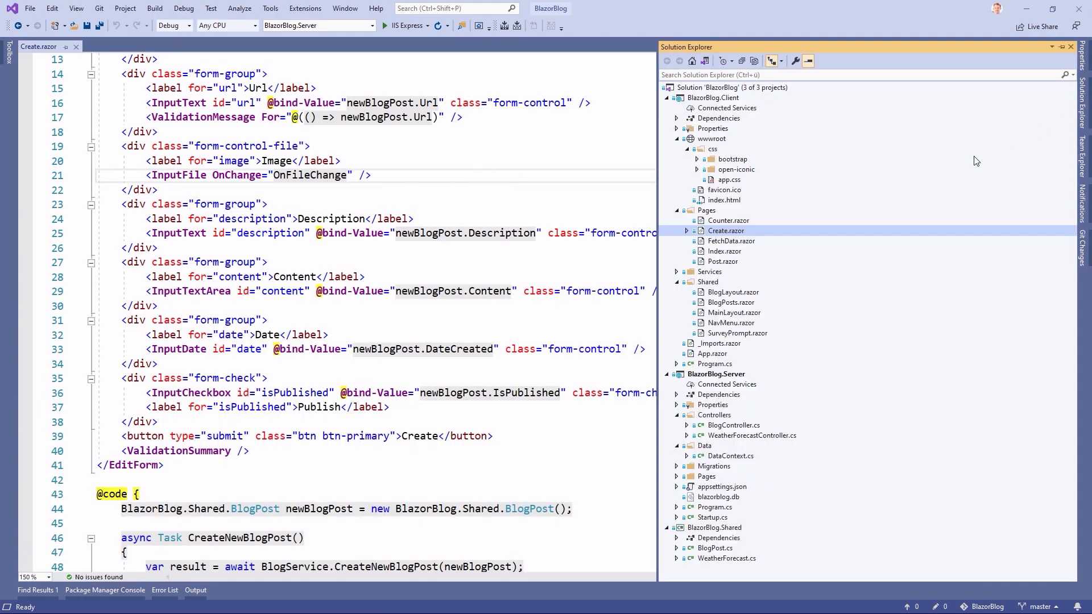
right_click(713, 98)
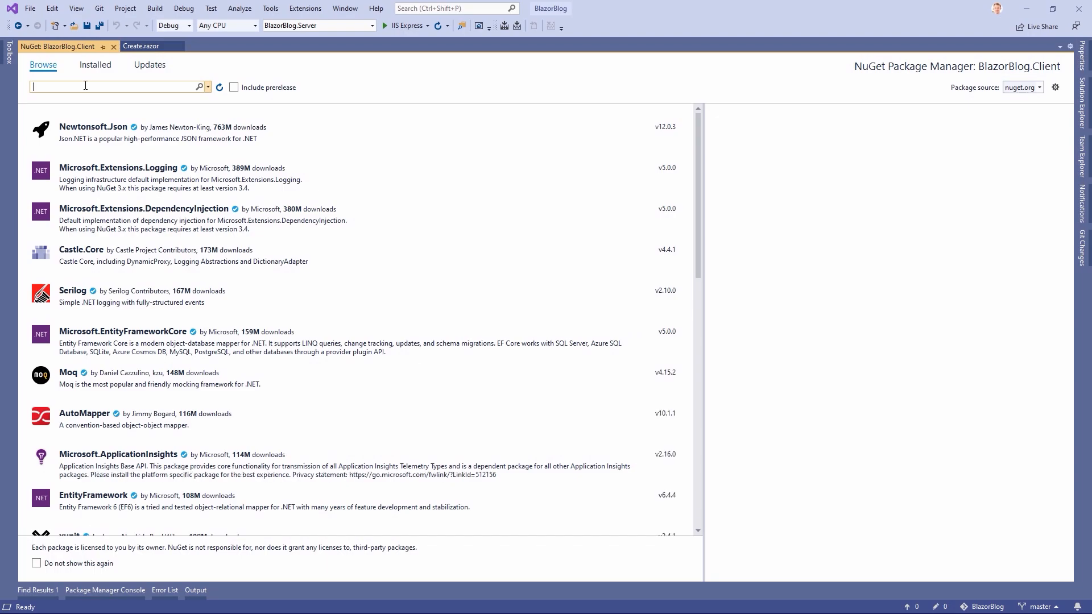
Search 'markdig', install the Markdig package into BlazorBlog.Client, and return to Create.razor.
text(markdig)
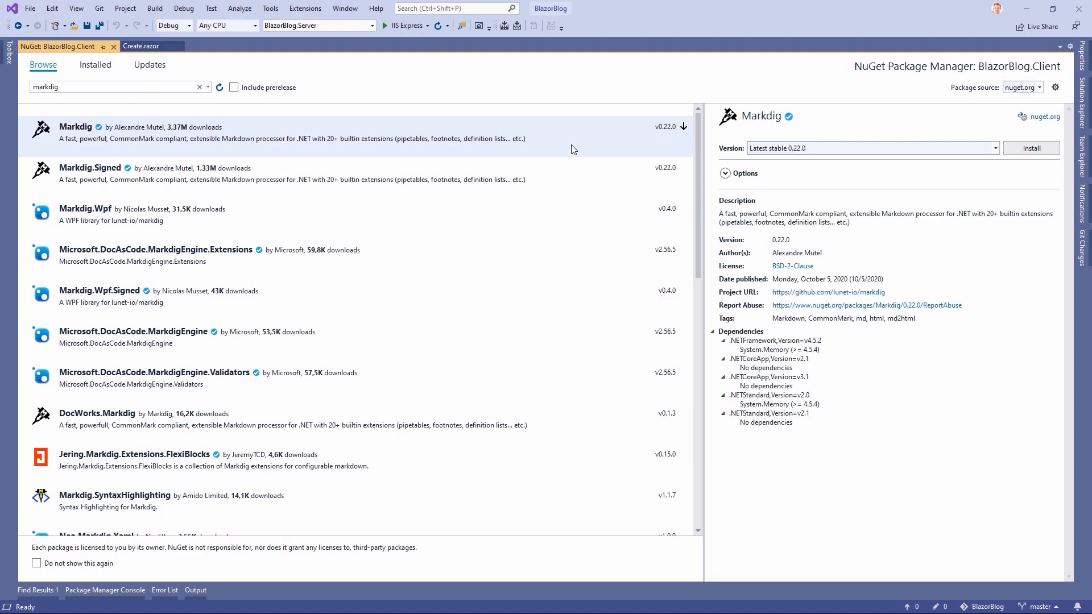
click(1032, 148)
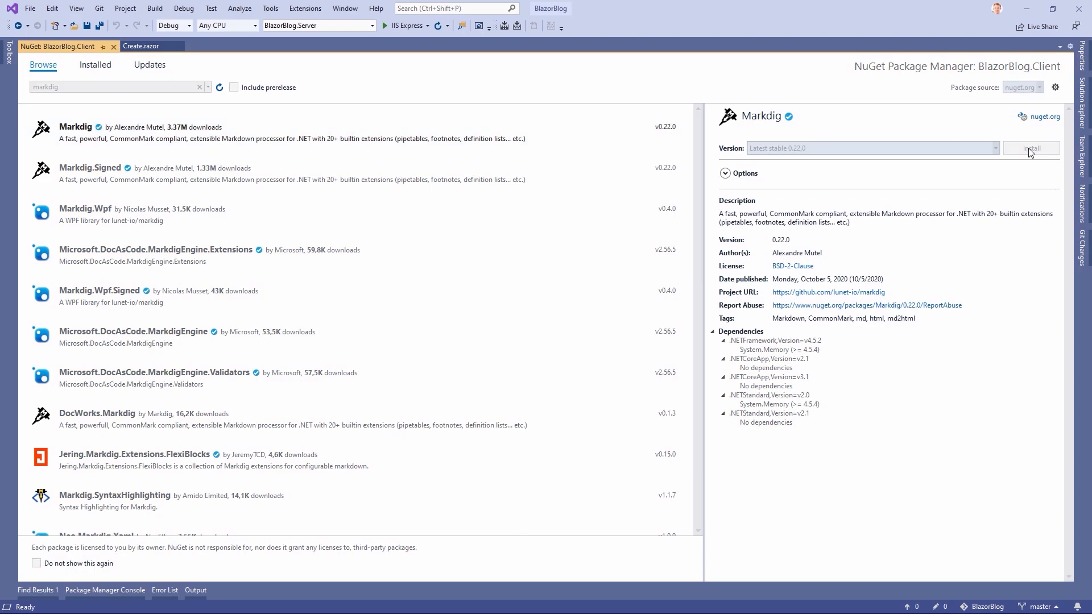
click(1031, 148)
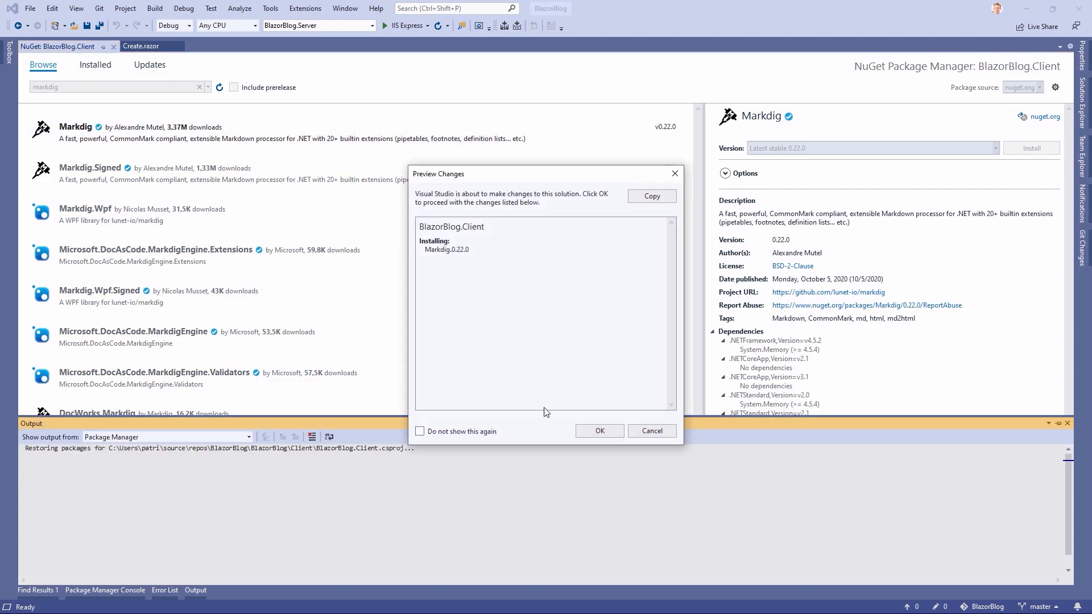
click(599, 430)
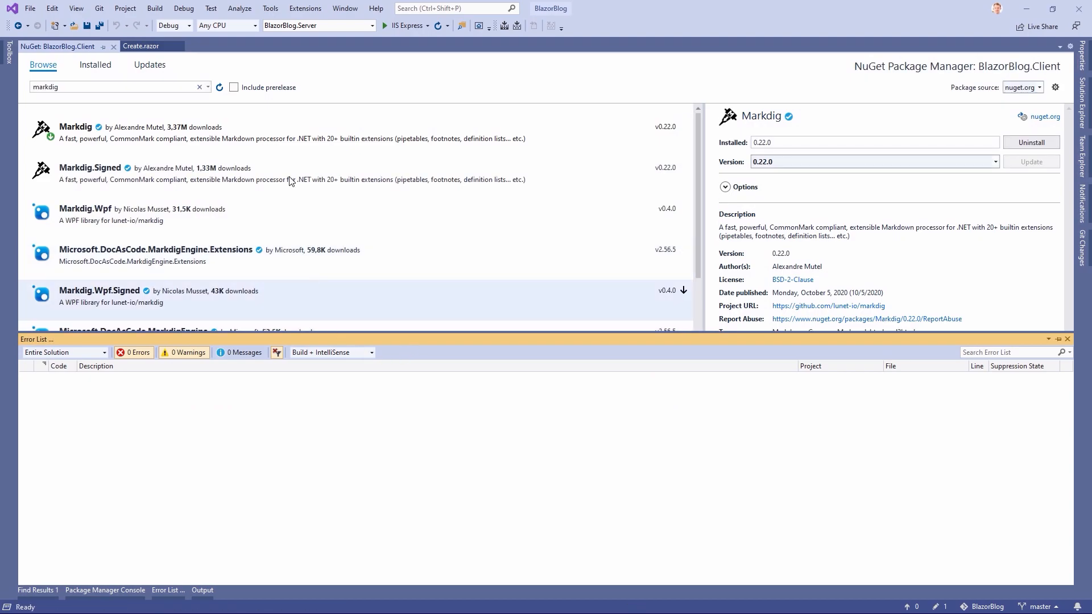
click(141, 46)
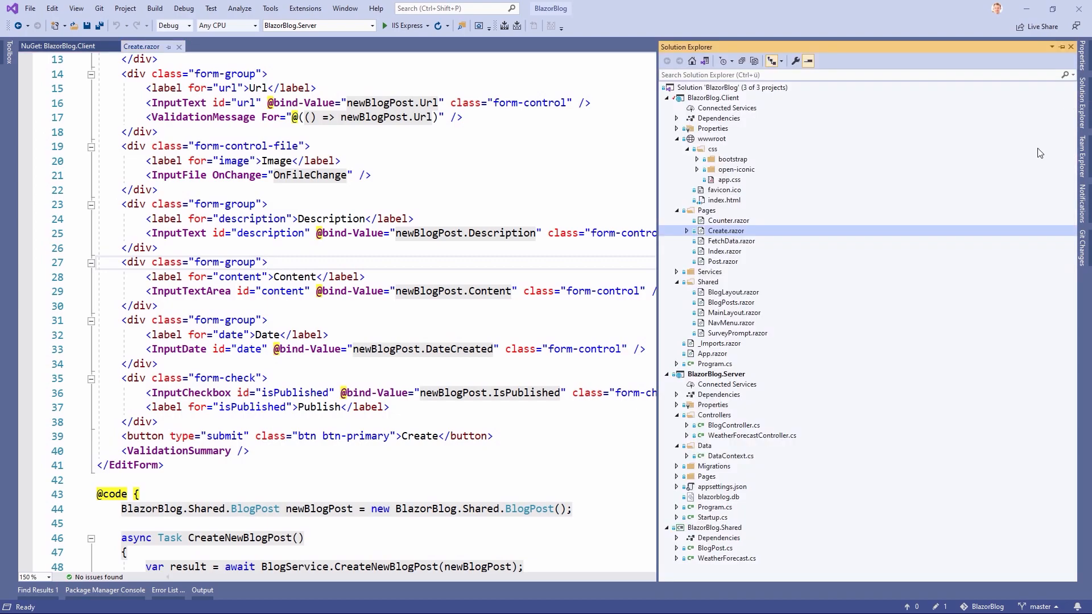
click(713, 98)
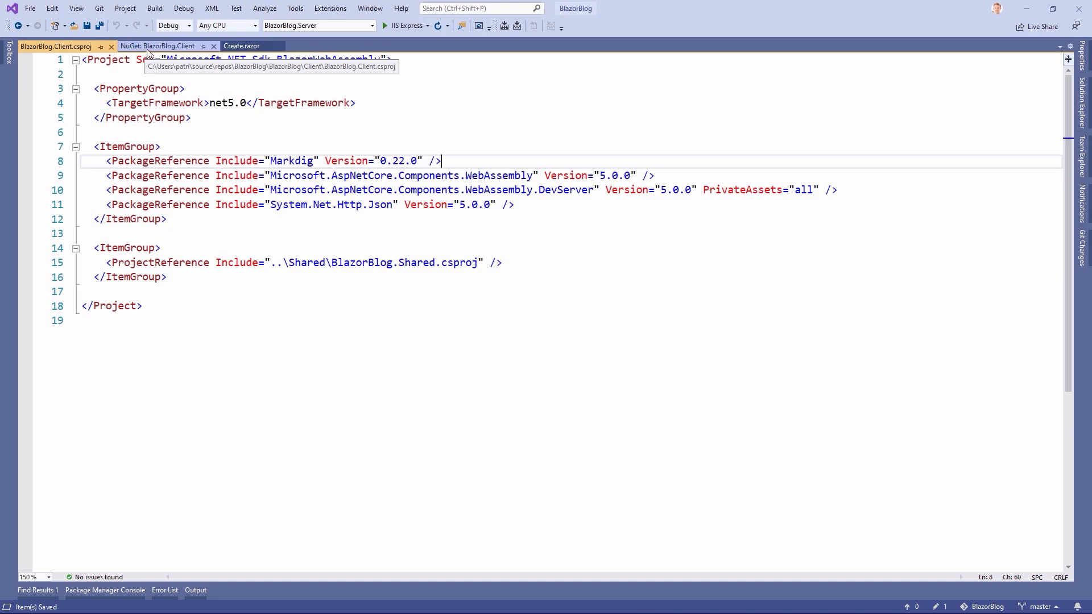
click(241, 46)
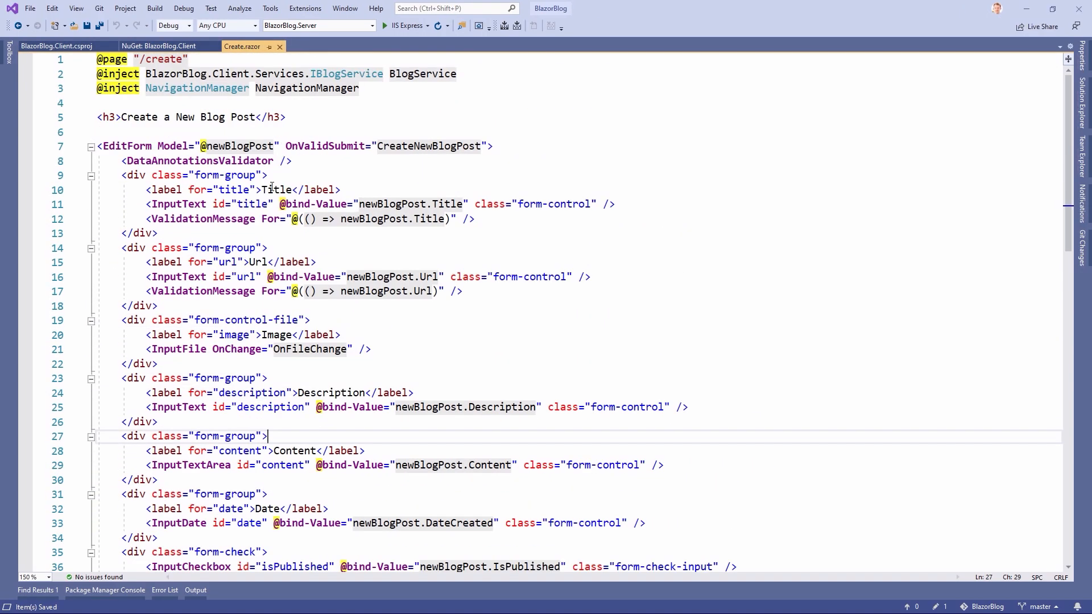
text(@)
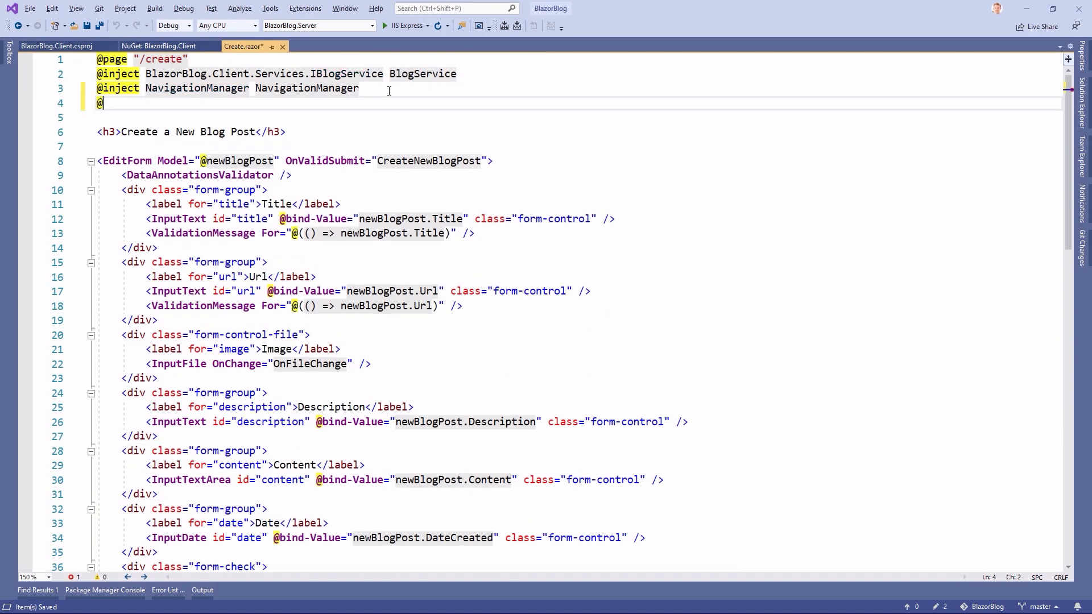
text(using)
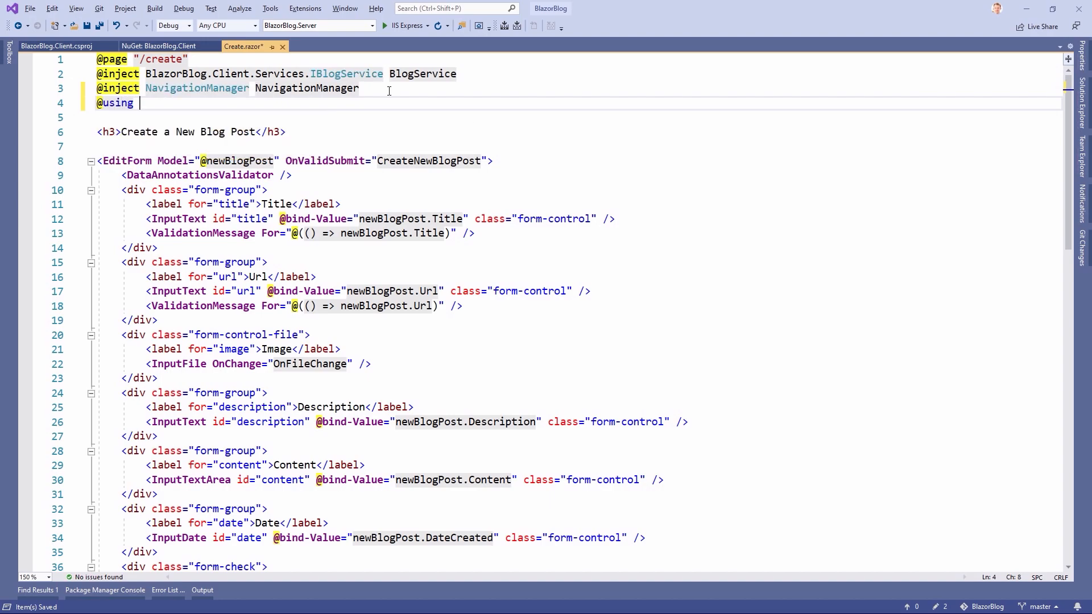
text(Markdig)
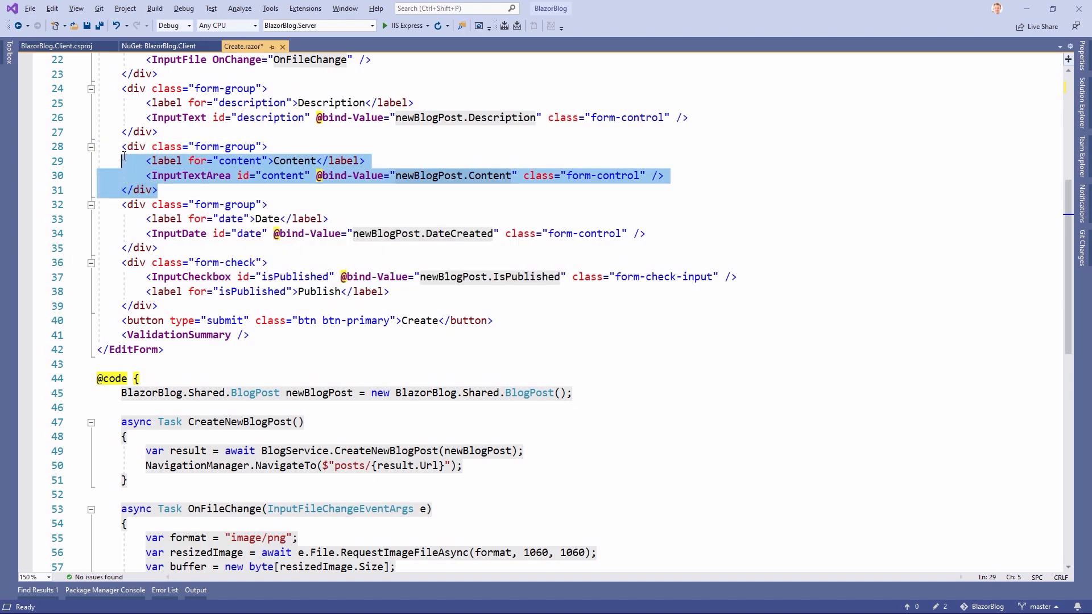
Add a form-group div below Content with a label for contentPreview.
click(143, 189)
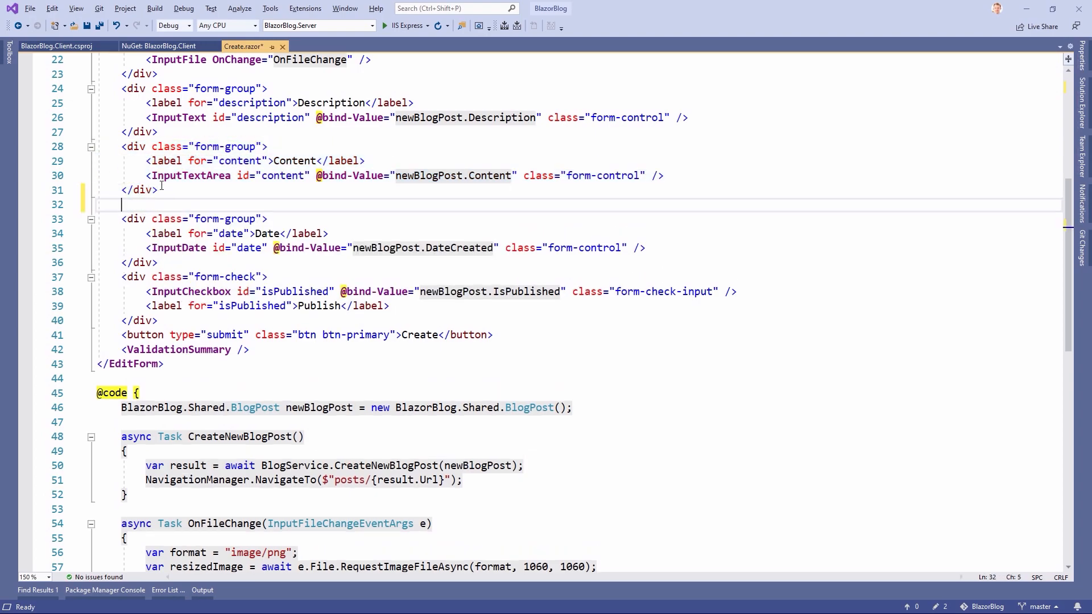
text(<div)
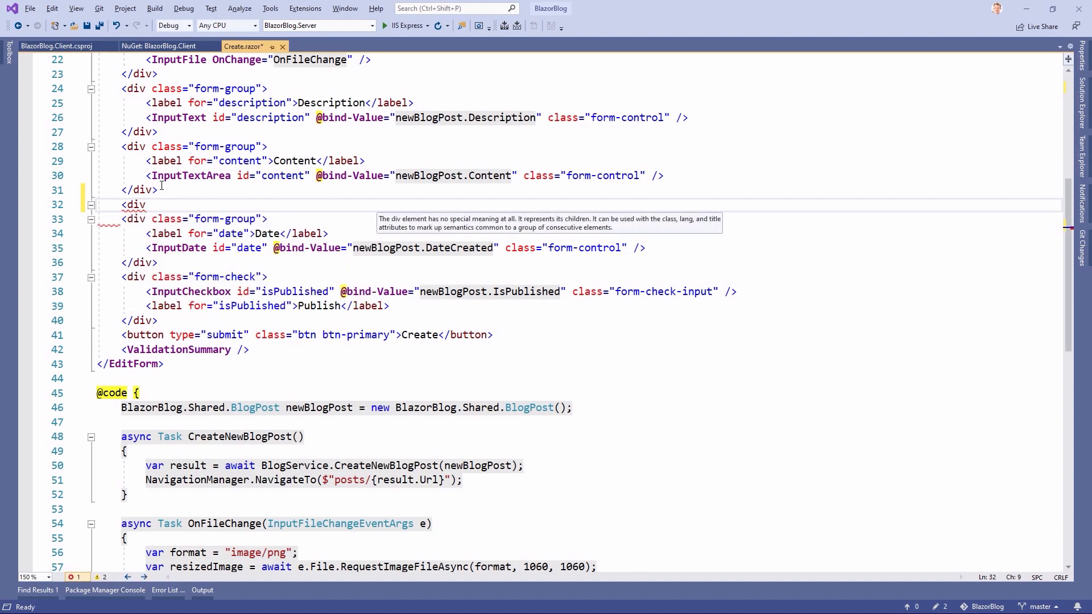
text(class="form")
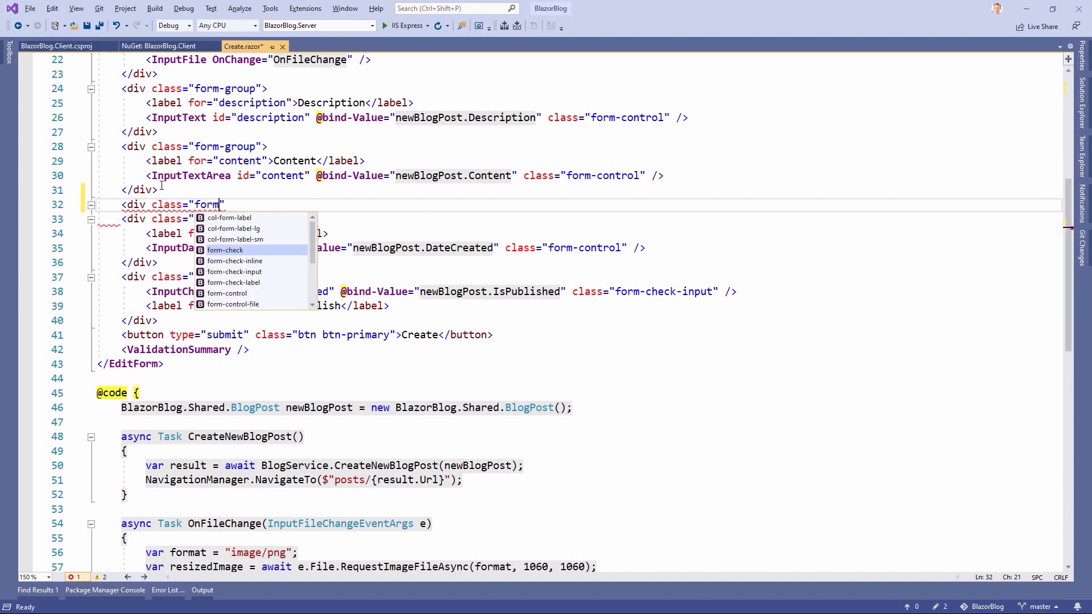
text(-group)
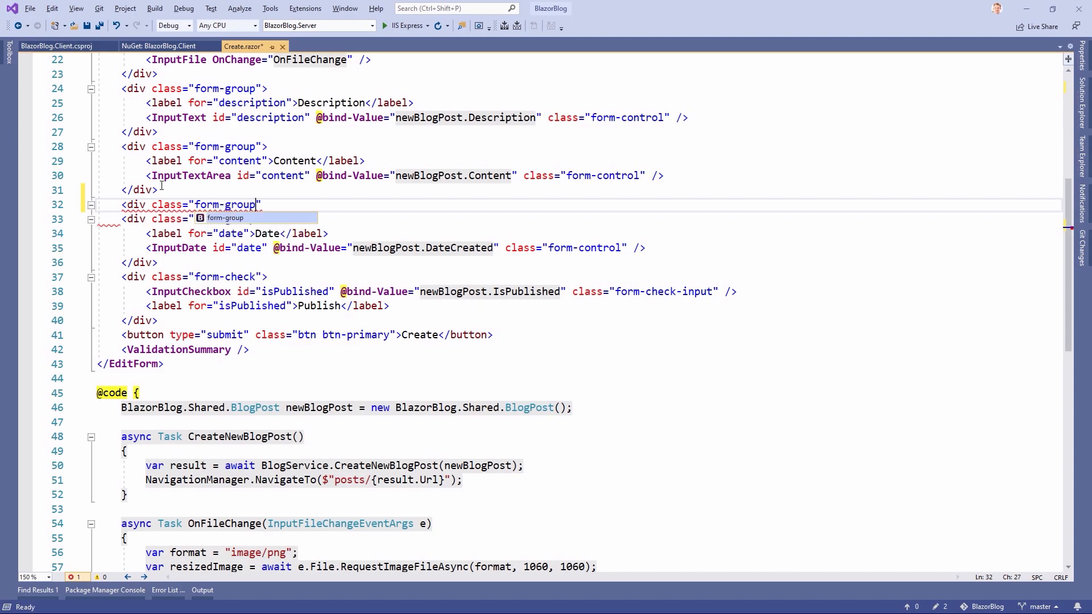
key(enter)
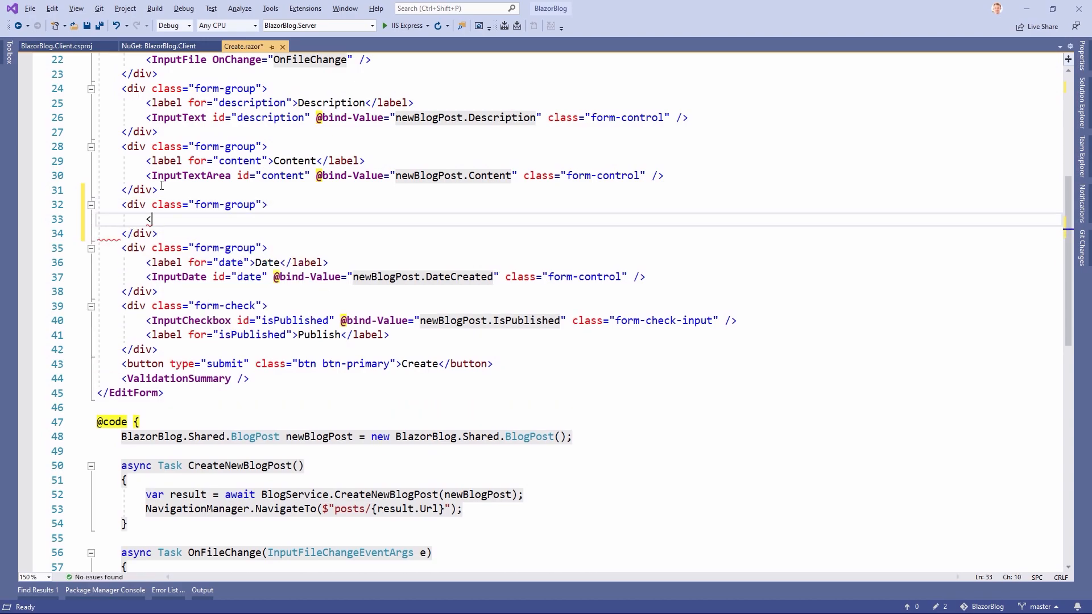
text(<)
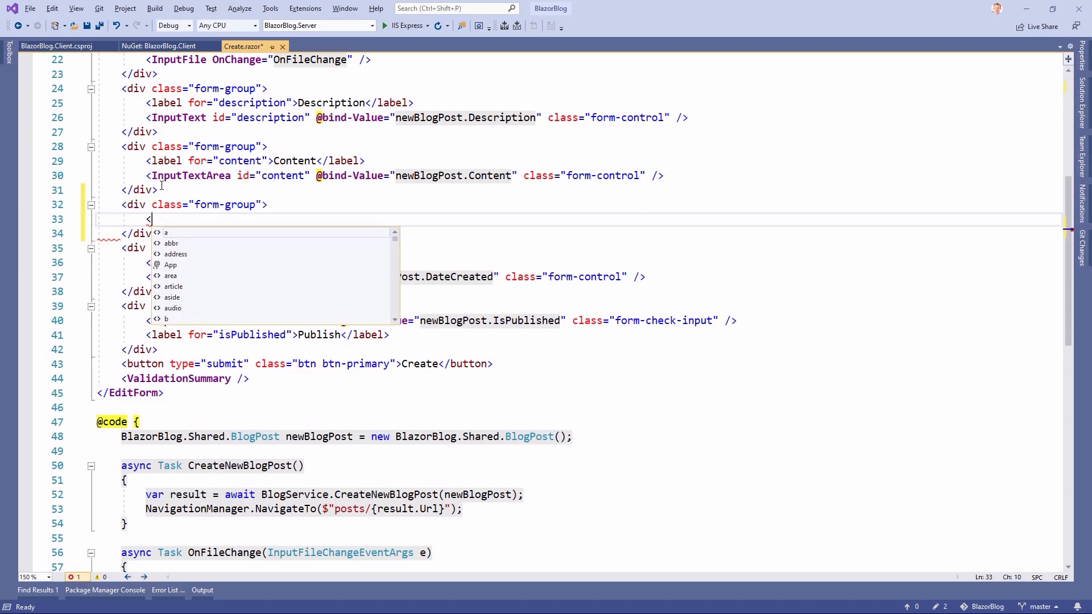
text(label for=")
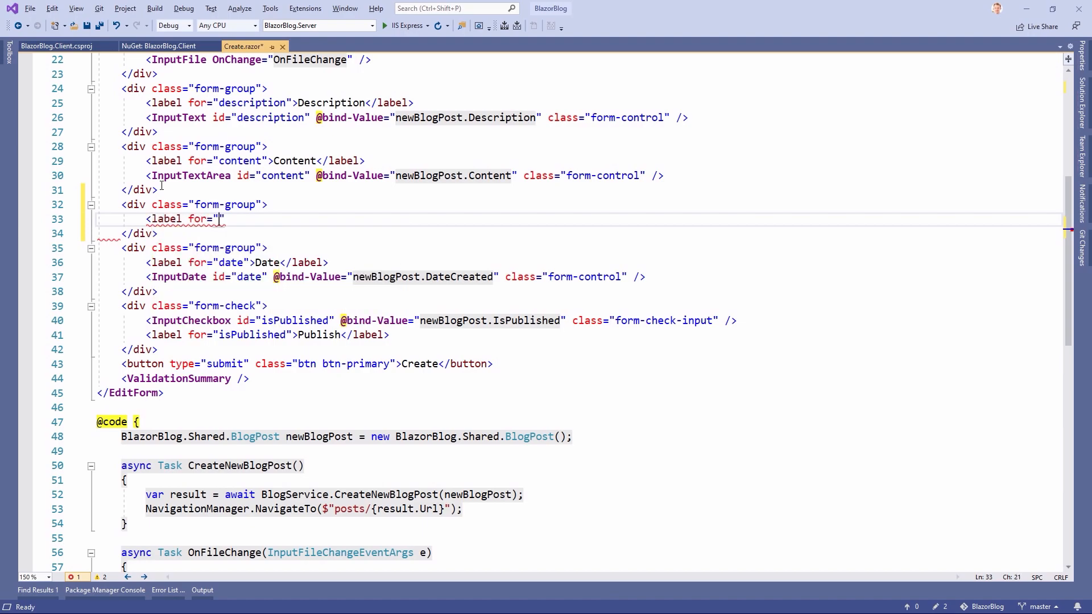
text(contentPreview)
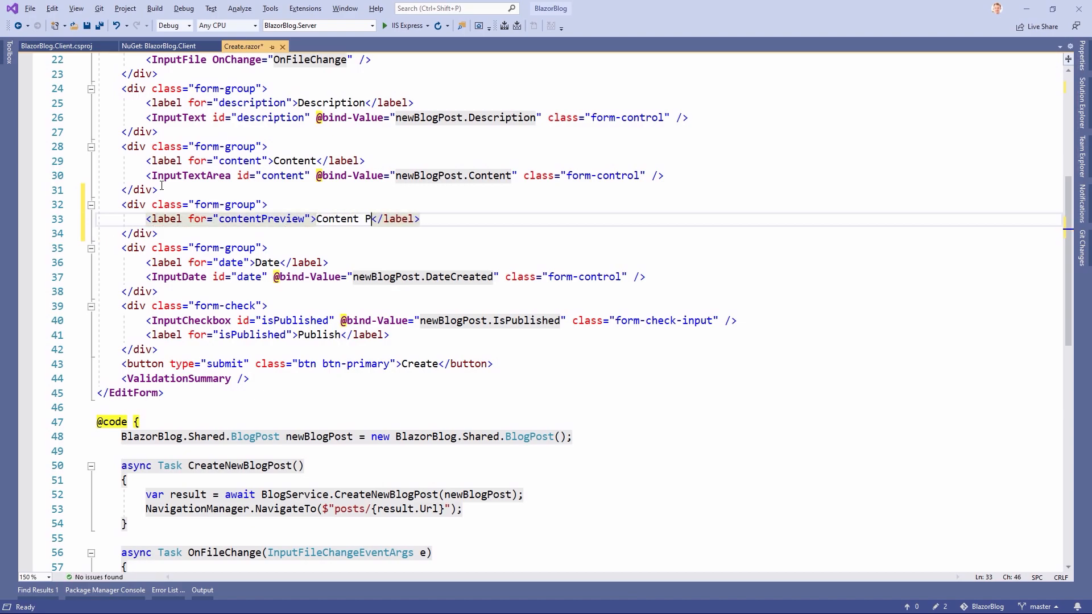
text(review)
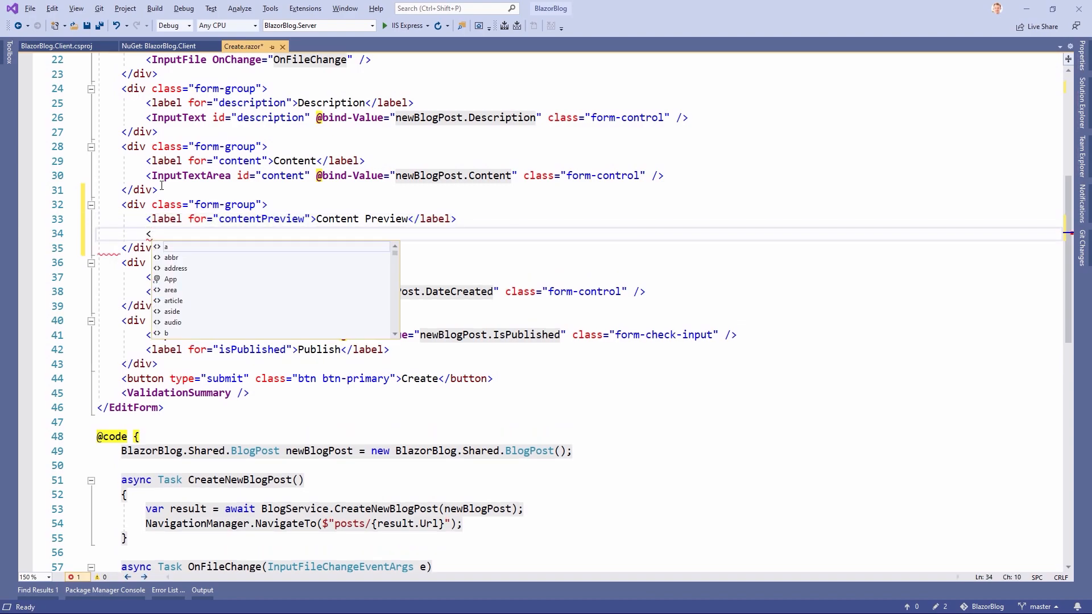
Add a div id='contentPreview' class='form-control' displaying newBlogPost.Content.
text(div id)
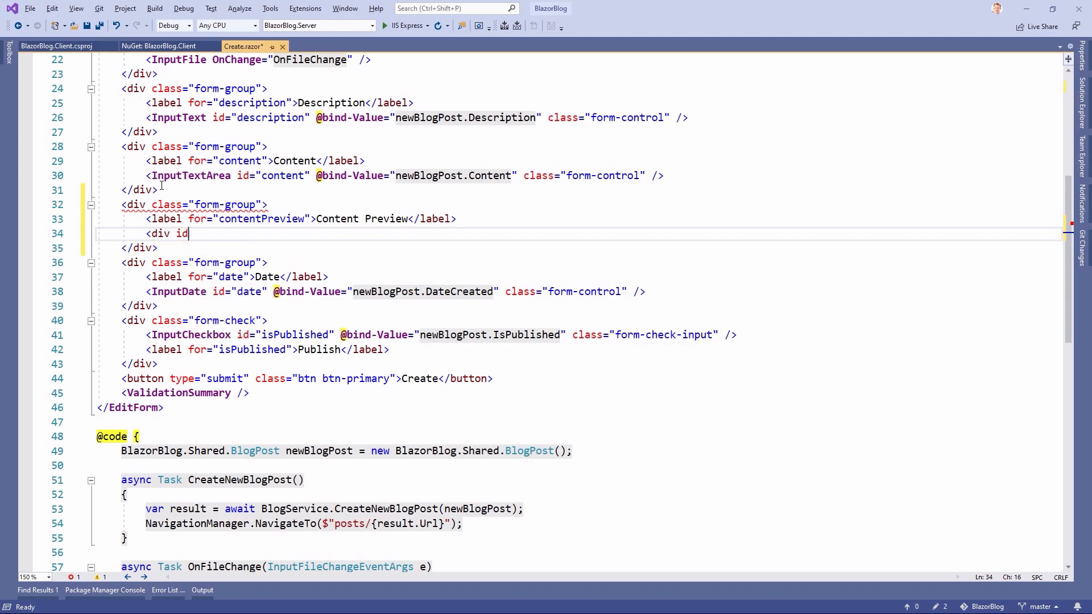
text(="contentPr")
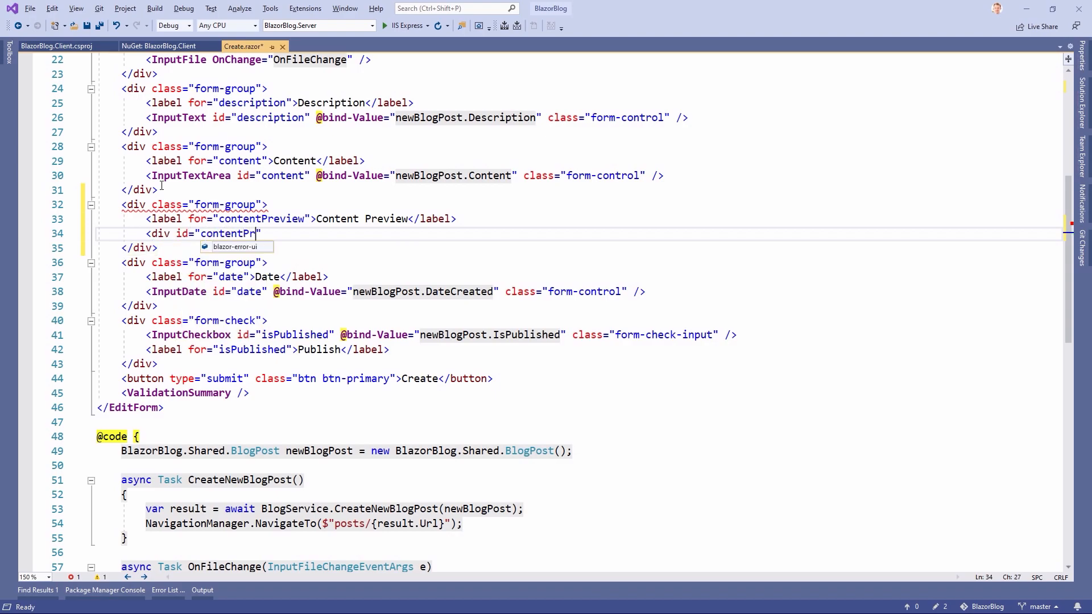
text(eview)
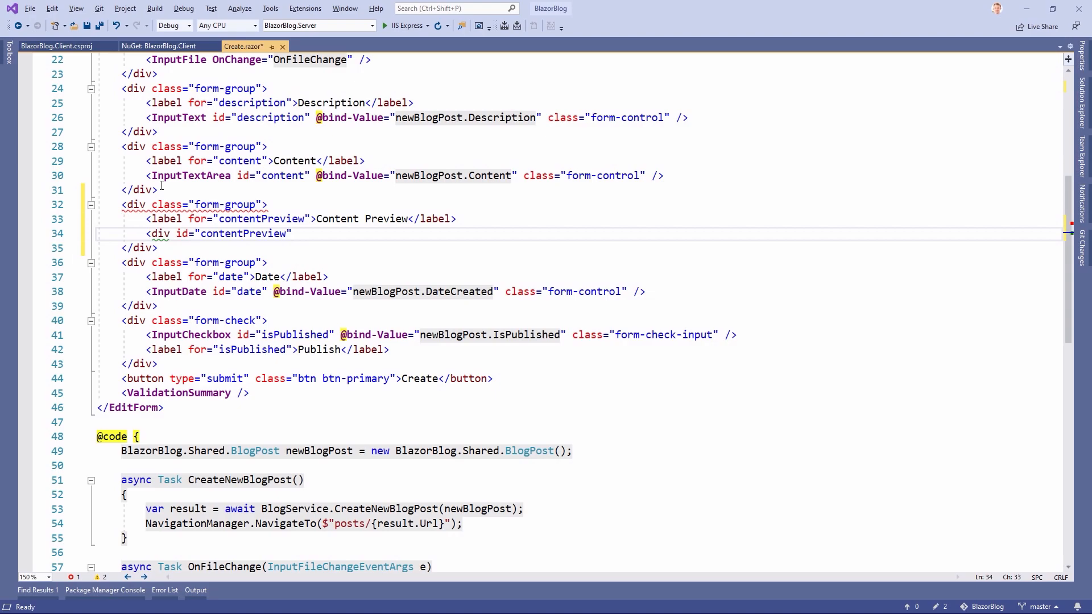
text(class="")
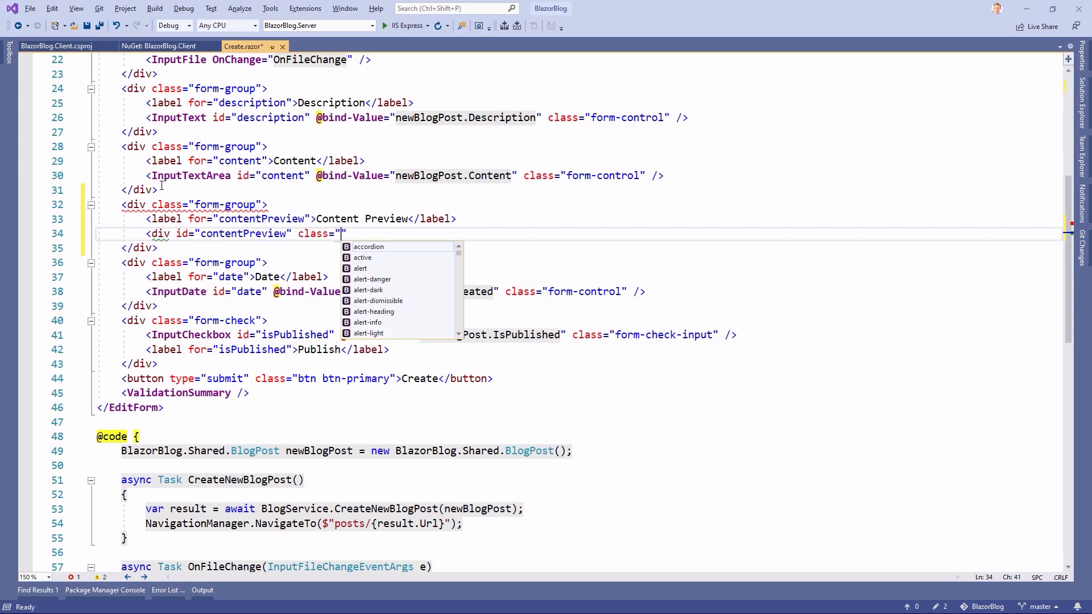
text(f)
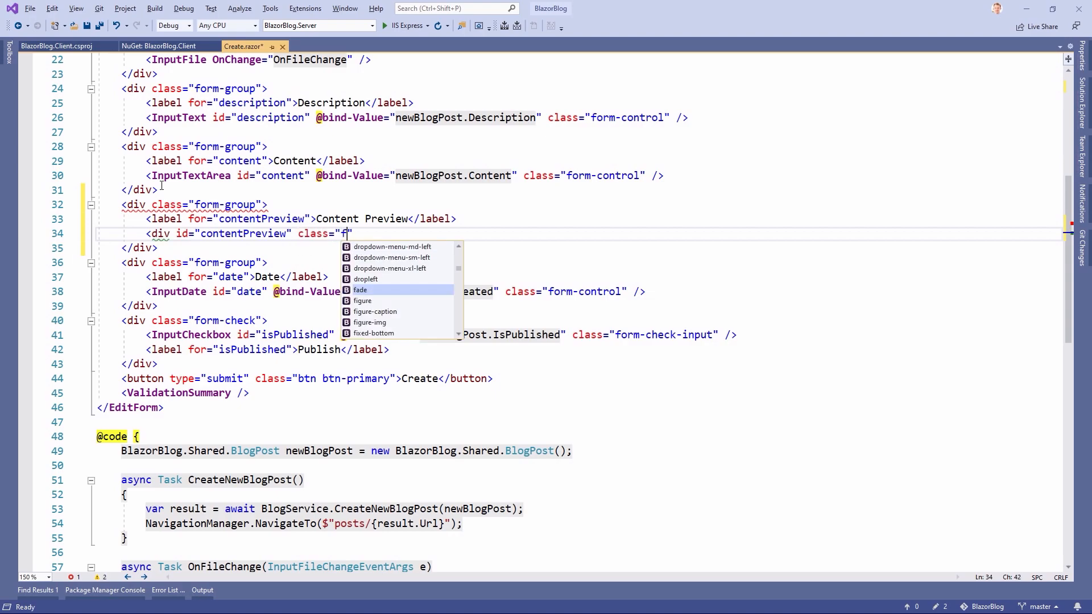
text(orm-control)
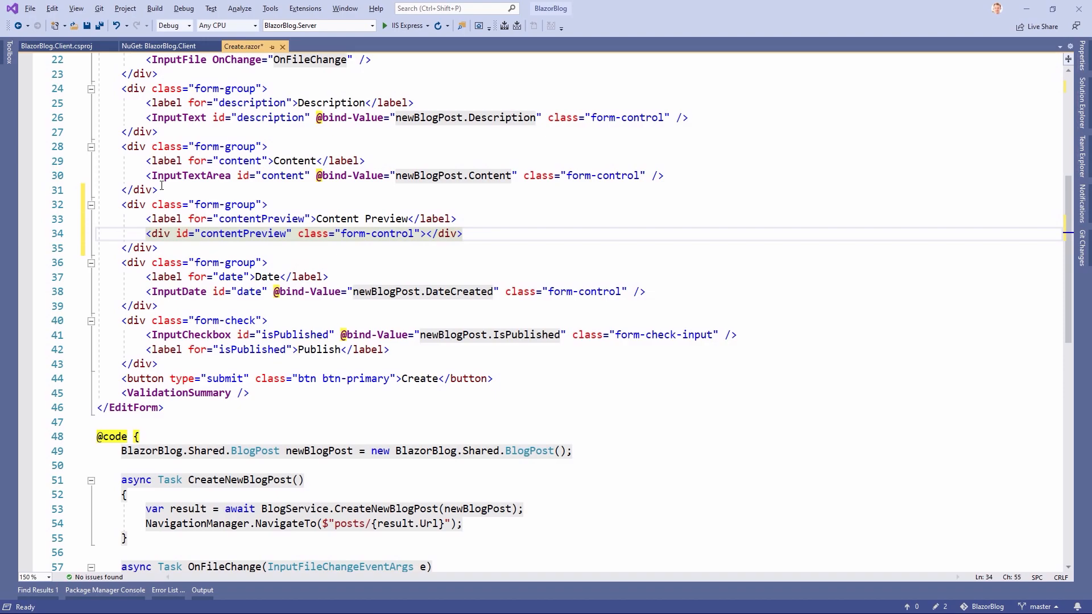
text(newBlogPost.)
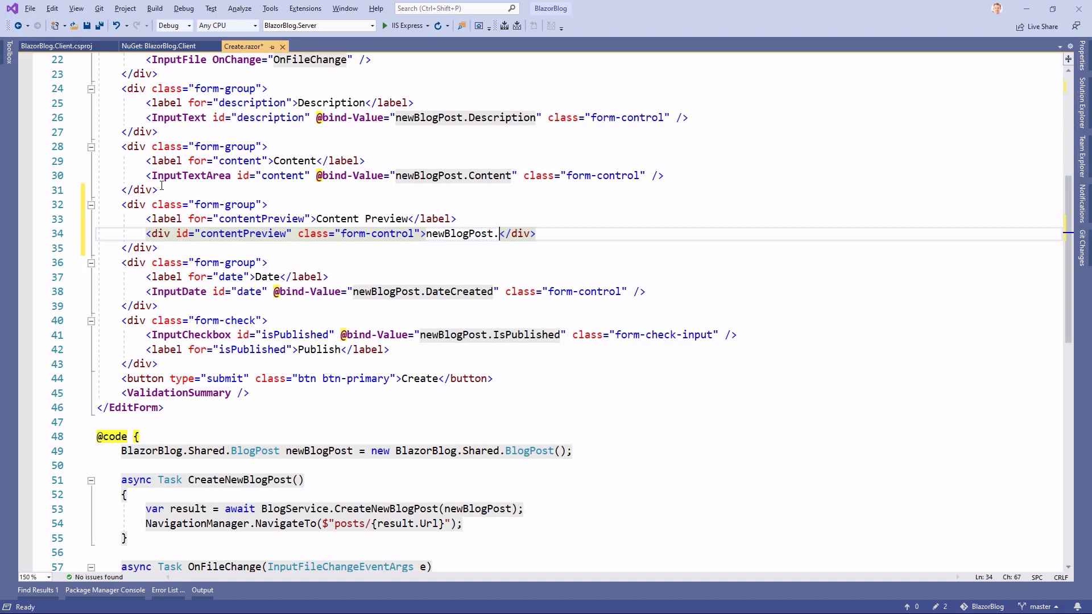
text(Content)
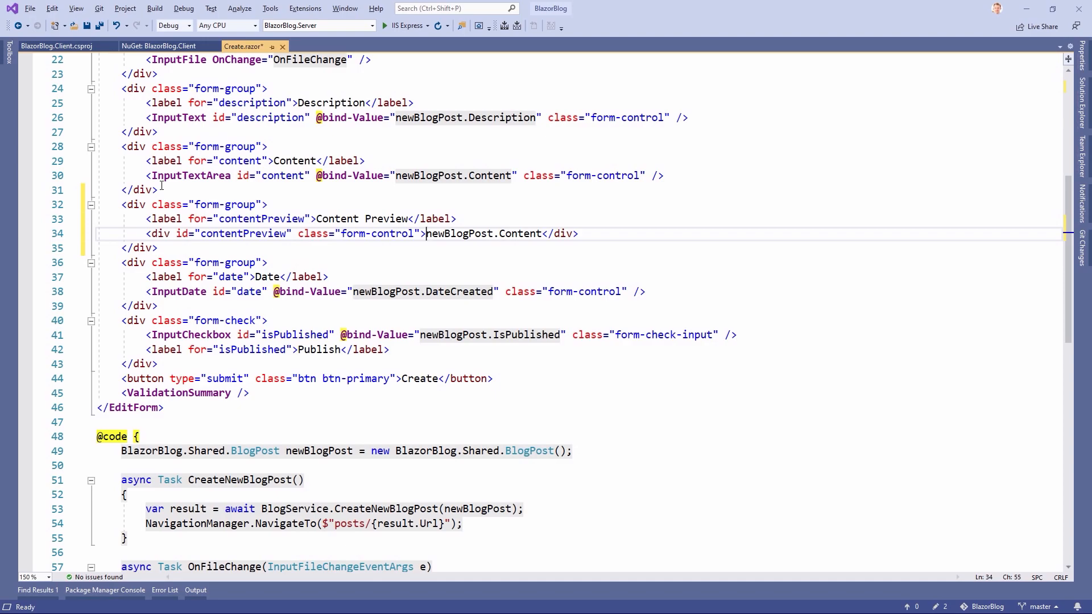
Wrap the preview content in @(Markdown.ToHtml(newBlogPost.Content)), save, and run dotnet watch run.
text(@()
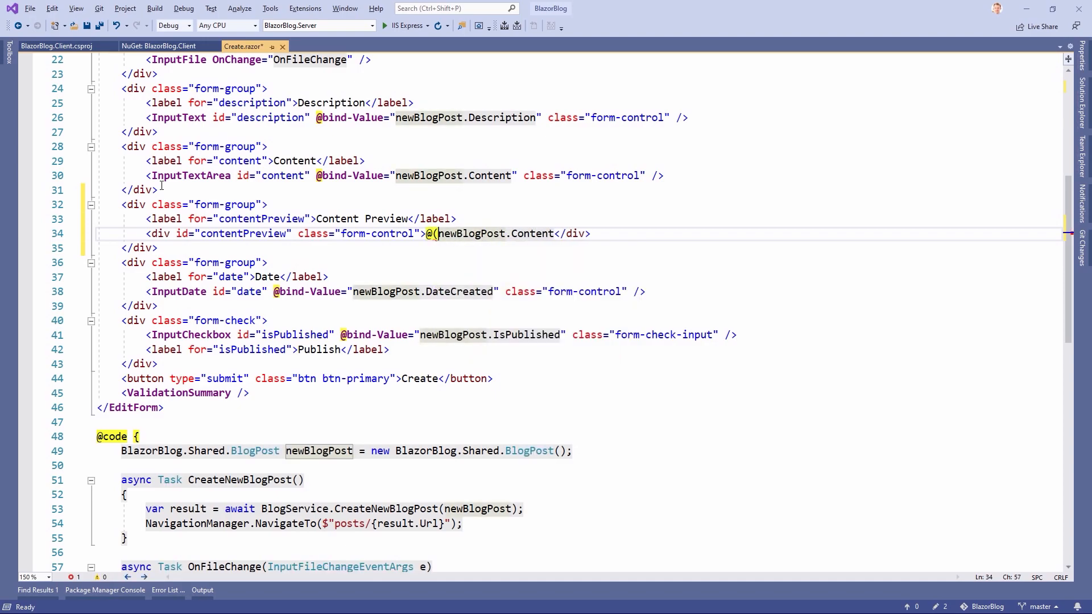
text(Markdown.ToHtml)
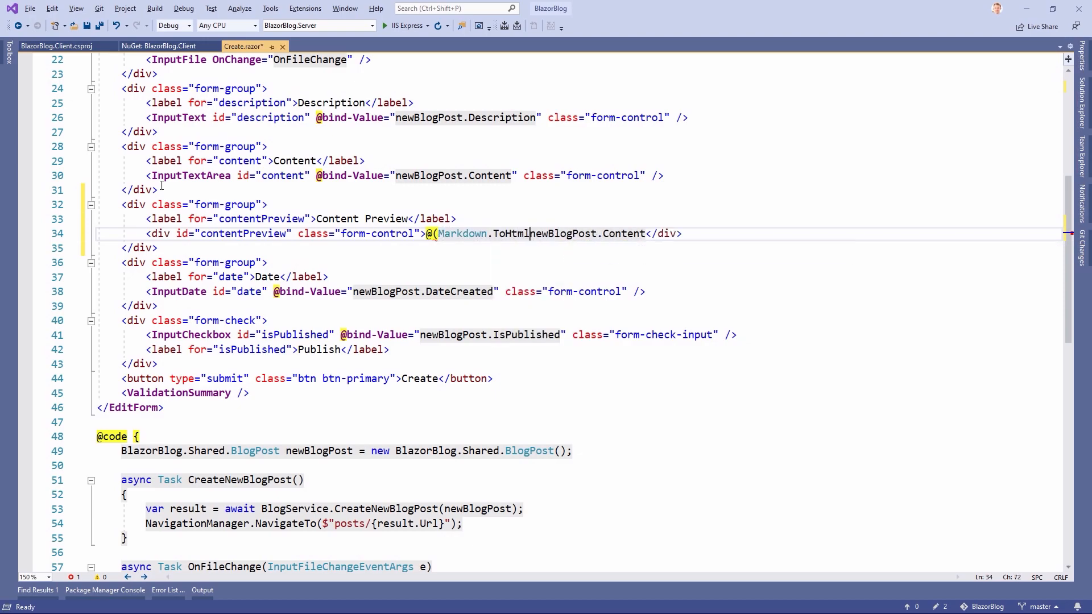
text(()
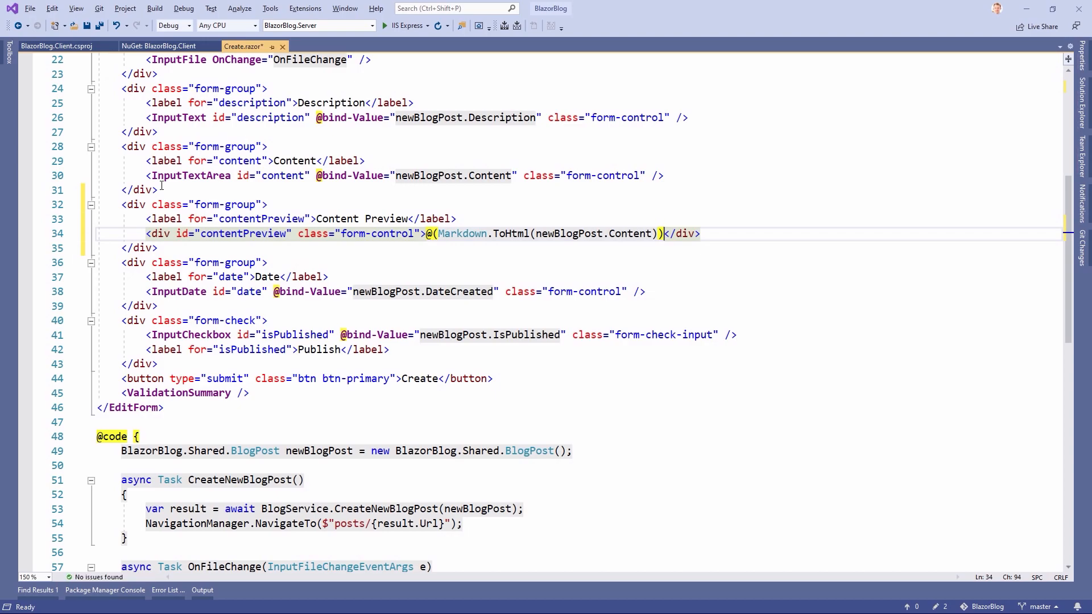
key(ctrl+s)
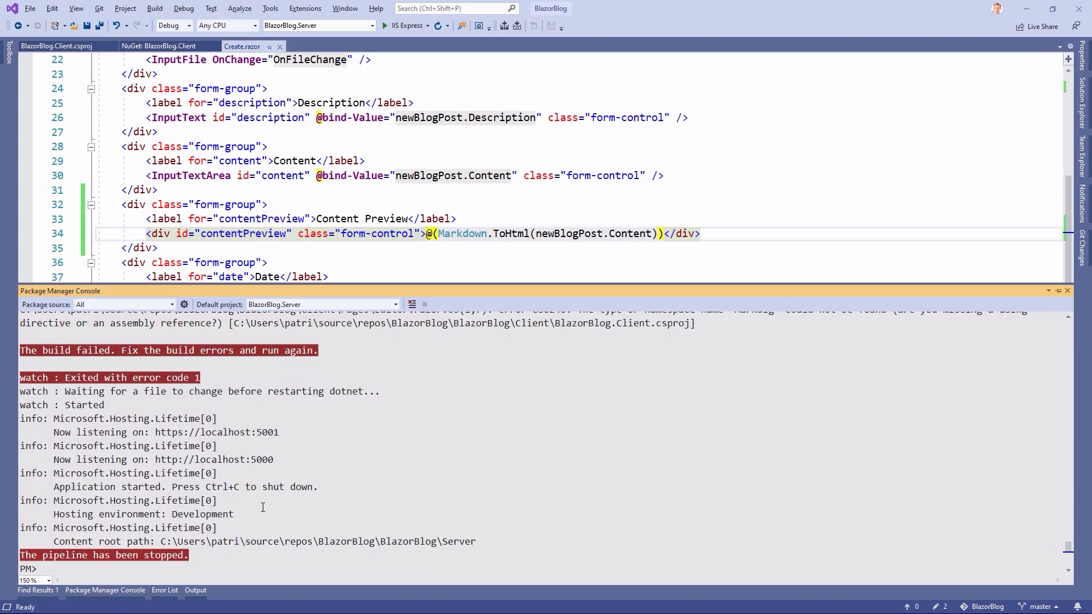
text(dotnet wat)
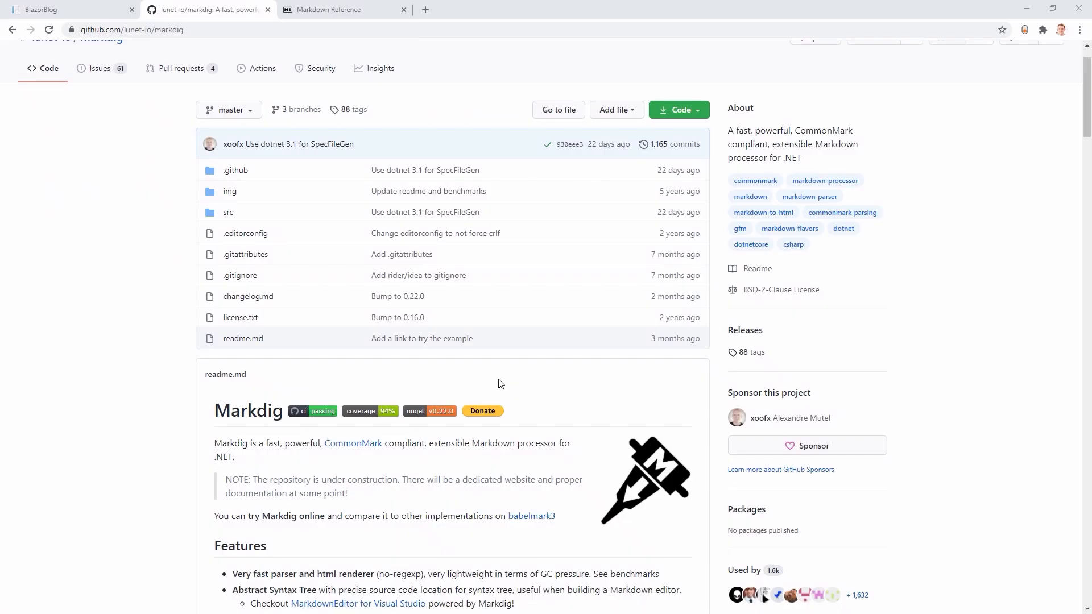
Reload the running BlazorBlog app and open its Create page, hitting the null markdown error.
click(480, 9)
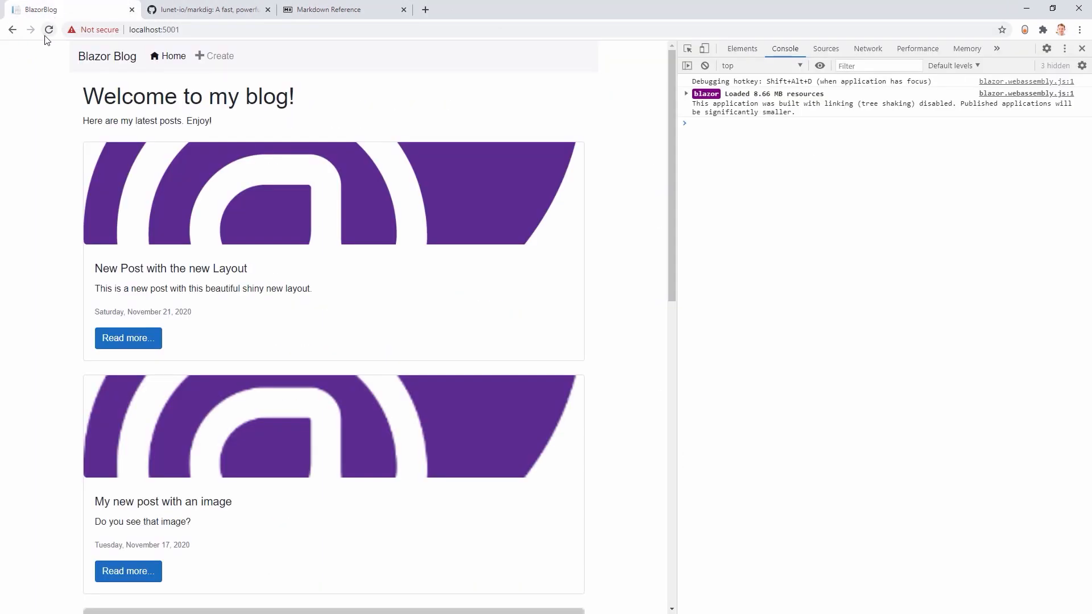
click(48, 29)
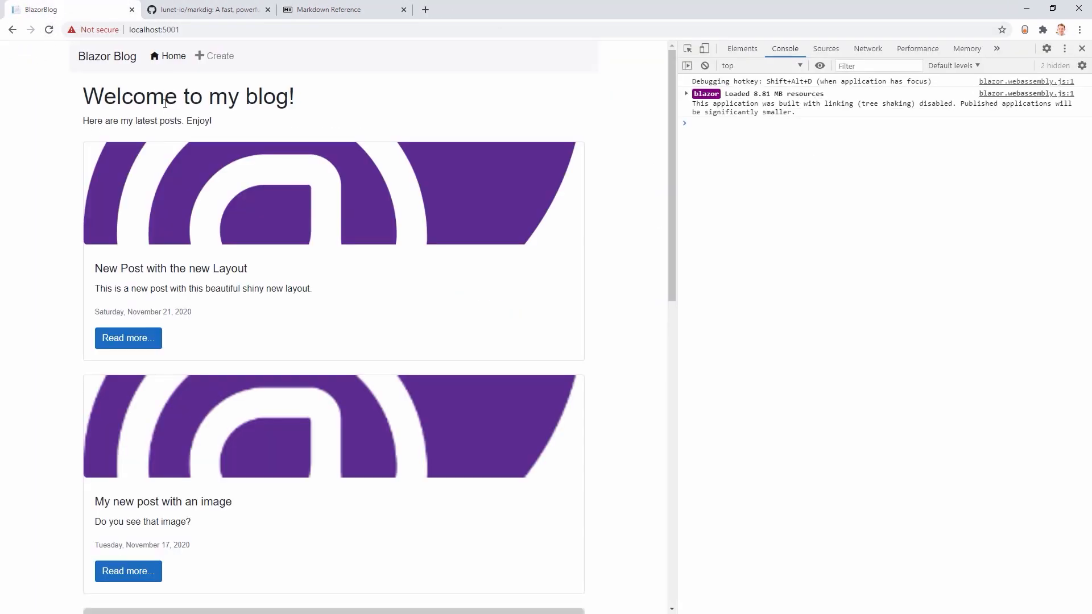
click(218, 56)
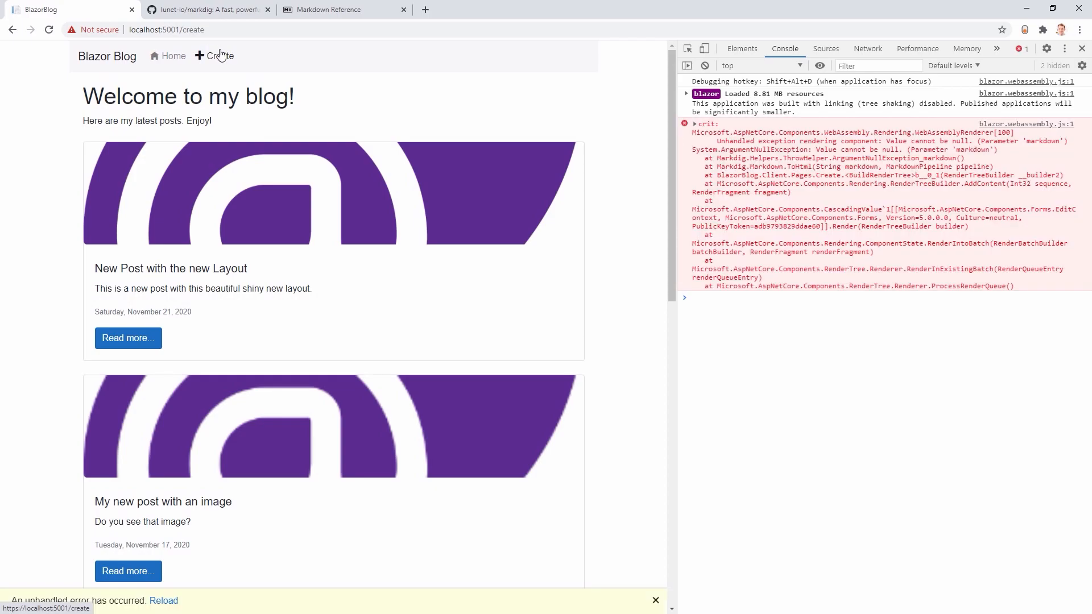
mouse_move(883, 170)
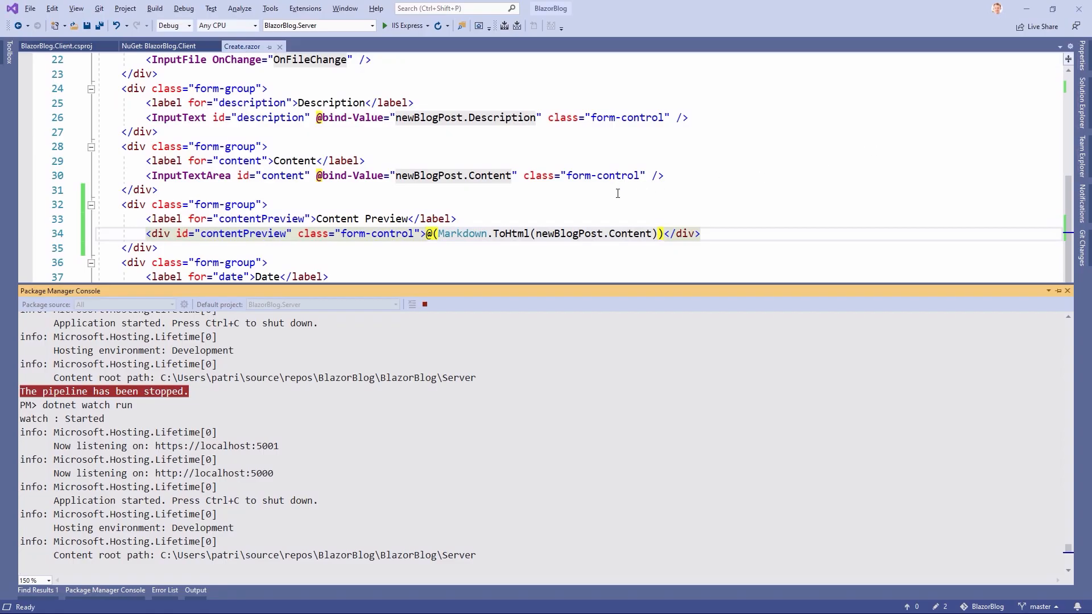
Initialize BlogPost.Content with '= string.Empty' in BlogPost.cs.
click(1067, 290)
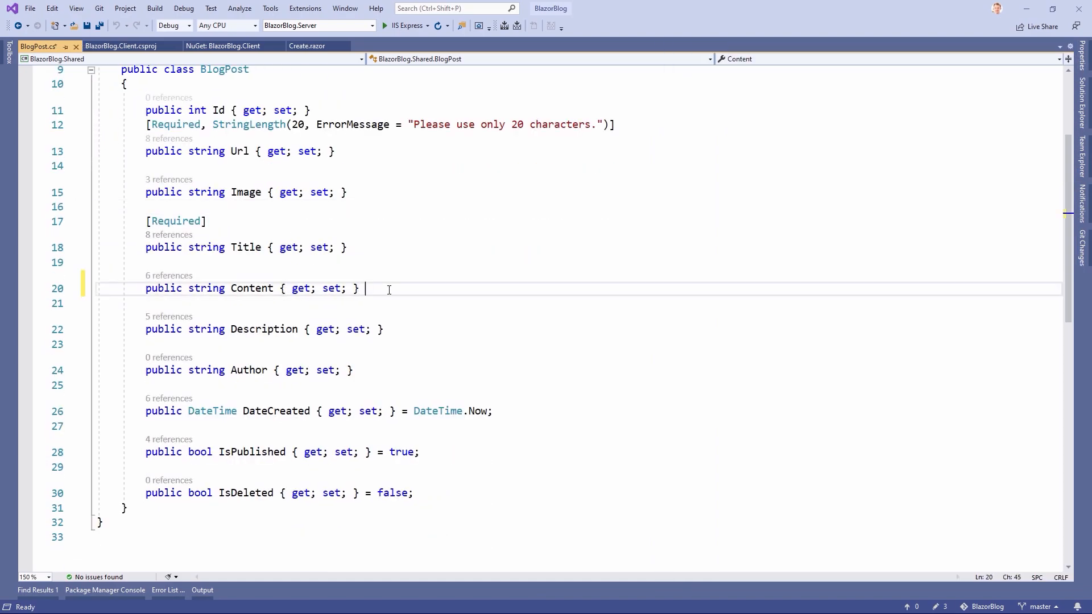
text(=)
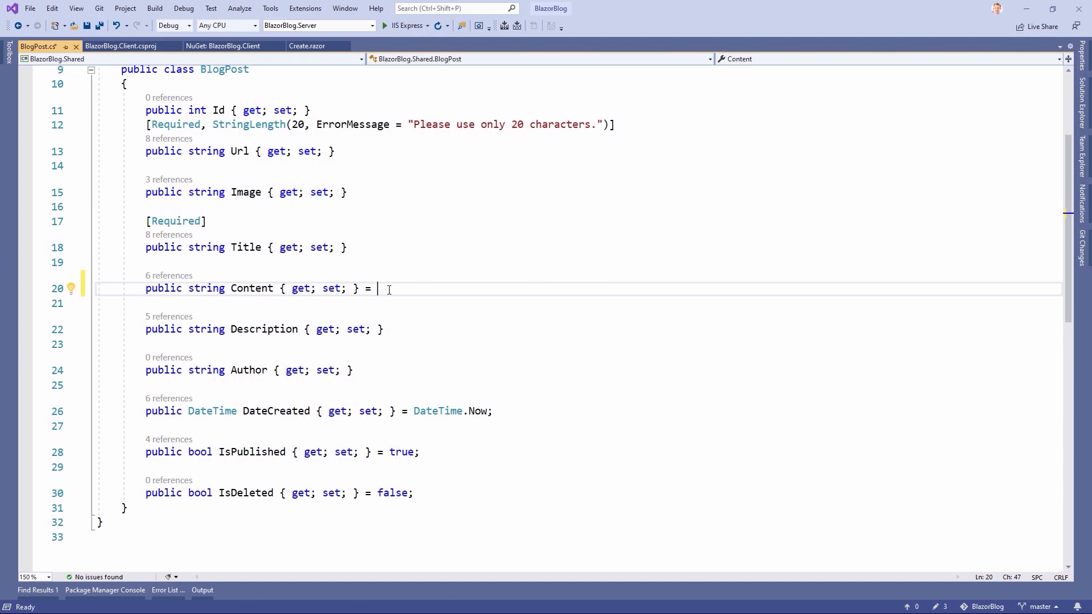
text(st)
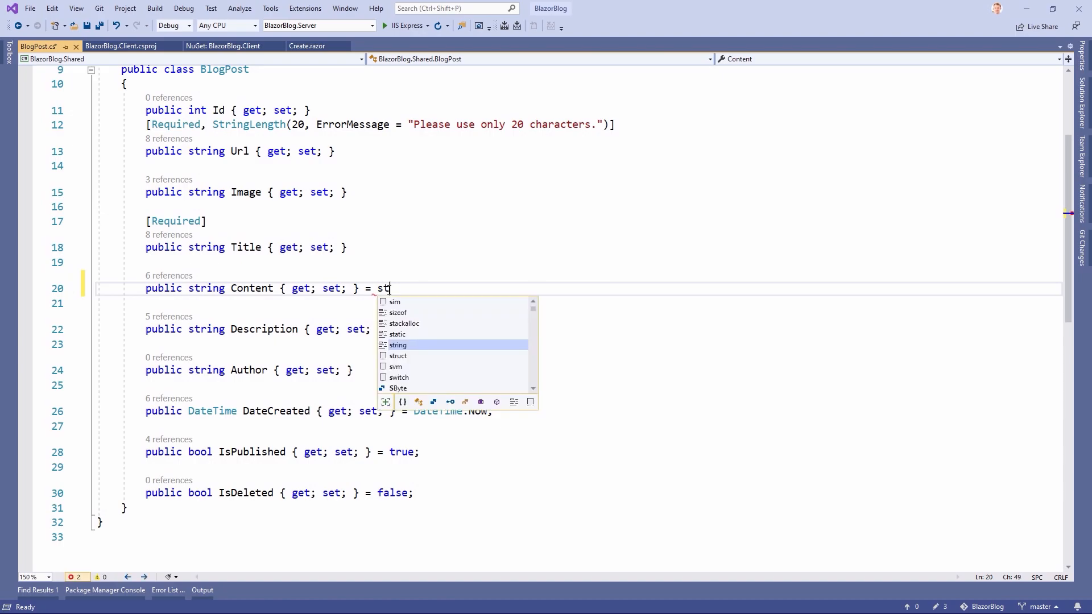
text(ring.Empty)
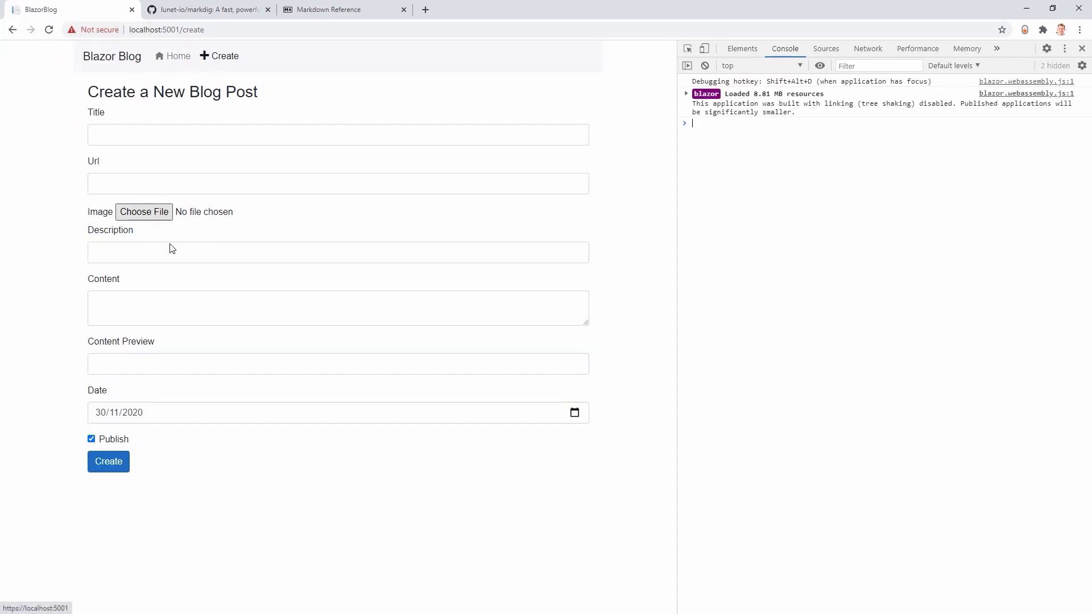
mouse_move(163, 305)
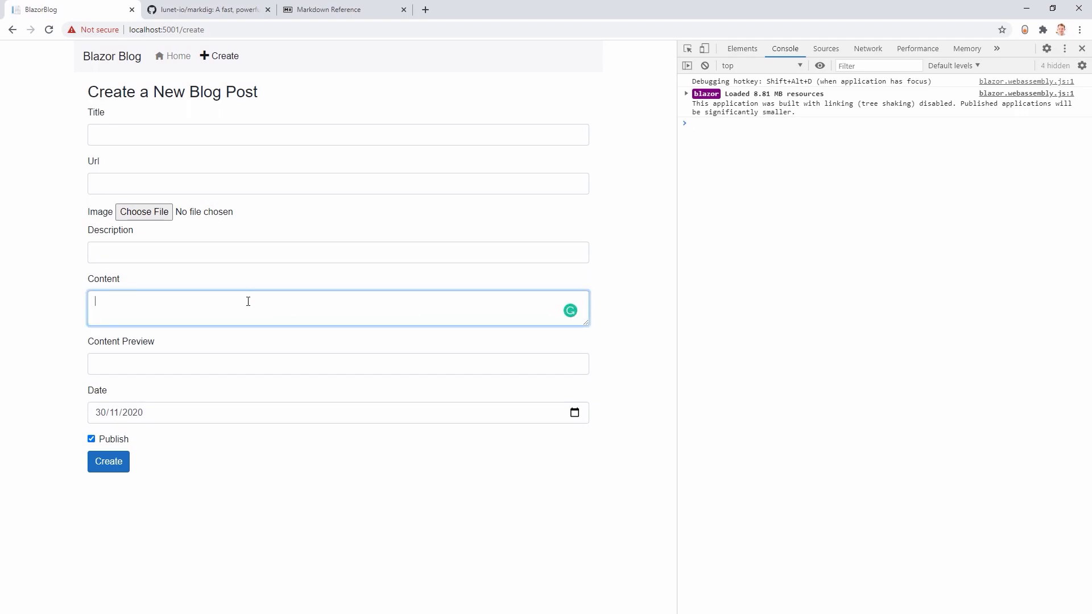
Enter 'test **bold text**' as the post content on the Create page.
text(test)
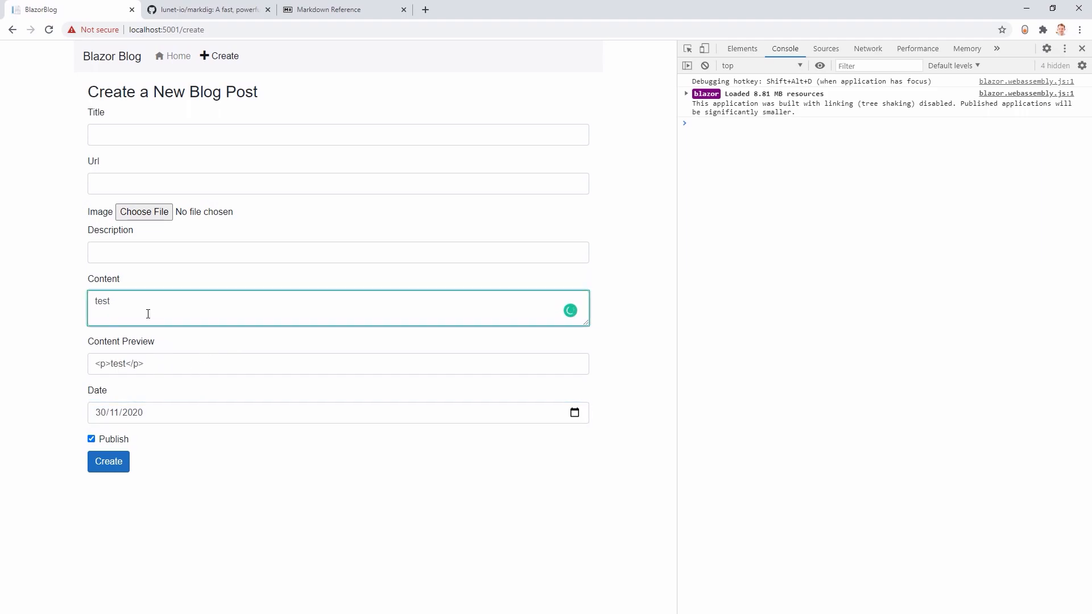
double_click(136, 364)
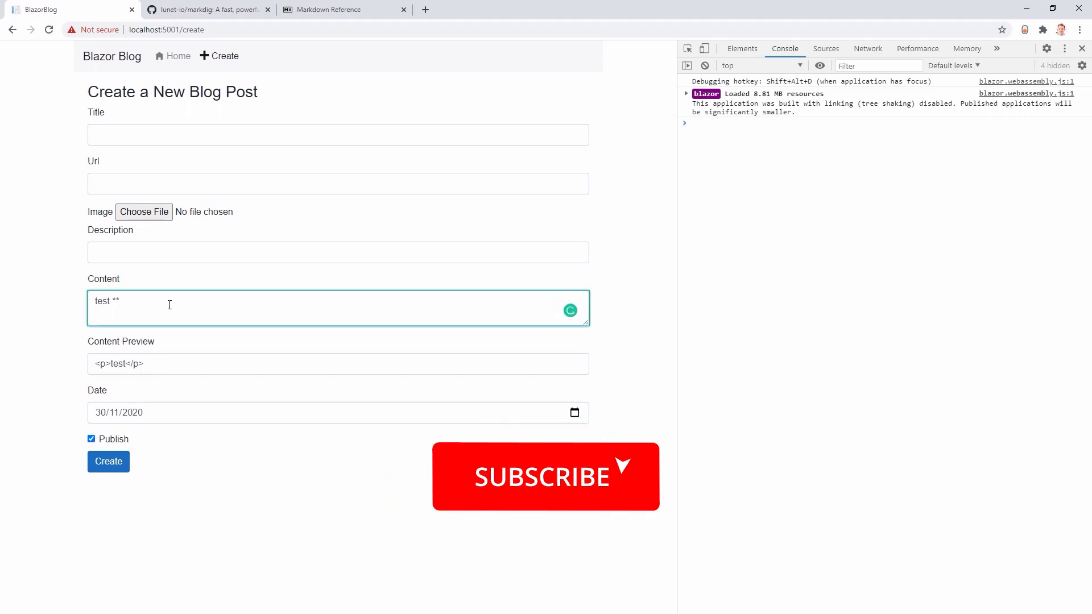
click(545, 477)
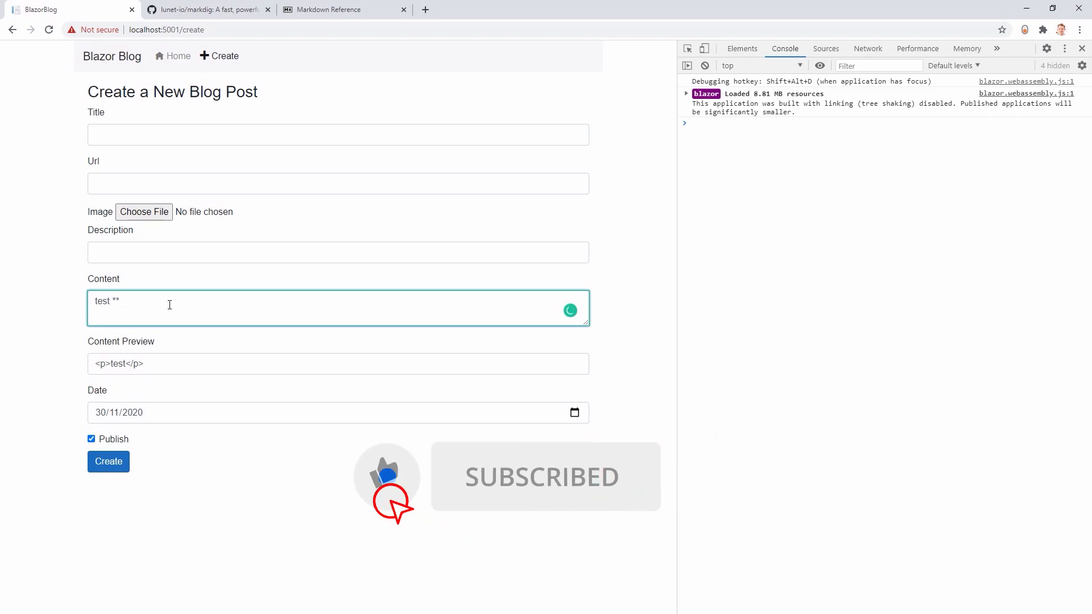
text(bold te)
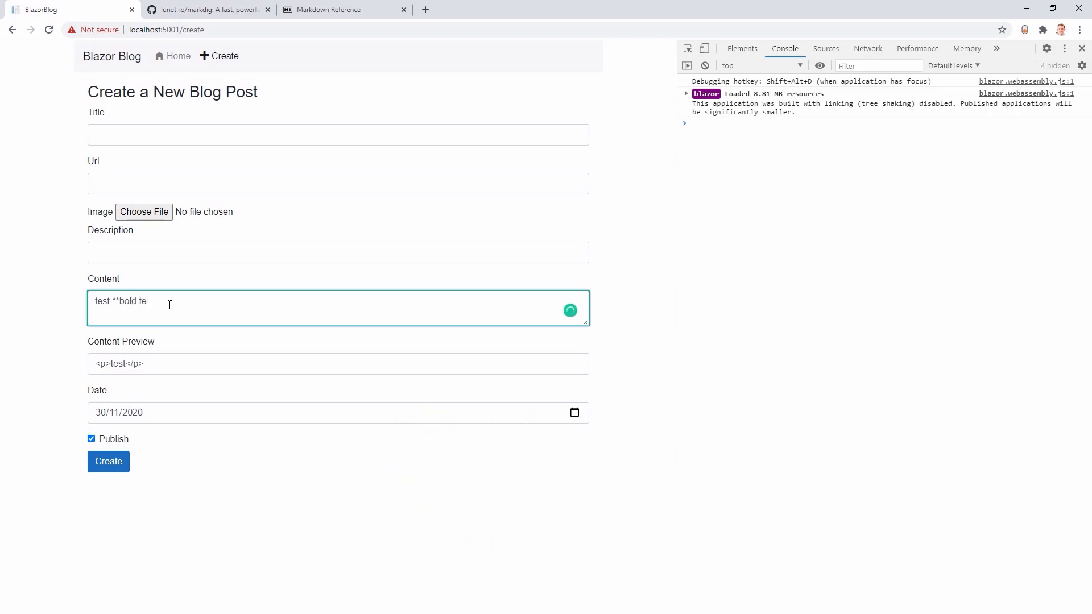
text(xt**)
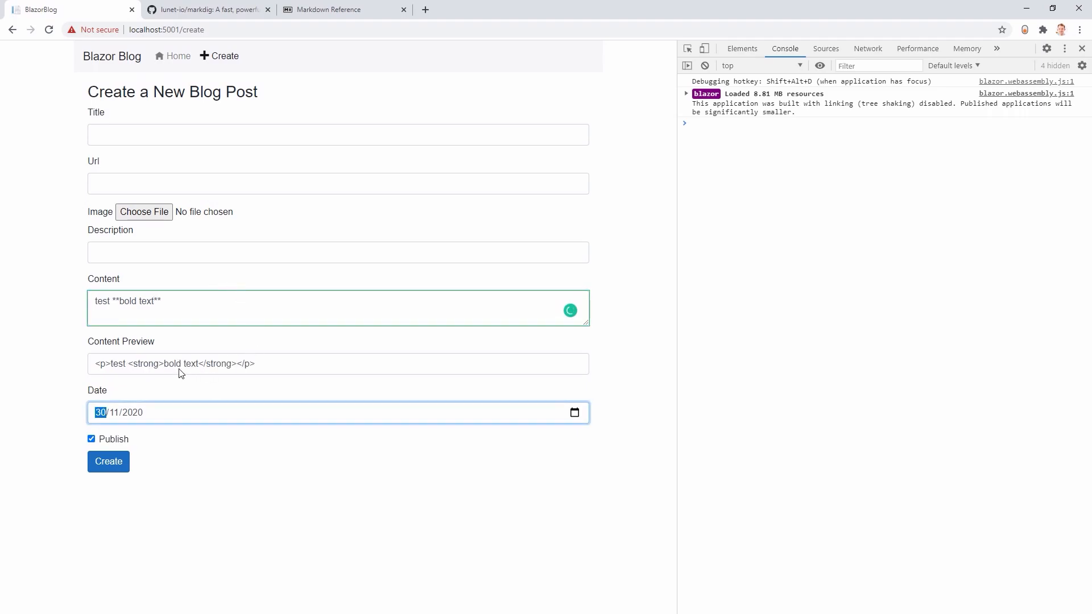
Select the raw '<p>test <strong>bold text</strong></p>' HTML shown in the Content Preview.
drag(130, 364, 236, 364)
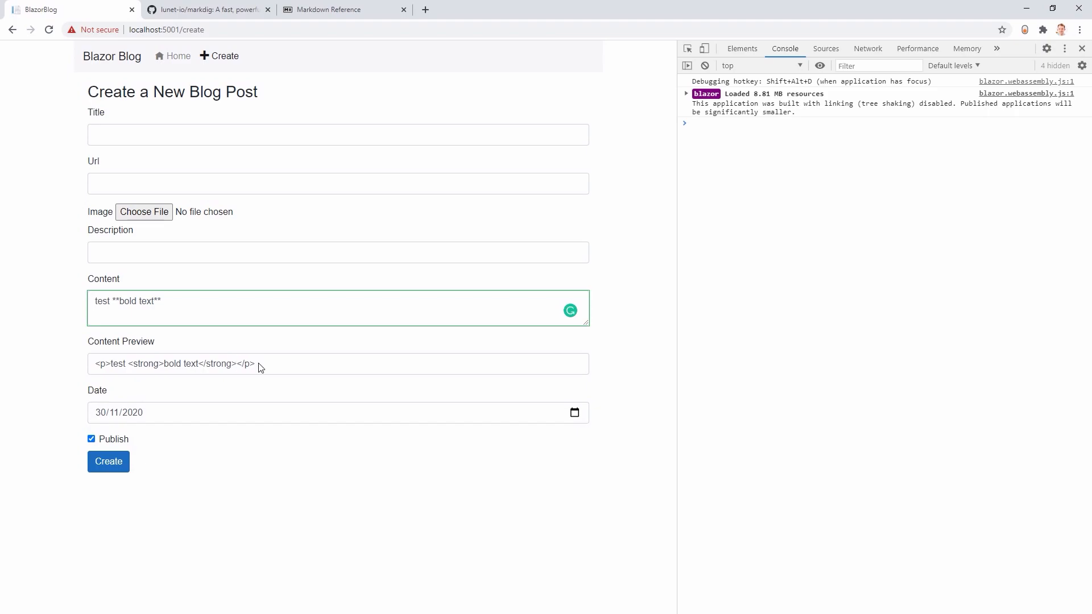
double_click(172, 364)
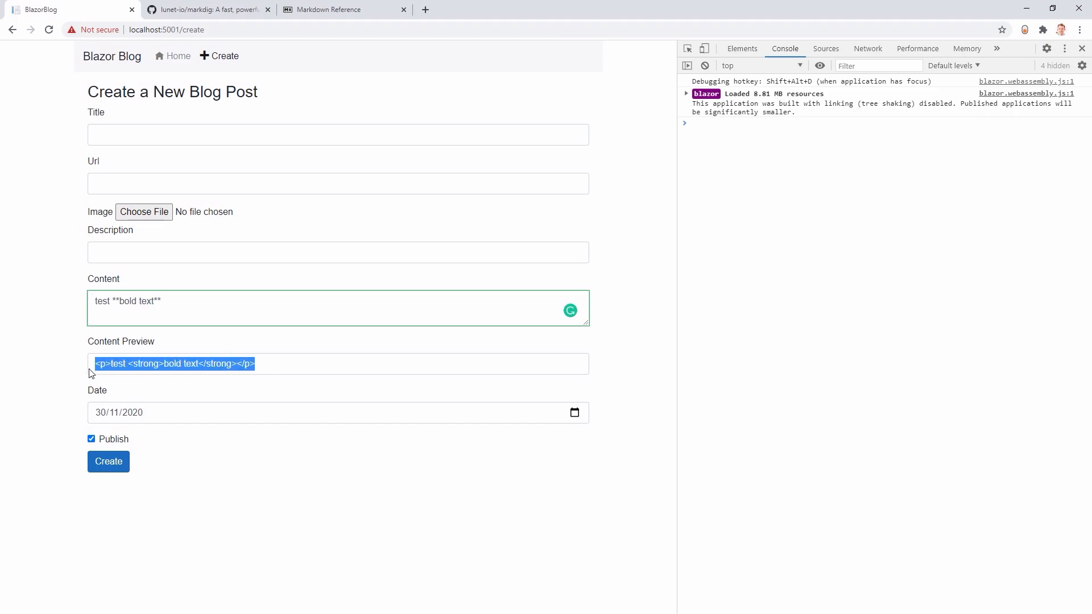
mouse_move(128, 377)
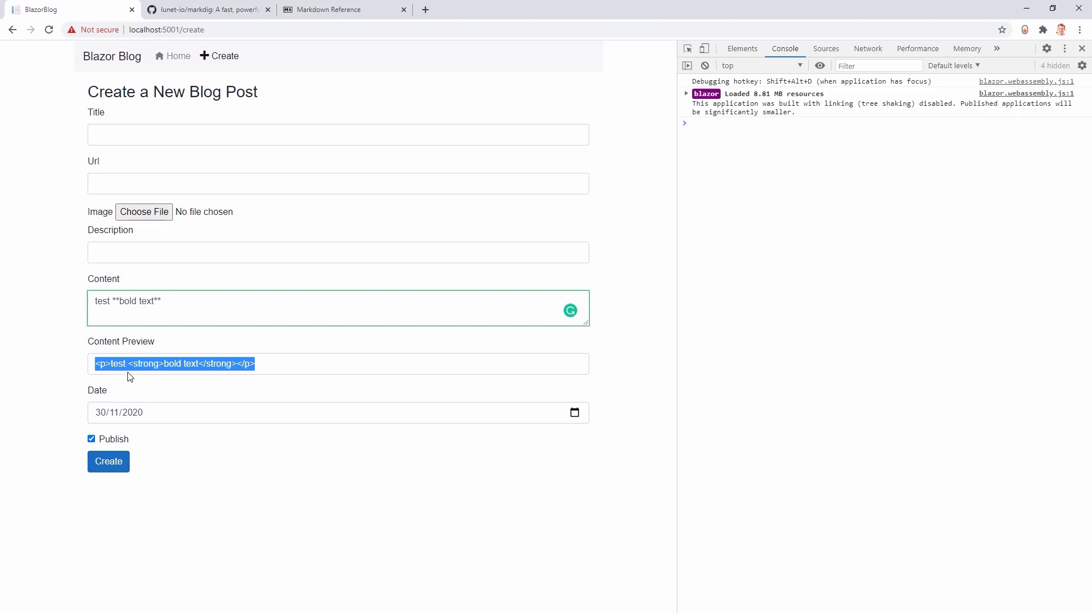
click(194, 309)
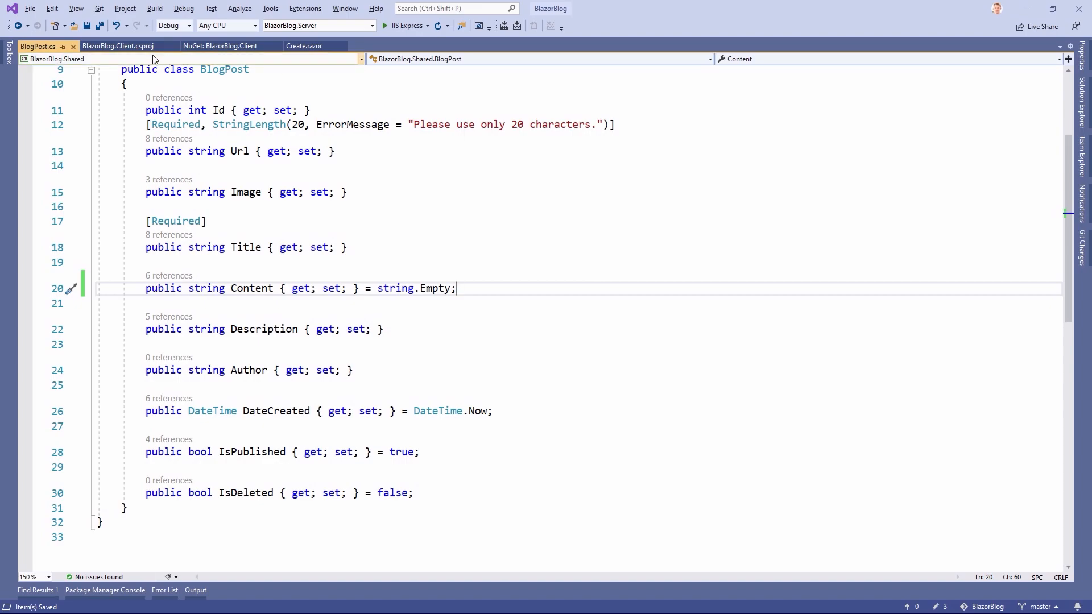
In Create.razor, wrap Markdown.ToHtml(newBlogPost.Content) in a (MarkupString) cast for the preview.
click(305, 46)
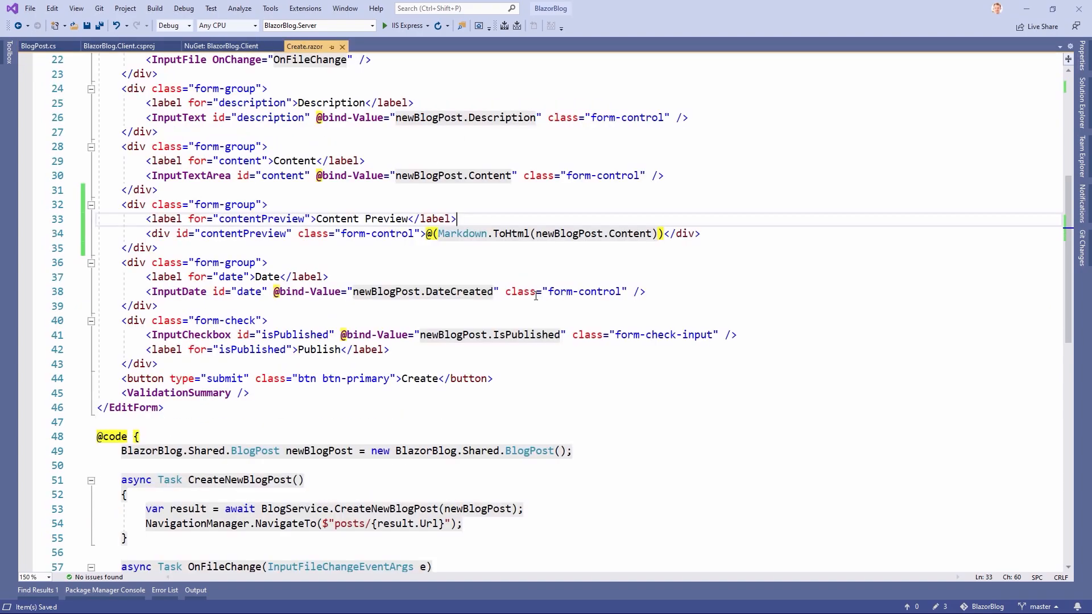
mouse_move(461, 233)
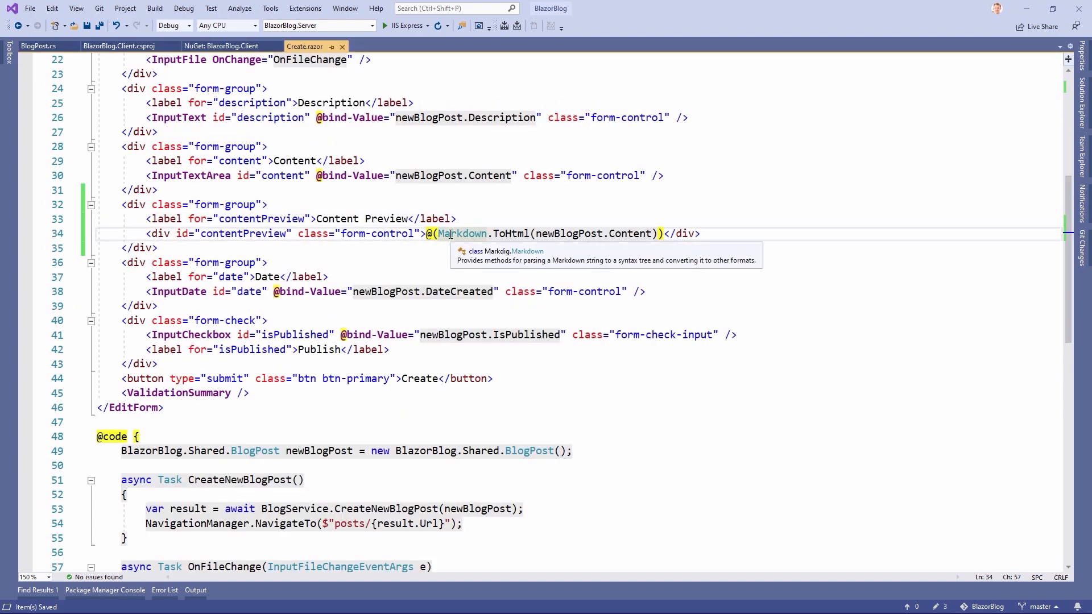
text(()
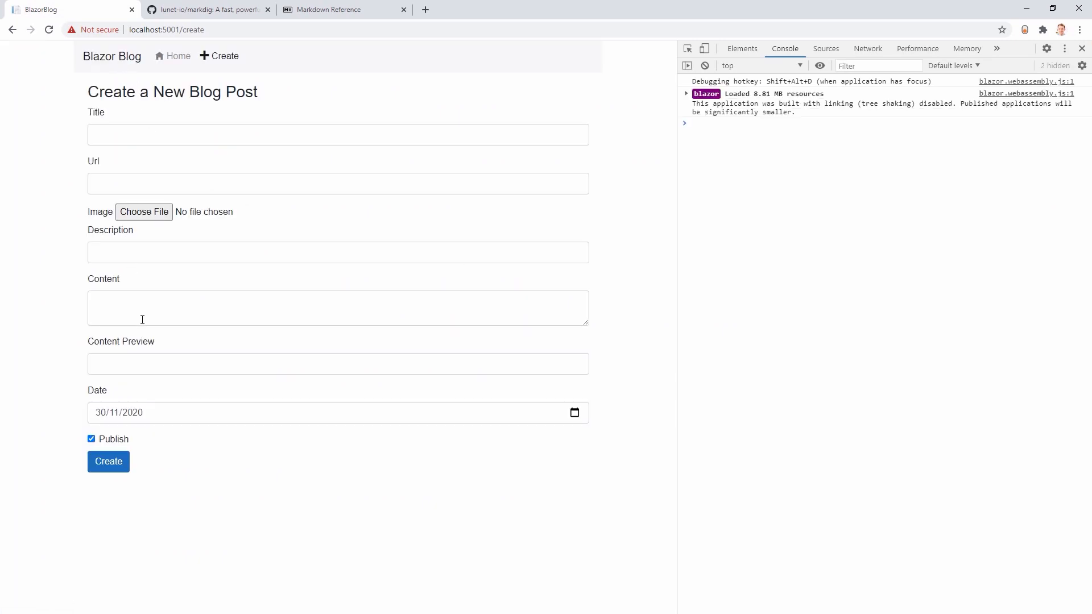
Enter 'test **bold text**' then 'asdasd' as content, with the preview rendering bold text.
text(test)
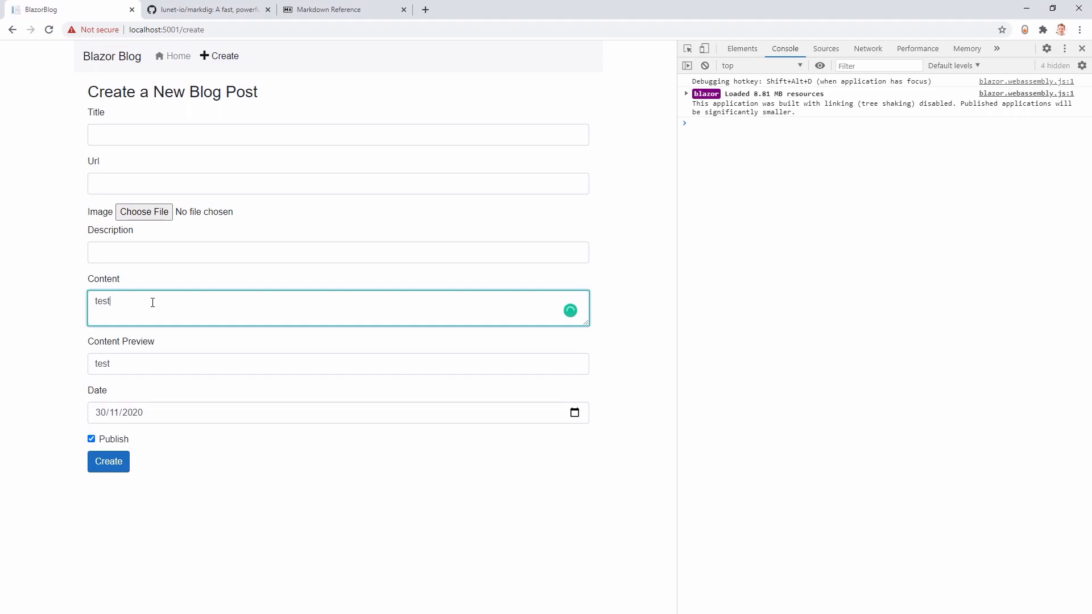
text(**)
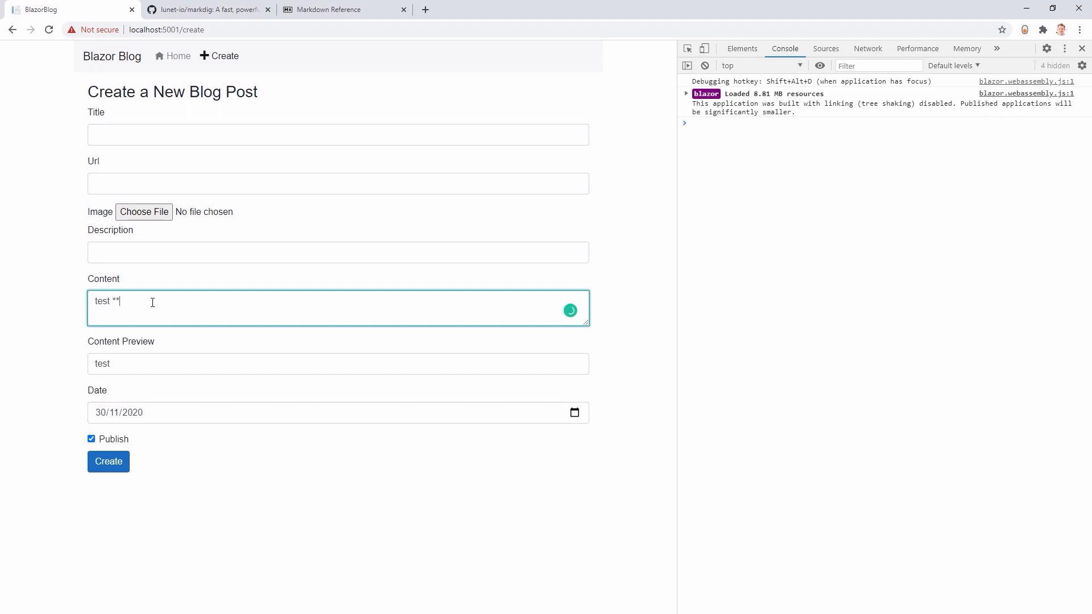
text(bold te)
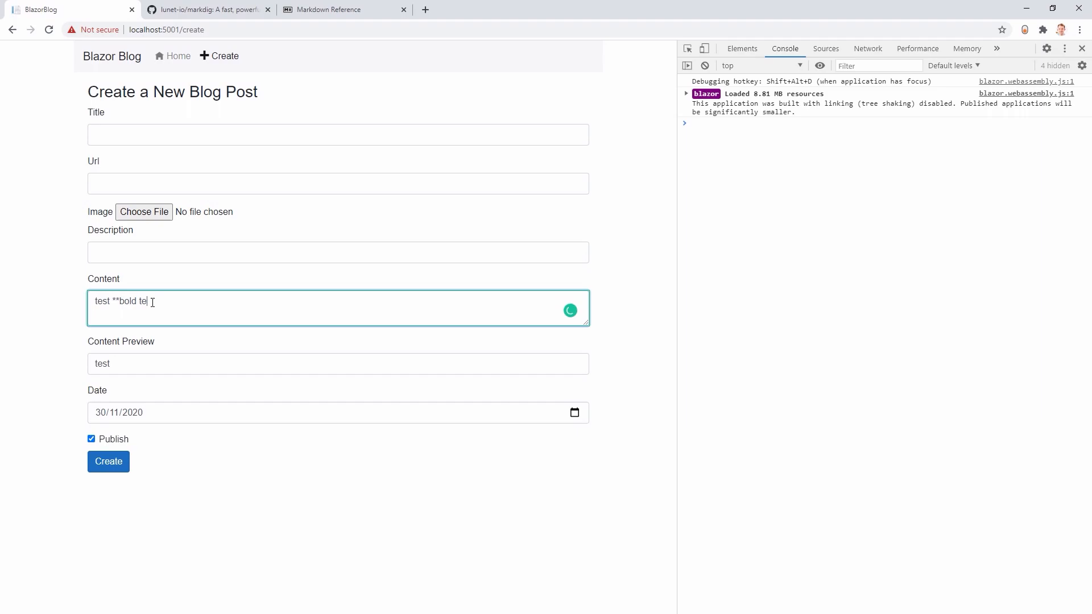
text(xt**)
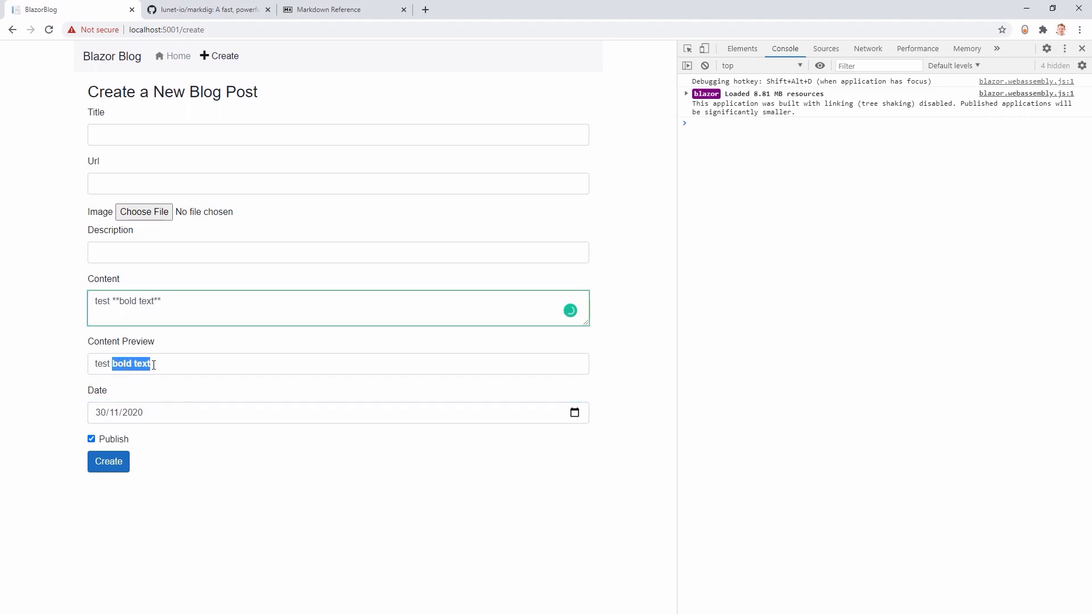
click(209, 309)
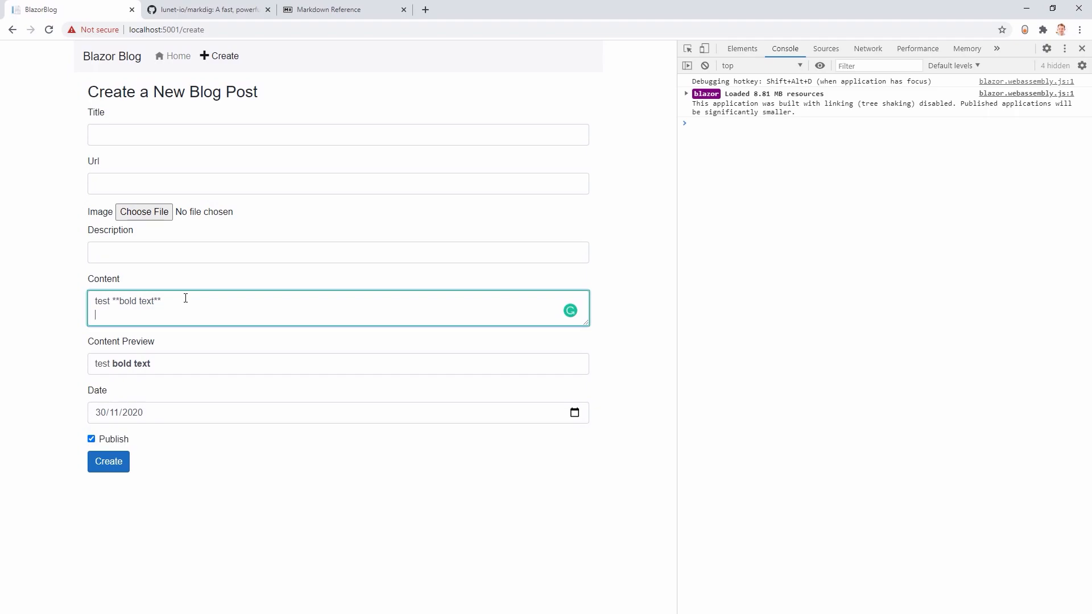
text(asdasd)
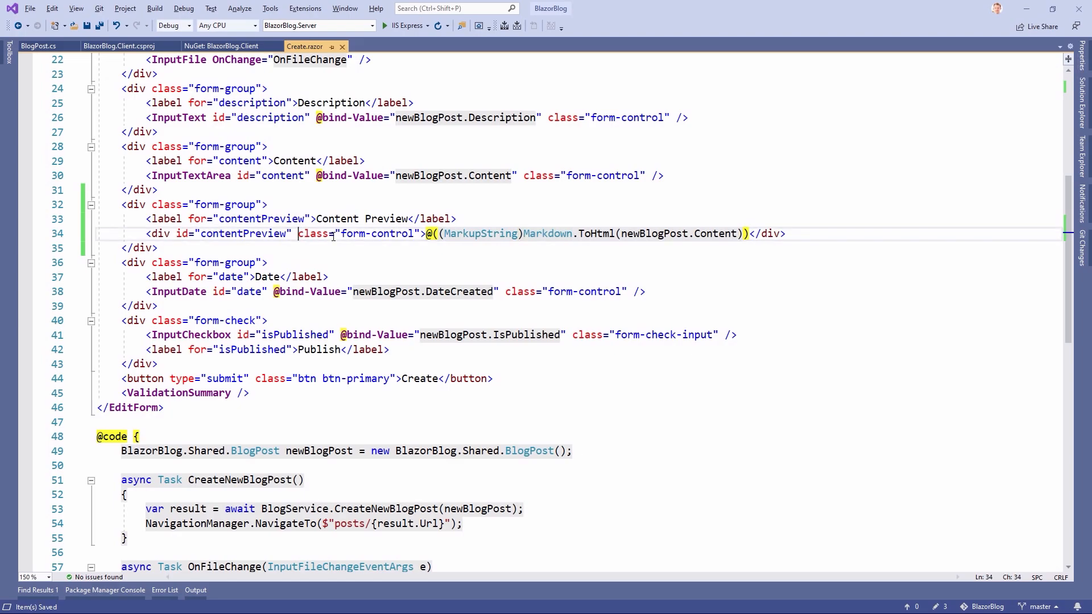
Add style="height: 100%;" to the contentPreview div in Create.razor.
text(style="")
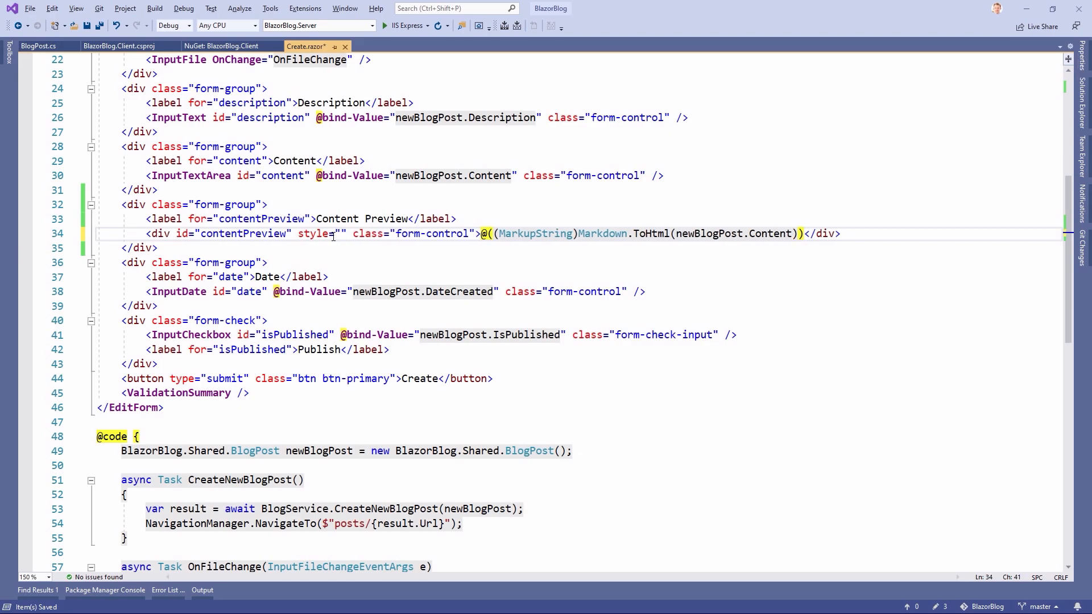
text(height: 1)
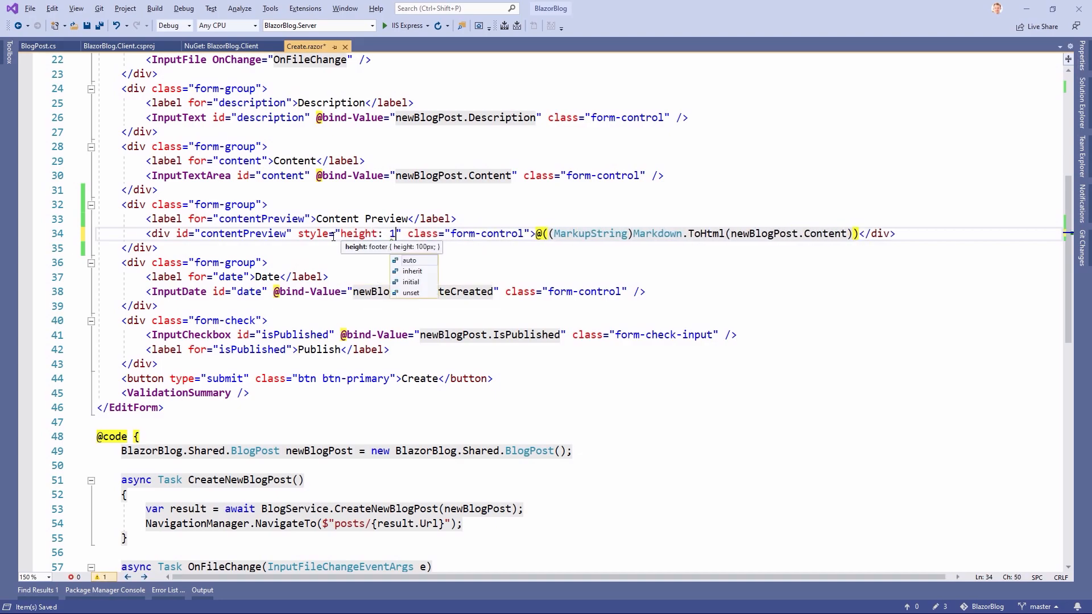
text(00%)
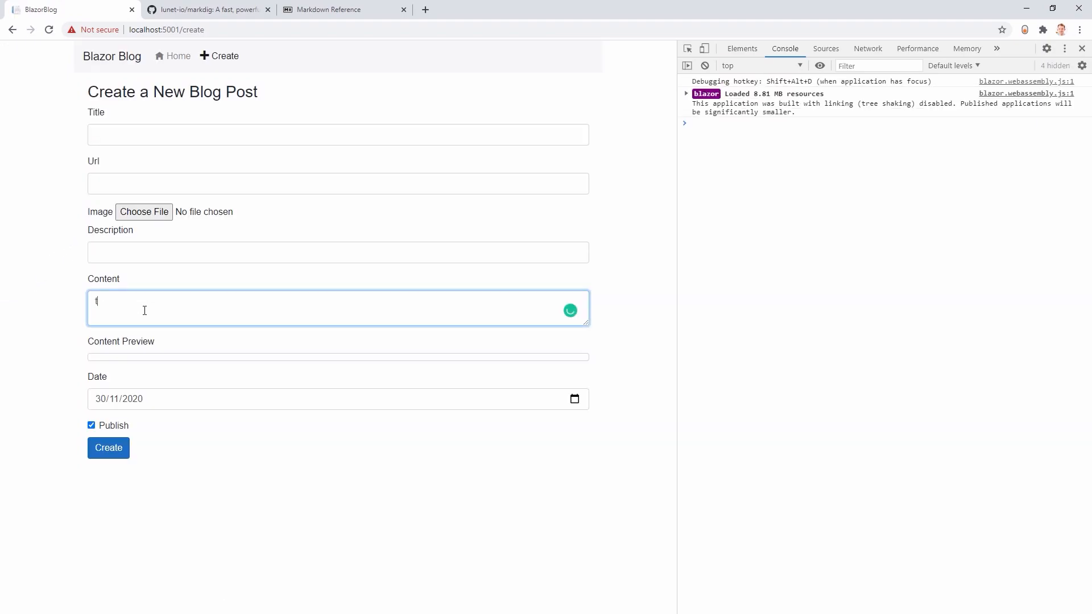
Enter several content lines, enlarge the Content box, and add text after 'test'.
text(est)
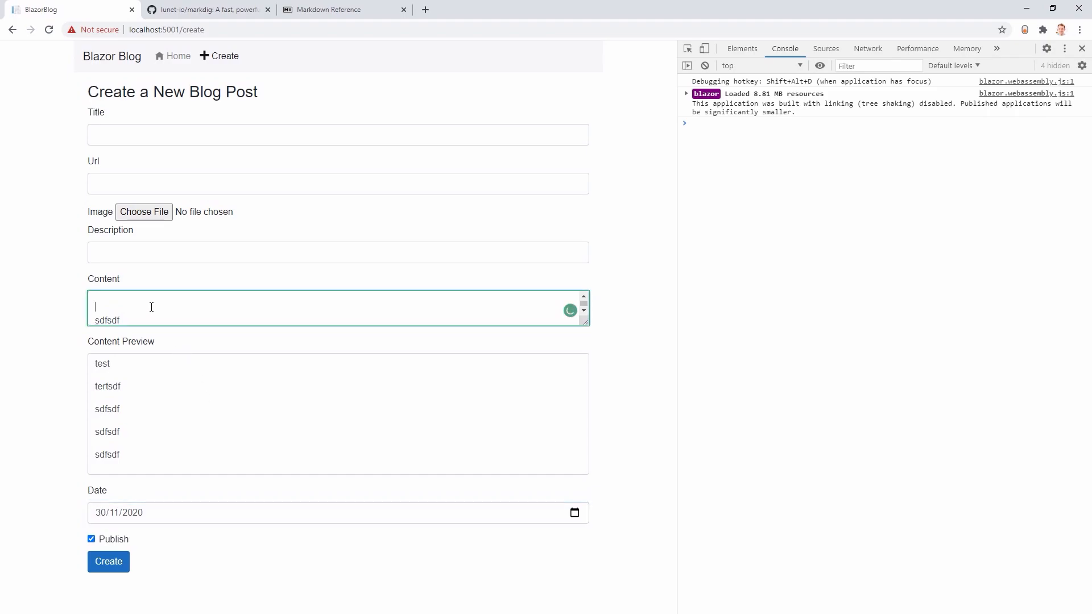
drag(584, 327, 587, 480)
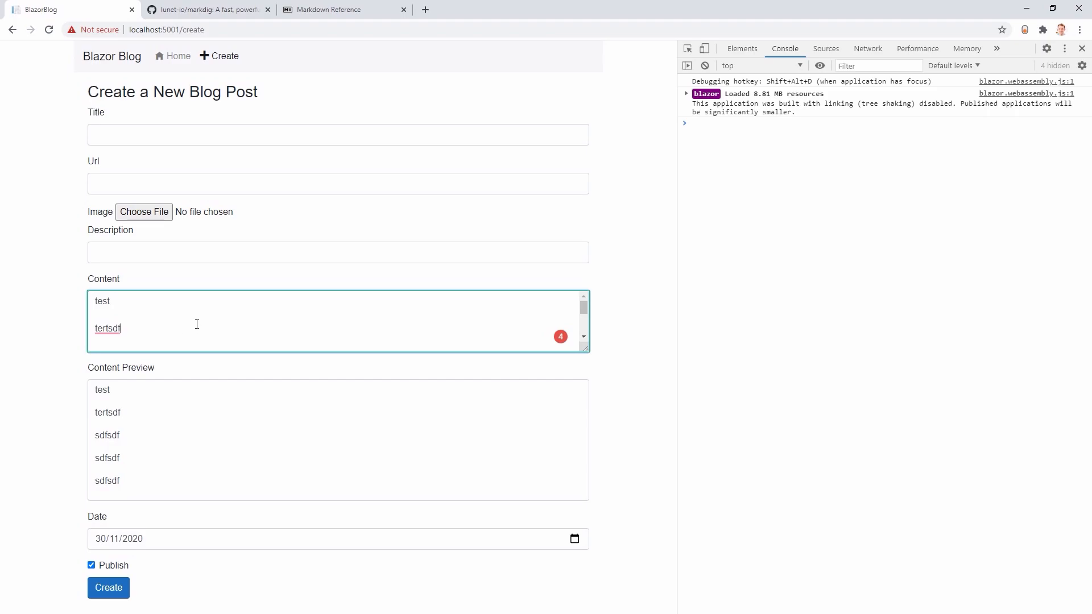
mouse_move(158, 469)
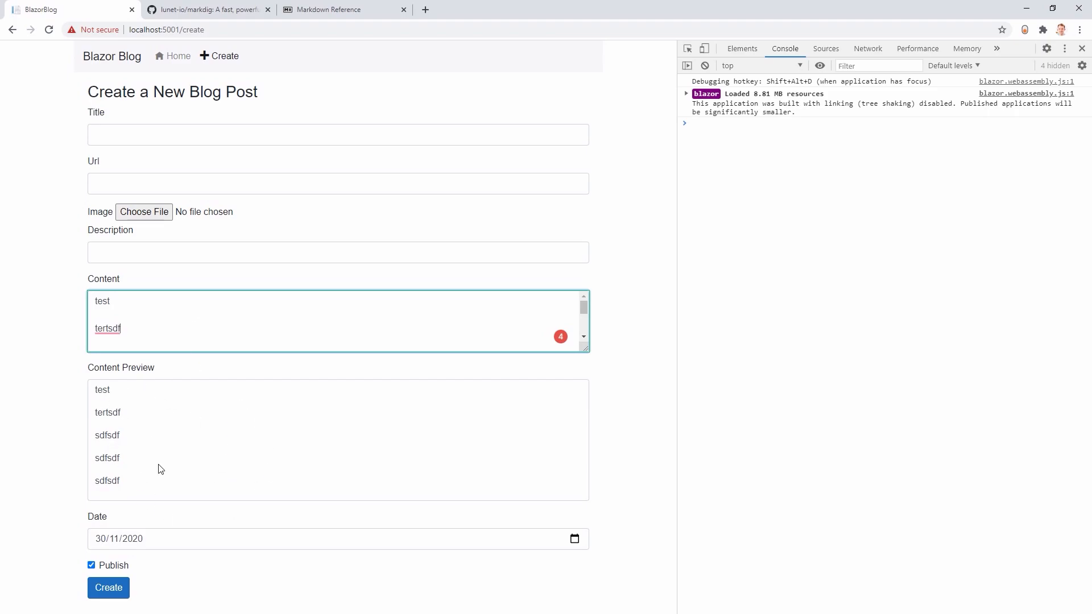
mouse_move(147, 324)
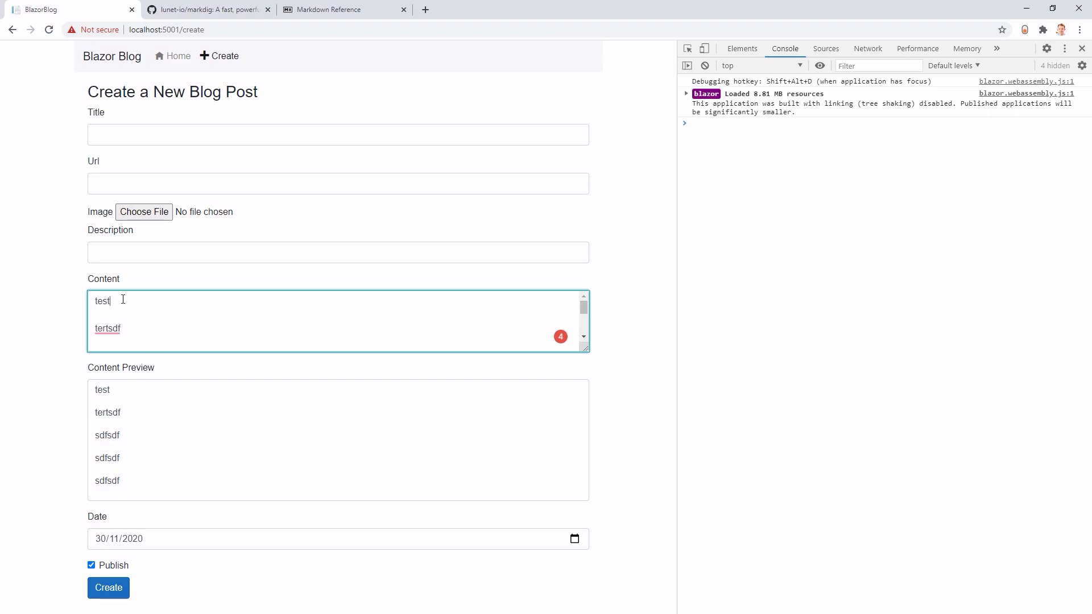
text(" ")
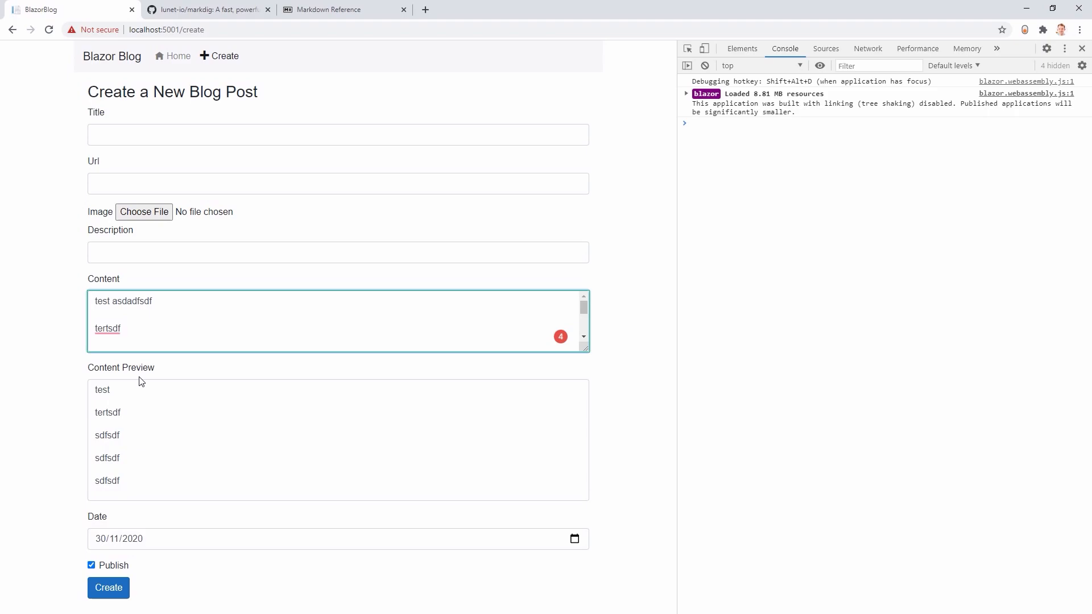
mouse_move(127, 394)
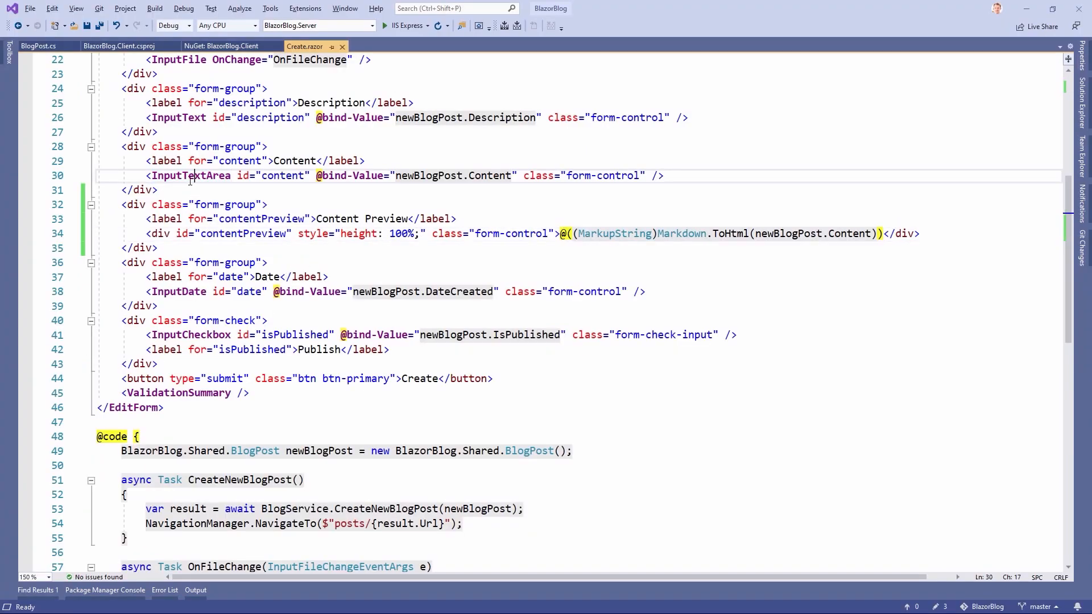
click(315, 175)
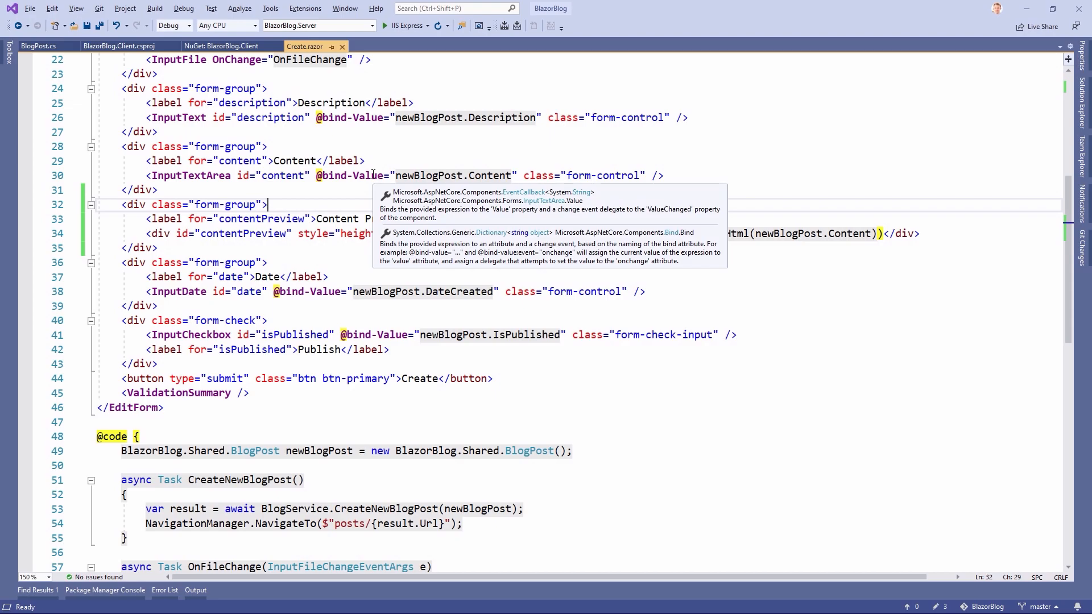
mouse_move(495, 175)
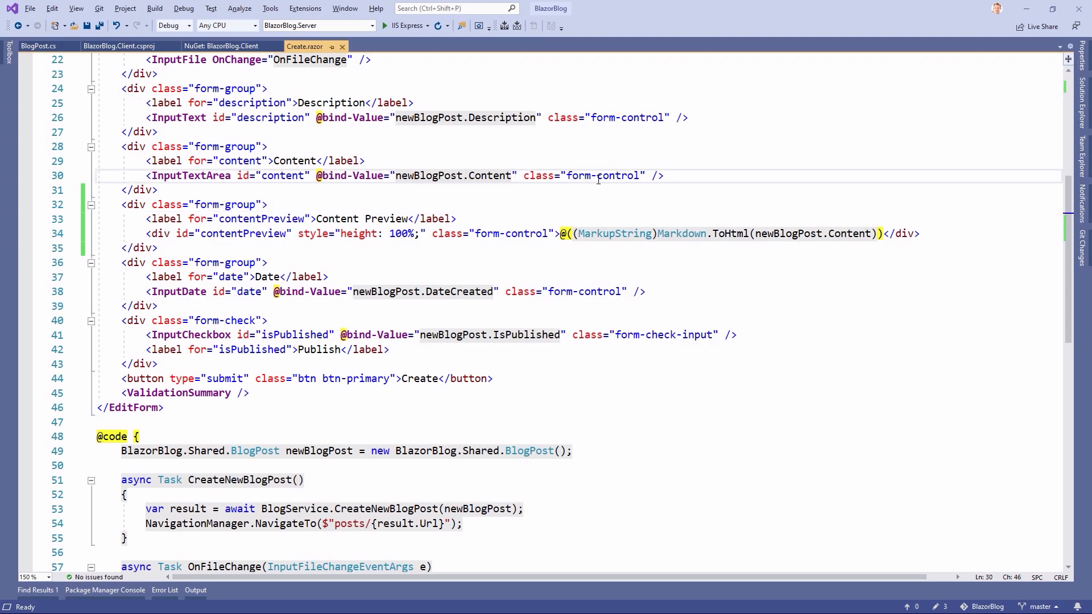
text(<)
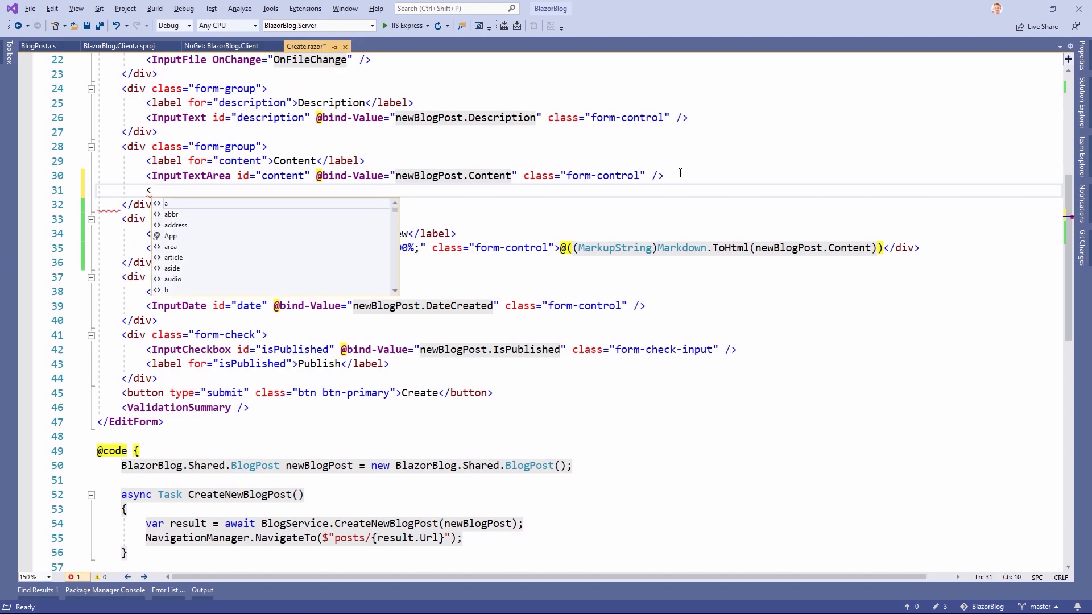
text(textarea)
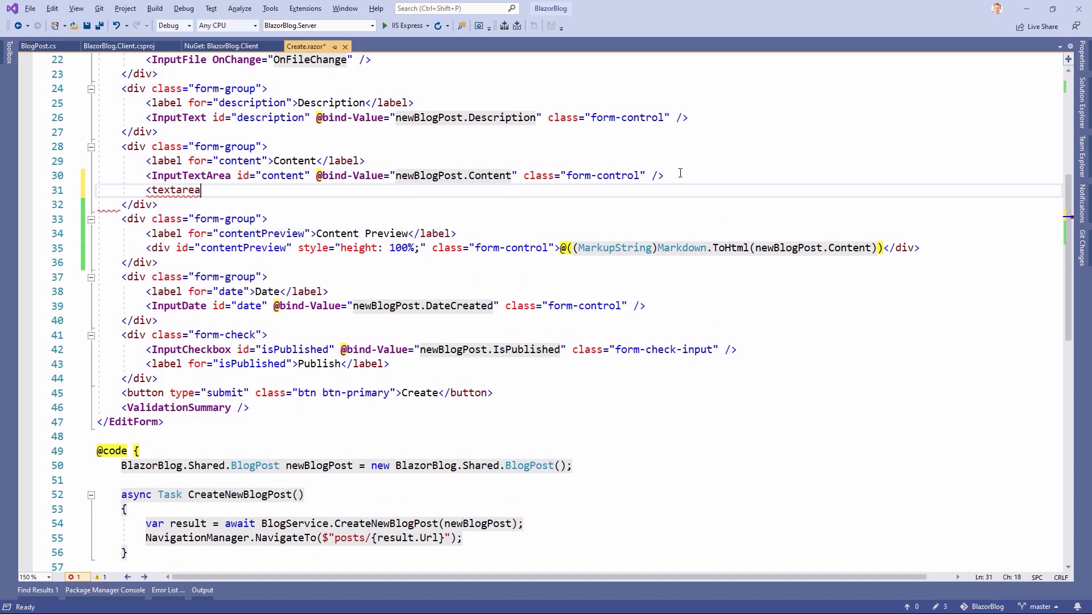
text(></textarea>)
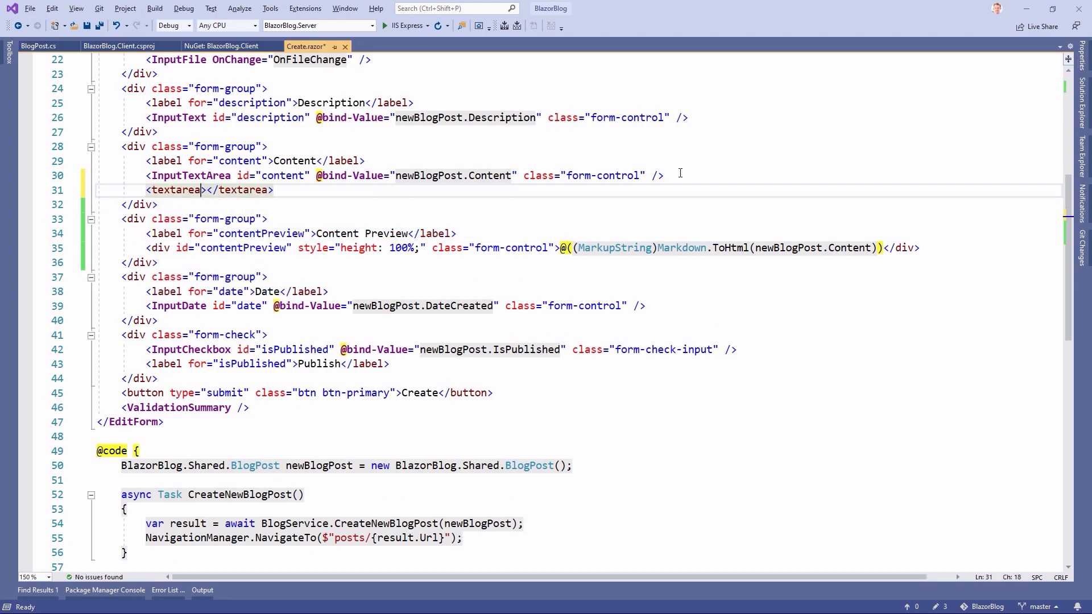
text(@bin)
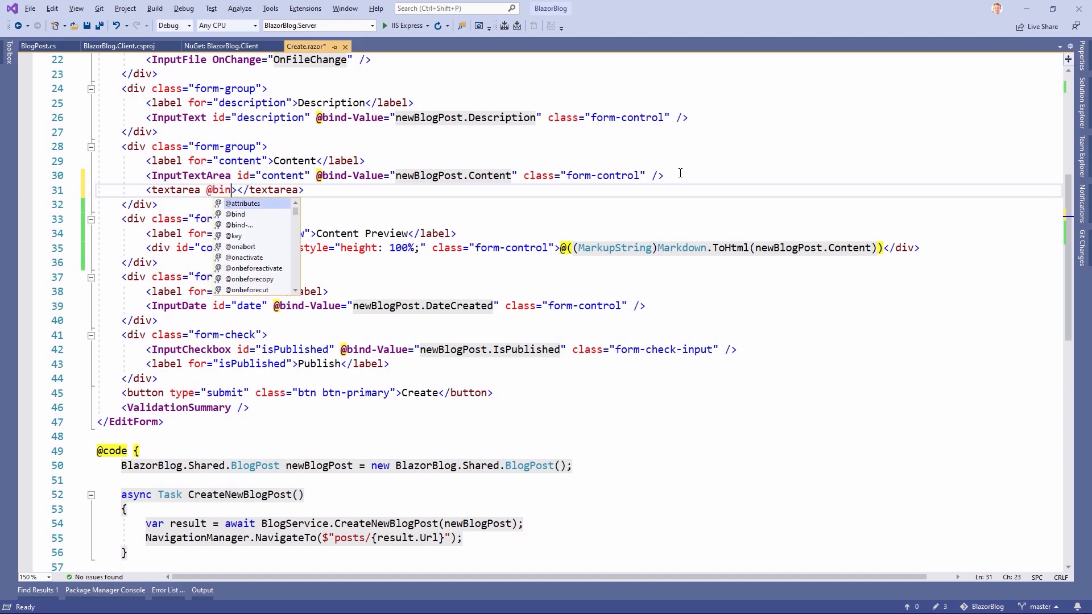
text(d)
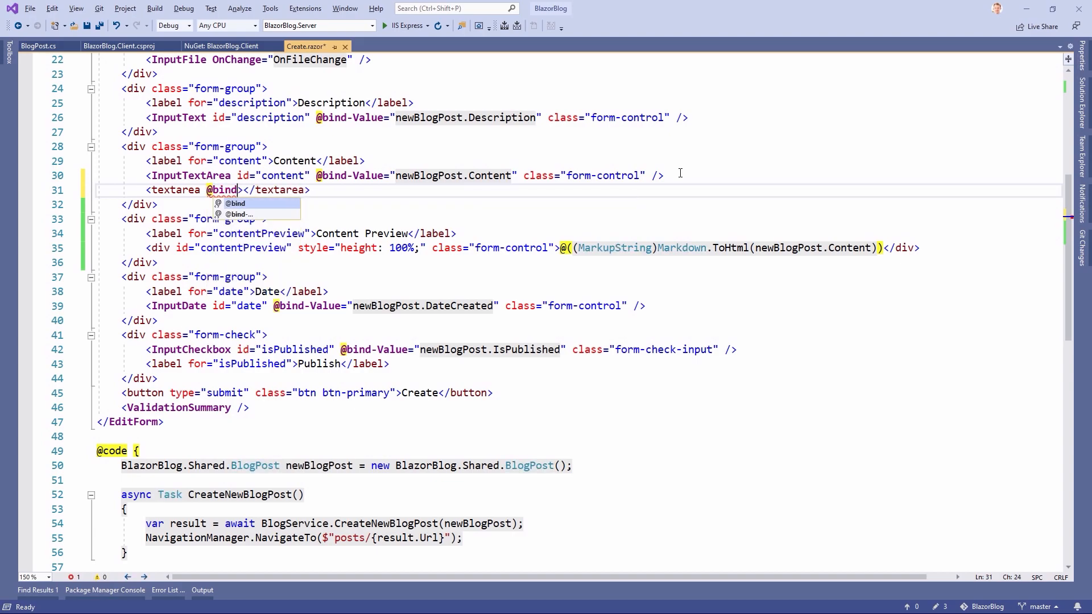
text(-value="")
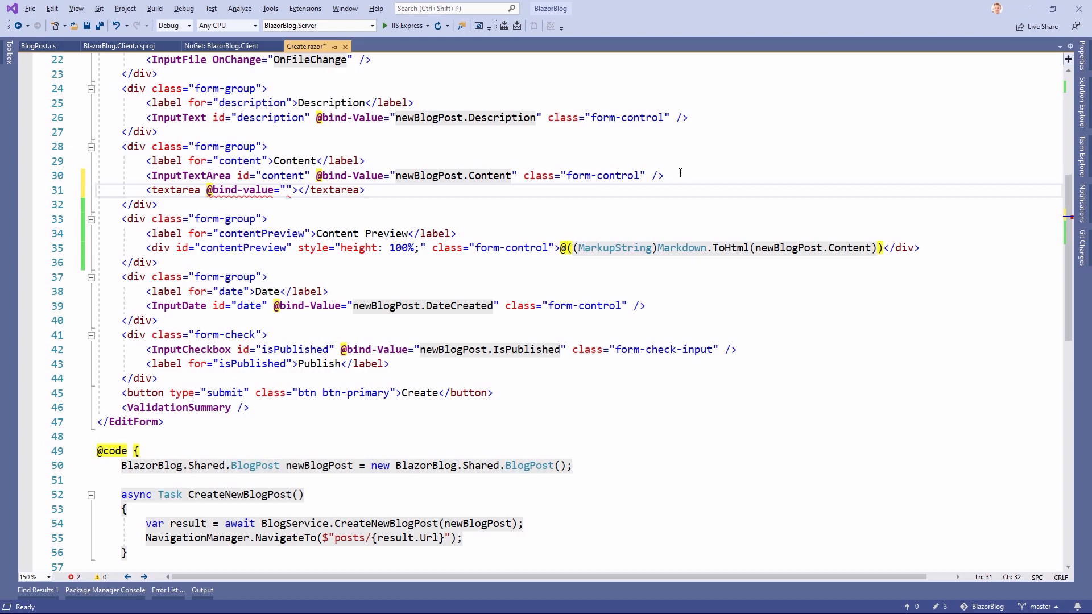
text(newBlogPost.Content)
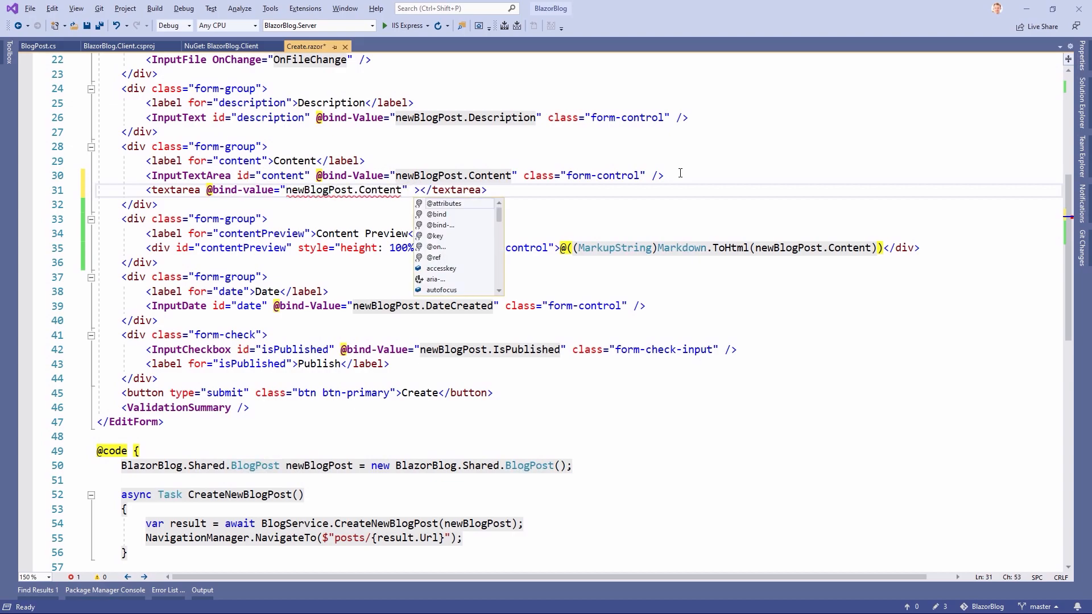
text(@bind)
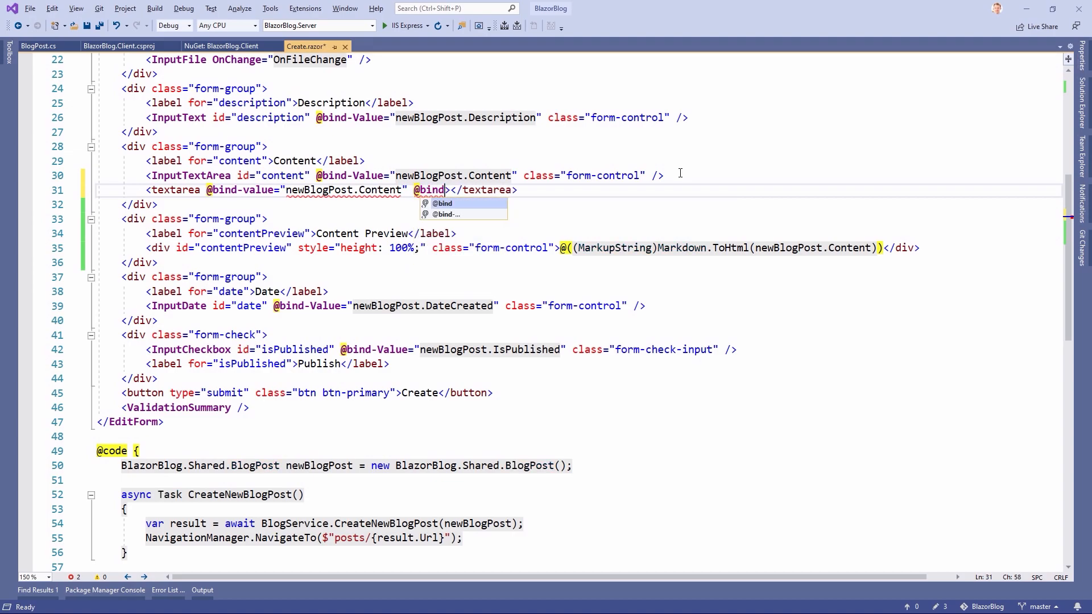
text(-value)
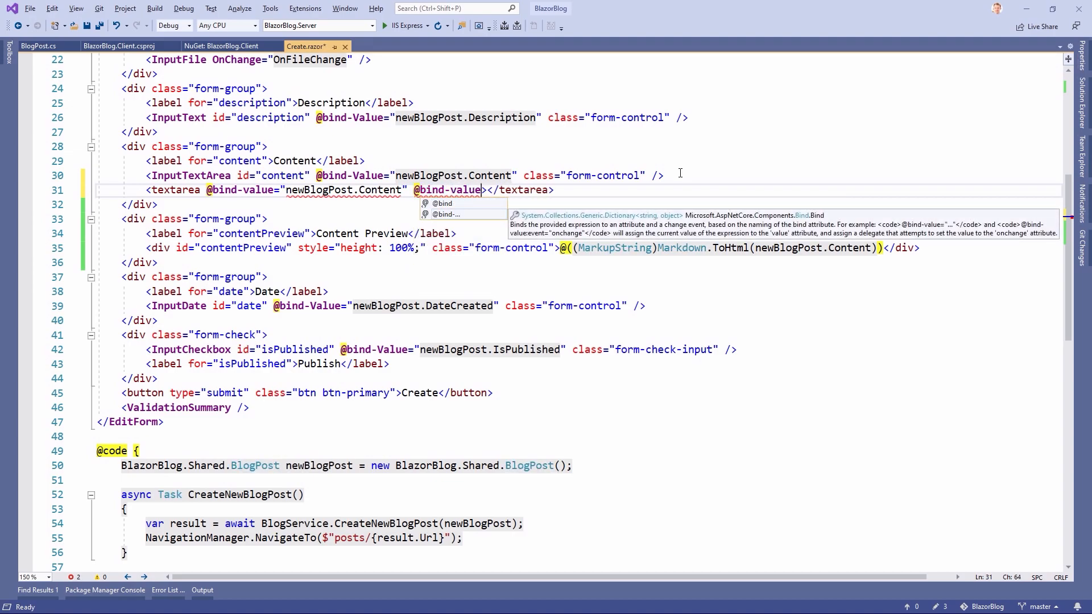
text(:event)
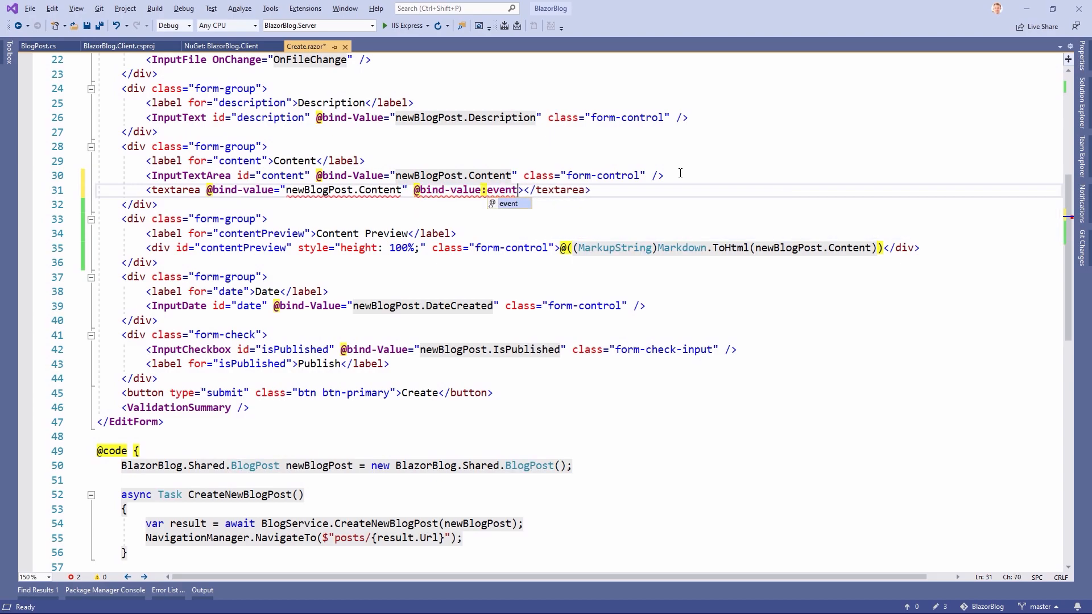
text(="onch)
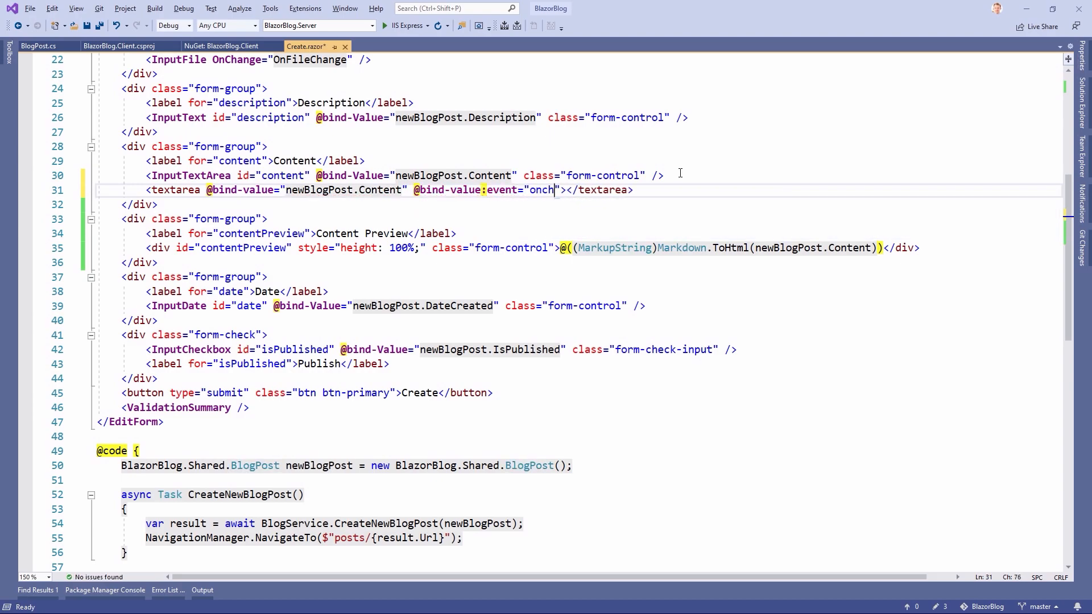
text(ange)
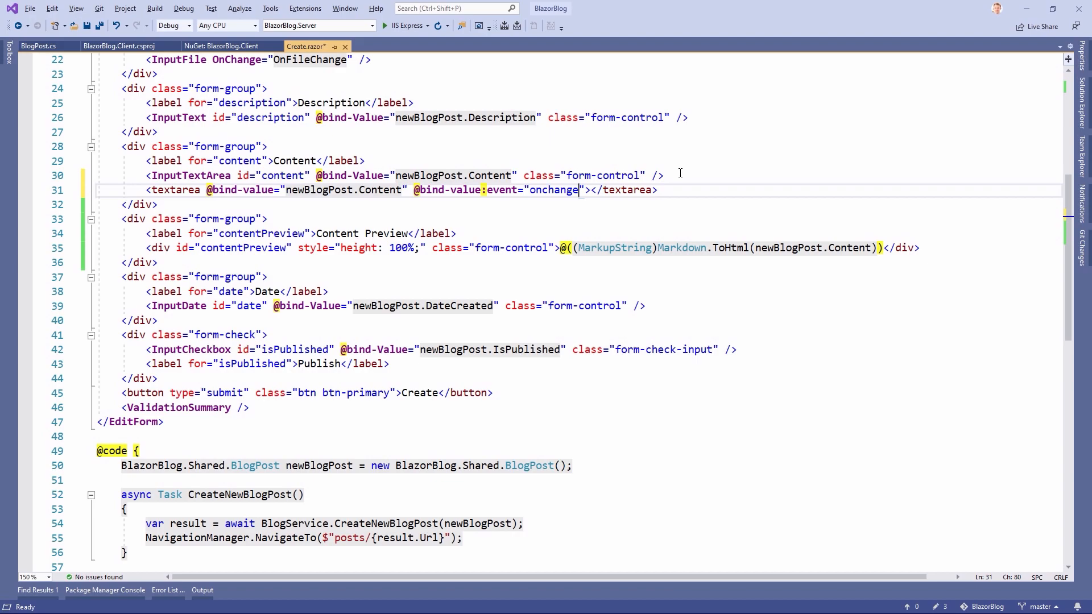
mouse_move(182, 173)
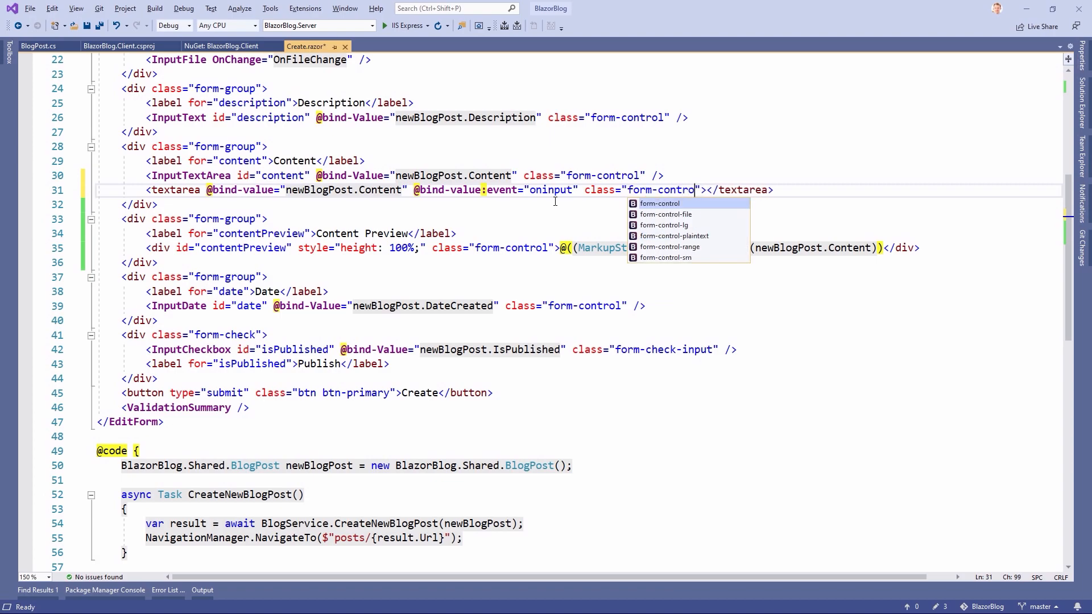
text(l)
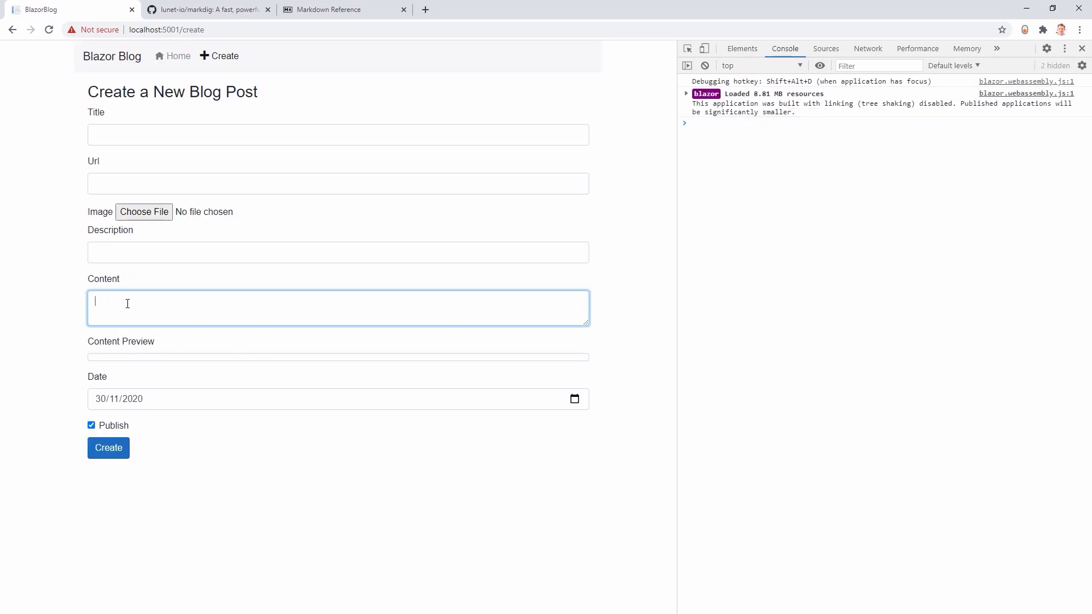
Enter 'test' and '**test**' in the Content box, watching the preview update live.
text(test)
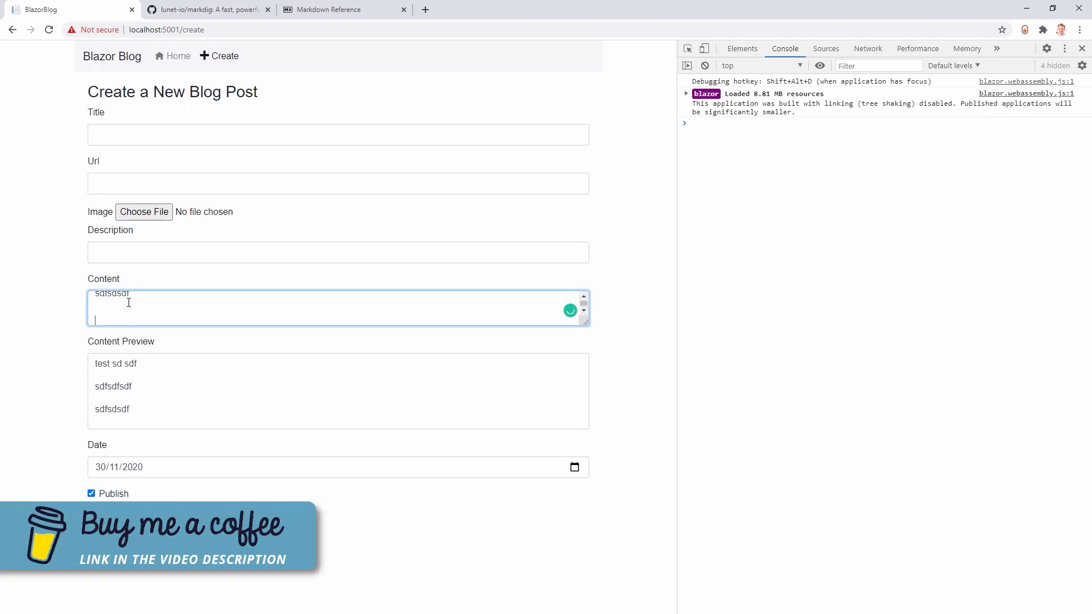
text(**test**)
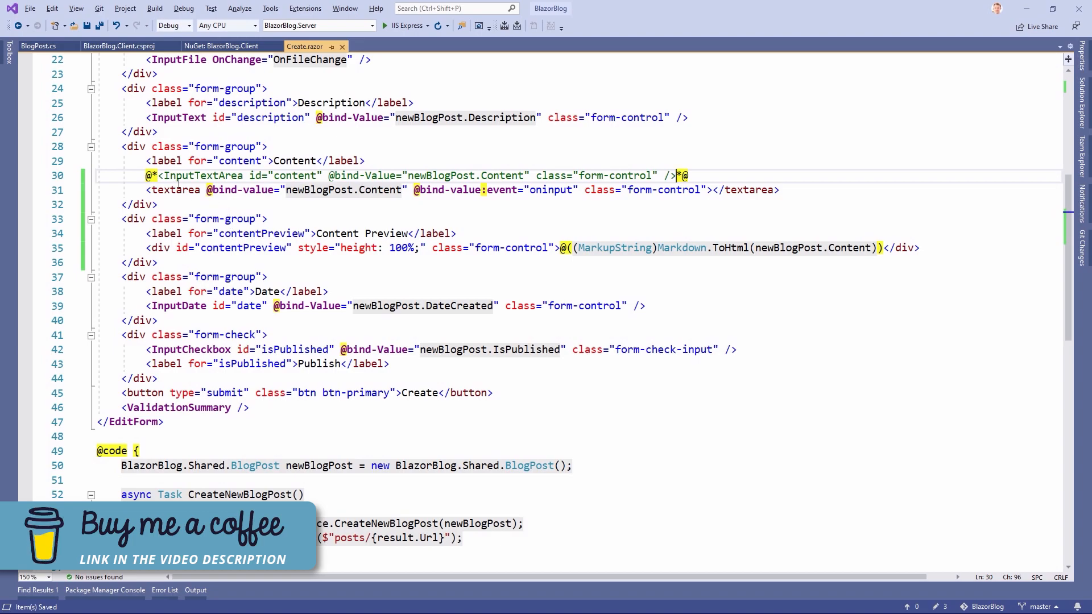
mouse_move(237, 190)
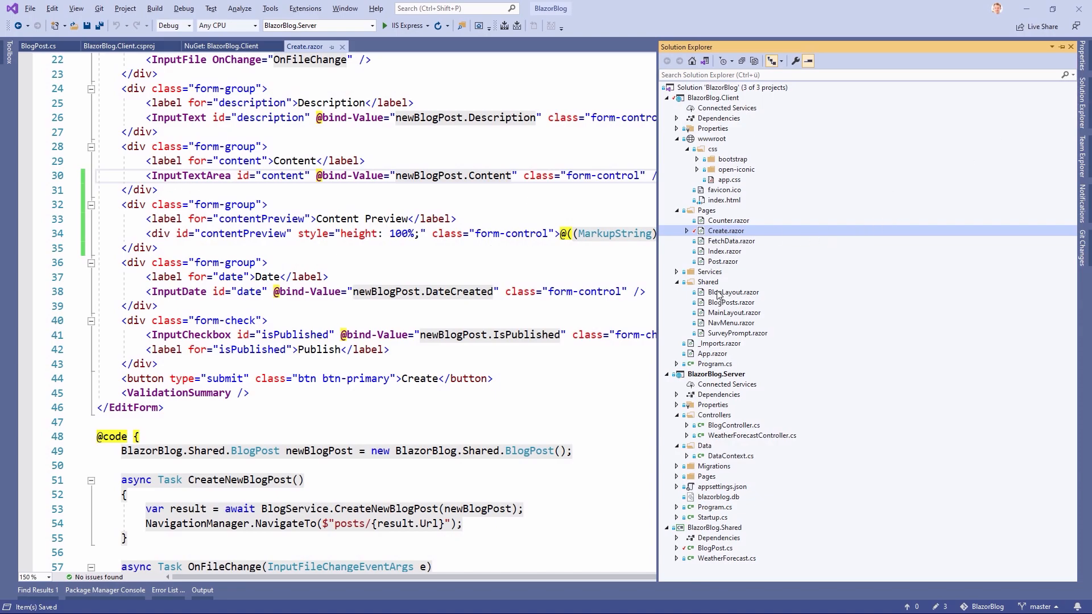
Add a new Razor Component named BlogTextArea to the client project via Solution Explorer.
right_click(706, 282)
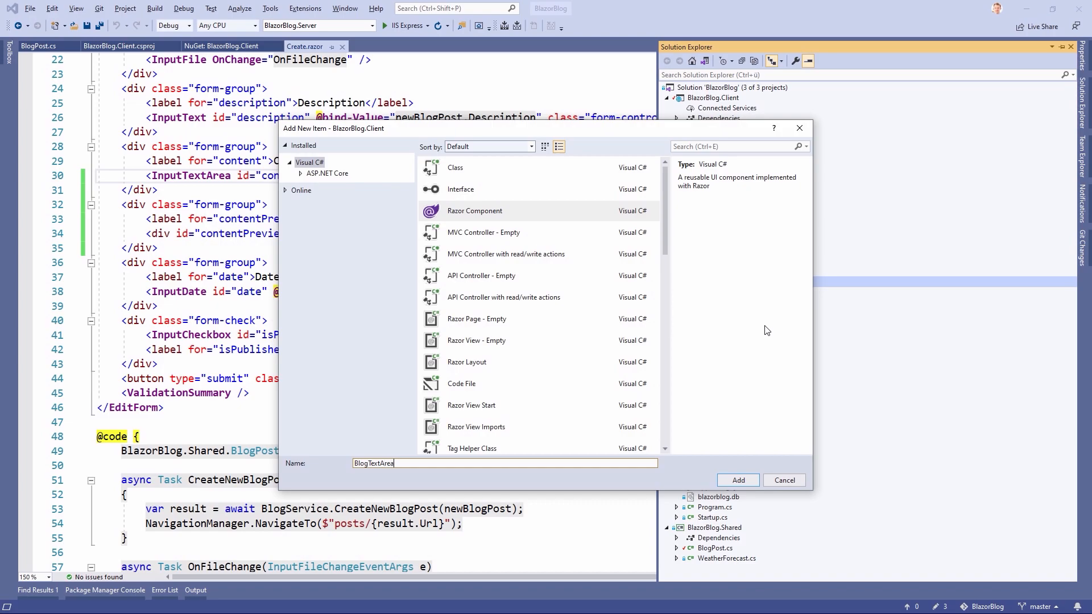
click(737, 480)
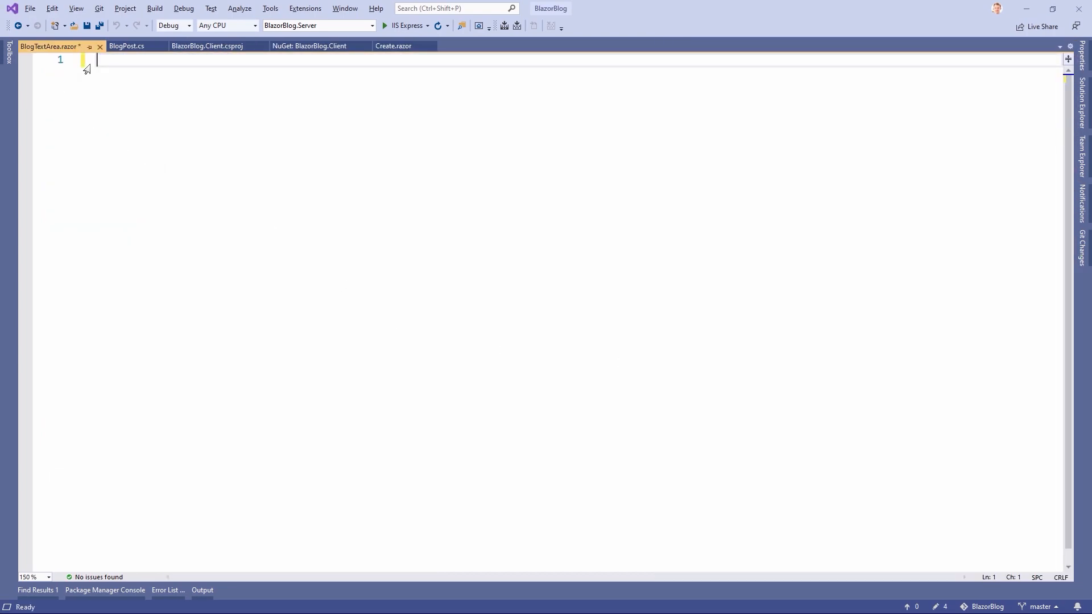
text(@)
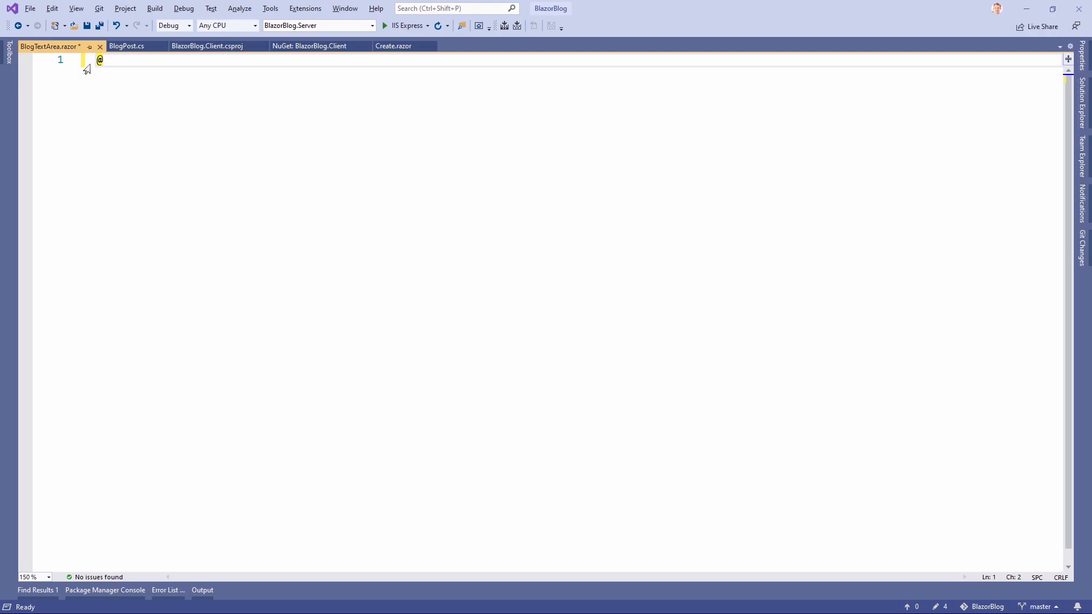
text(inherits)
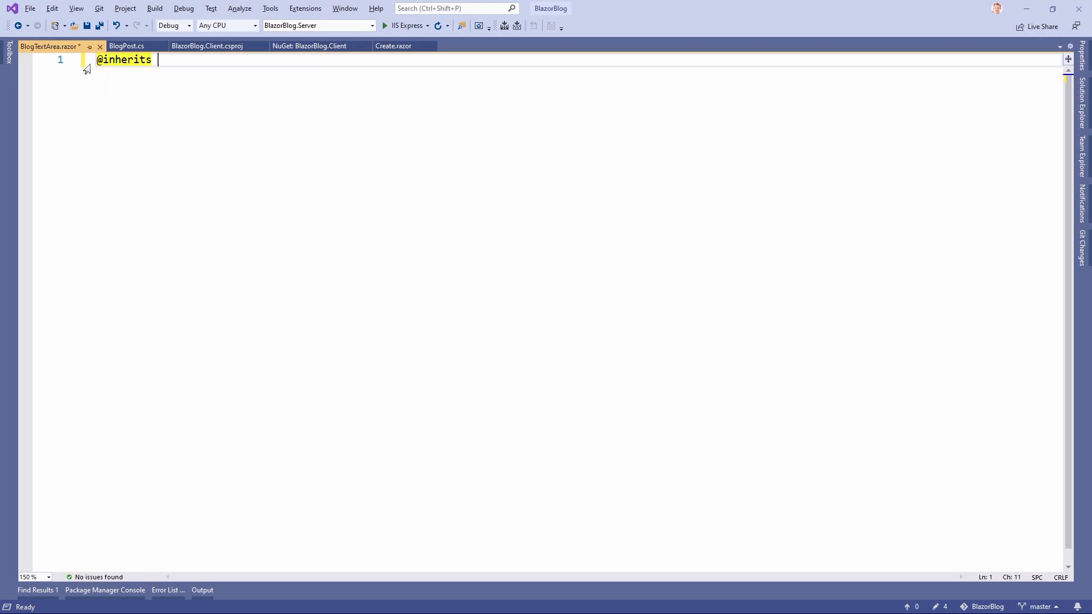
text(Microsoft.)
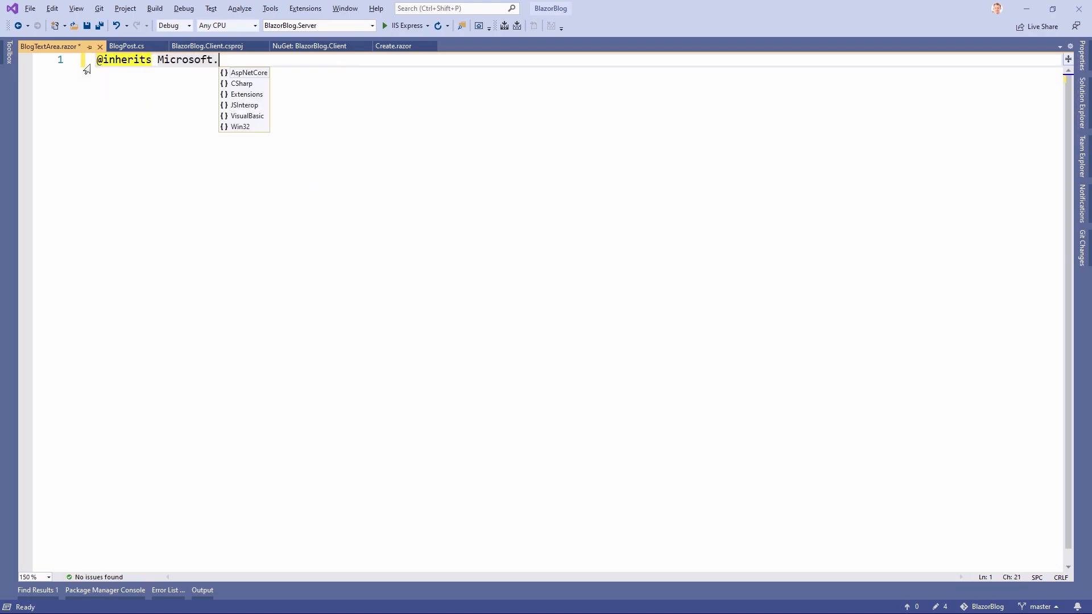
text(Asp)
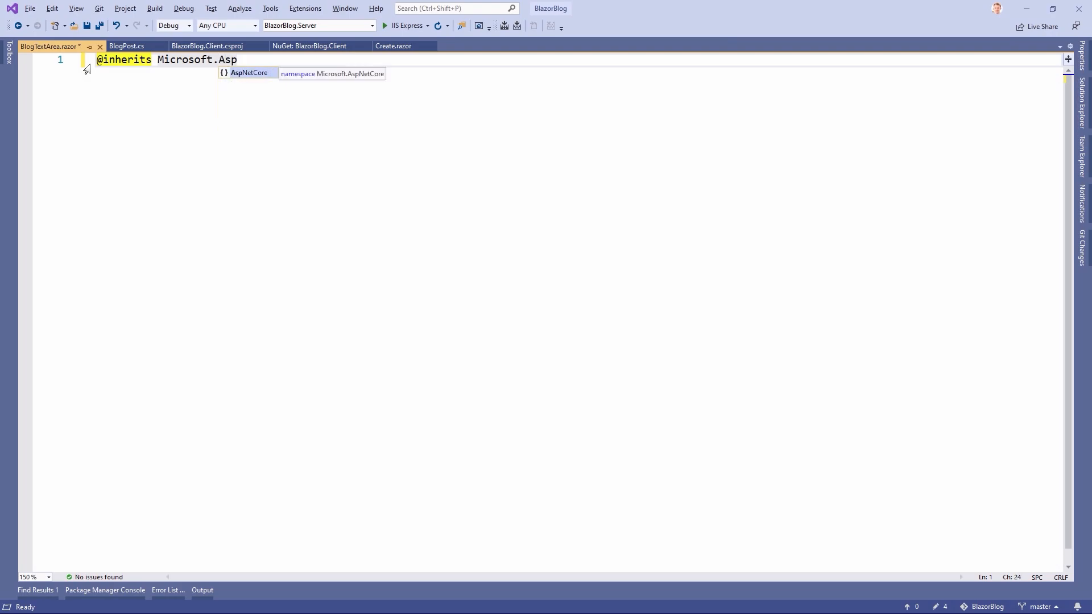
text(NetCore.Com)
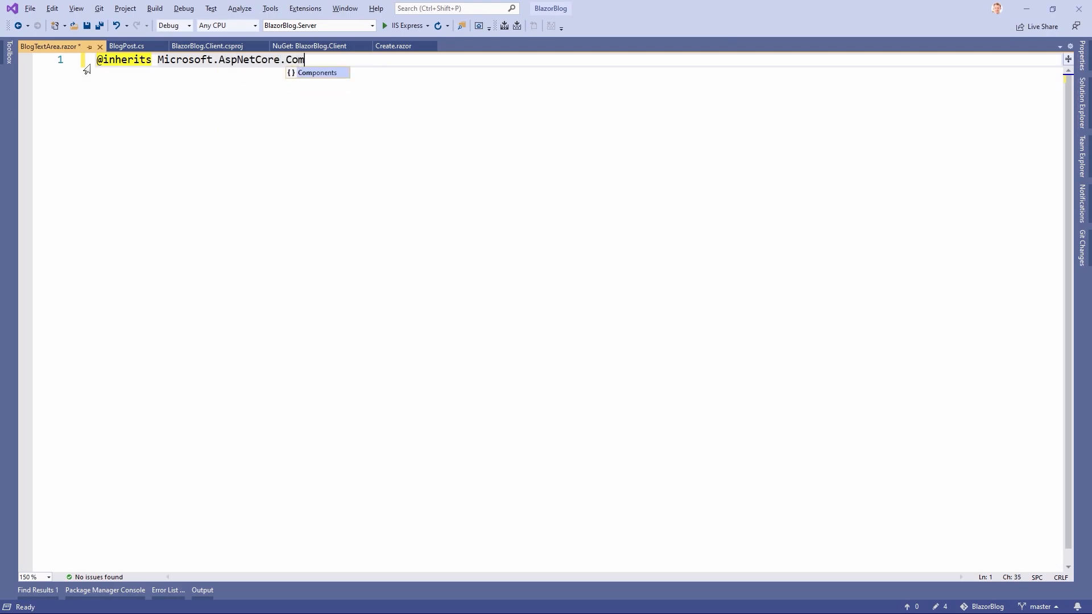
text(ponents.Forms.)
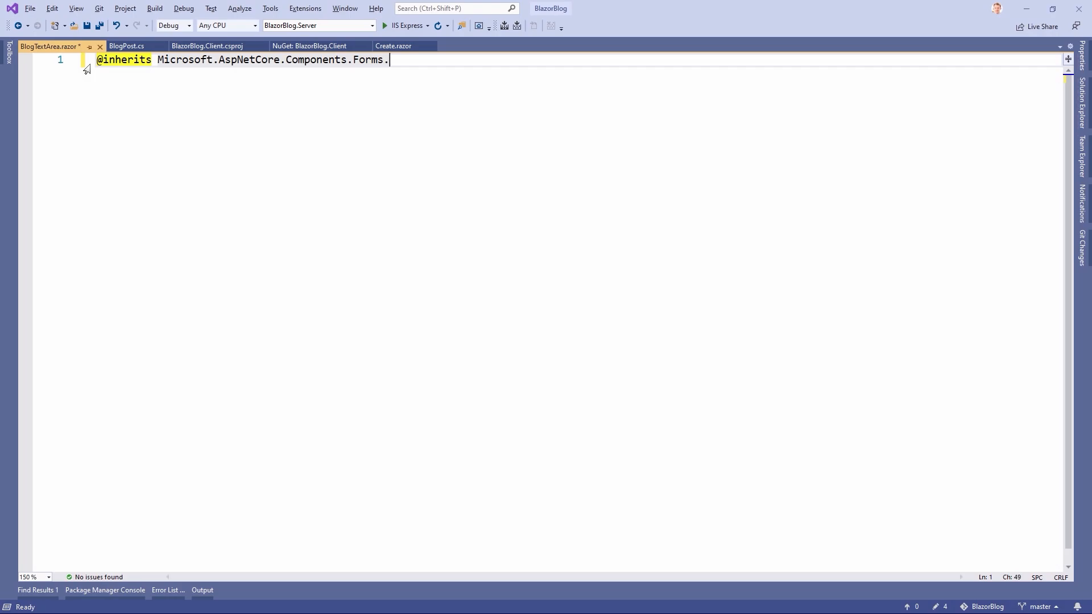
text(inp)
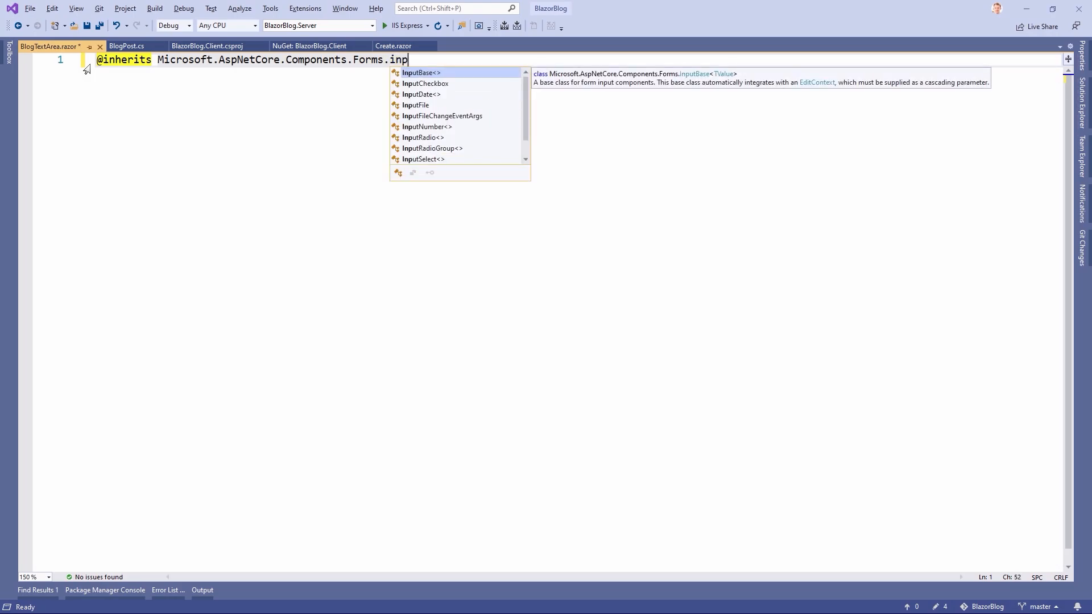
text(utte)
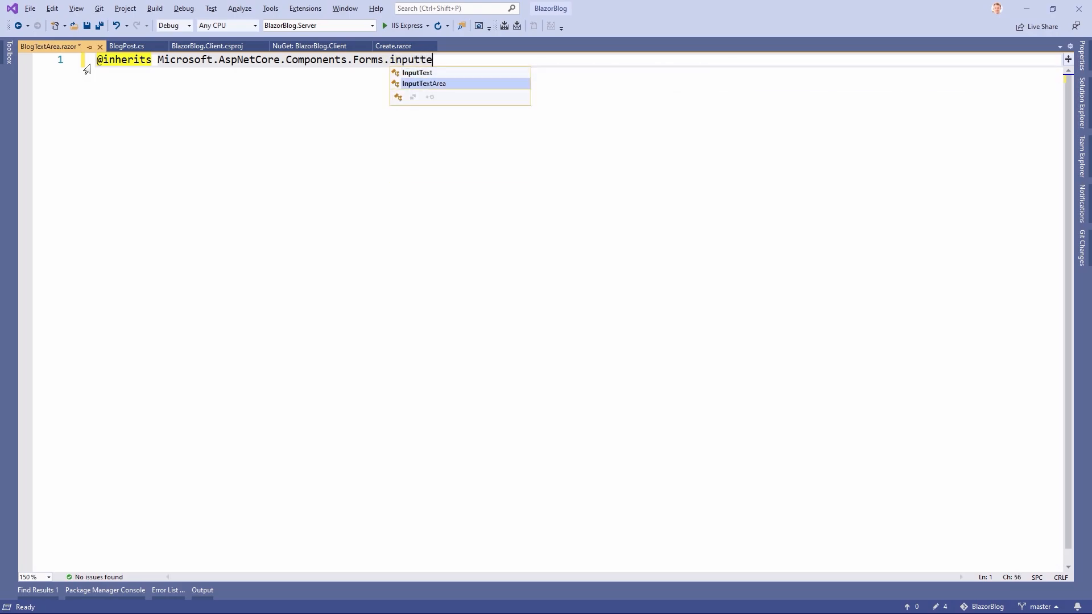
key(up)
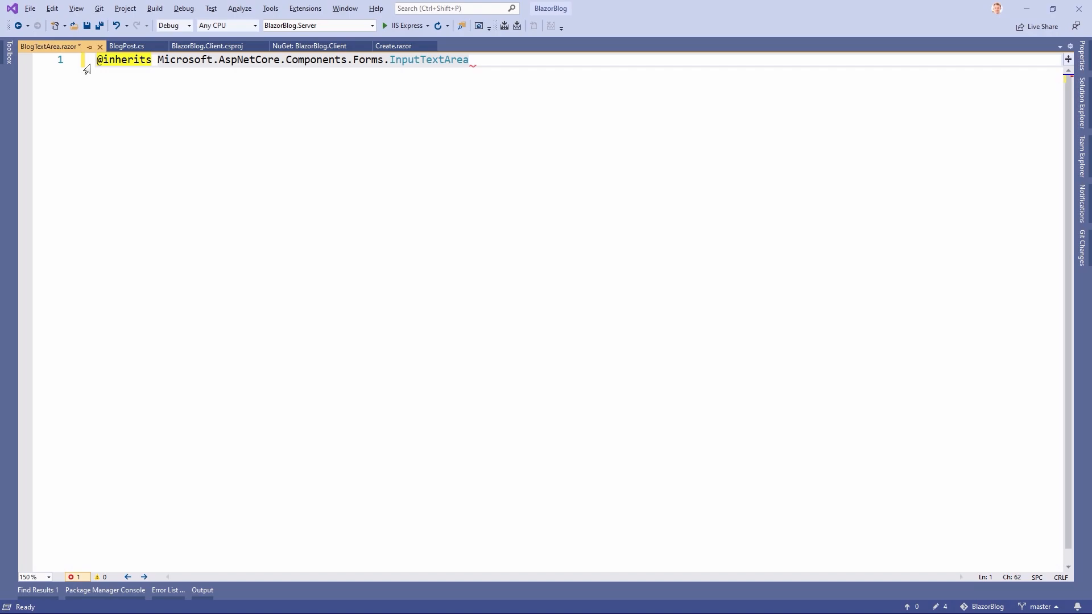
Begin a <textarea element on the next line of BlogTextArea.razor.
text(<)
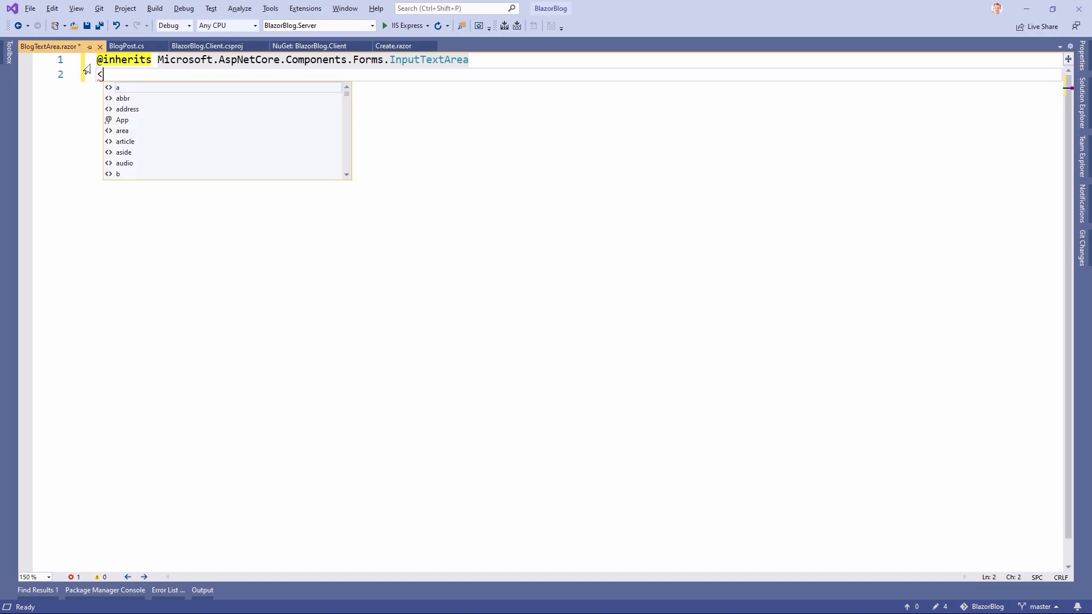
text(textarea)
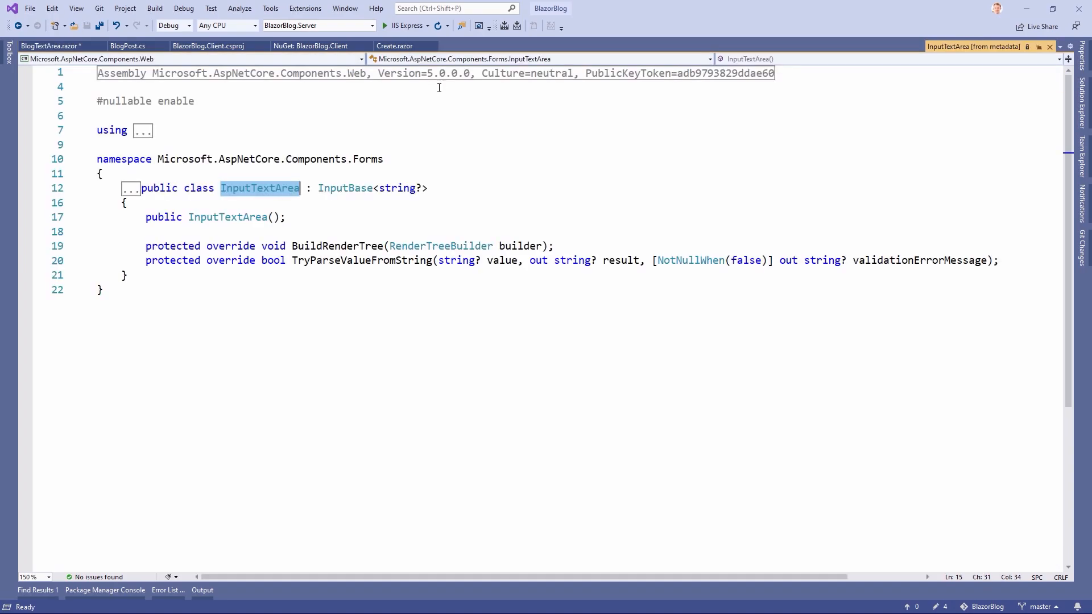
mouse_move(343, 188)
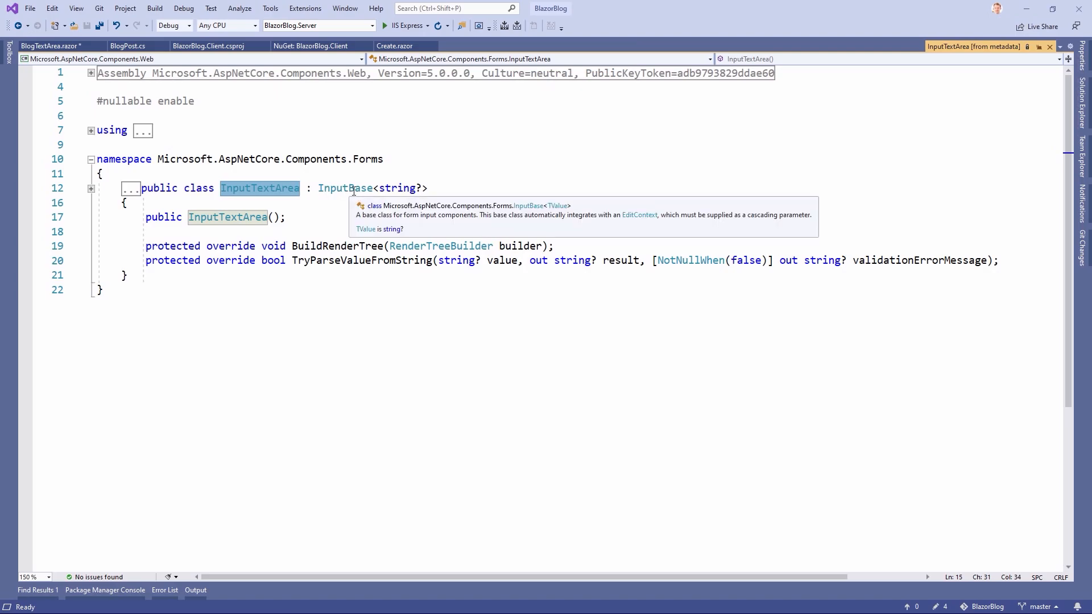
Review InputBase's members such as CurrentValue in metadata, then return to BlogTextArea.razor.
click(345, 187)
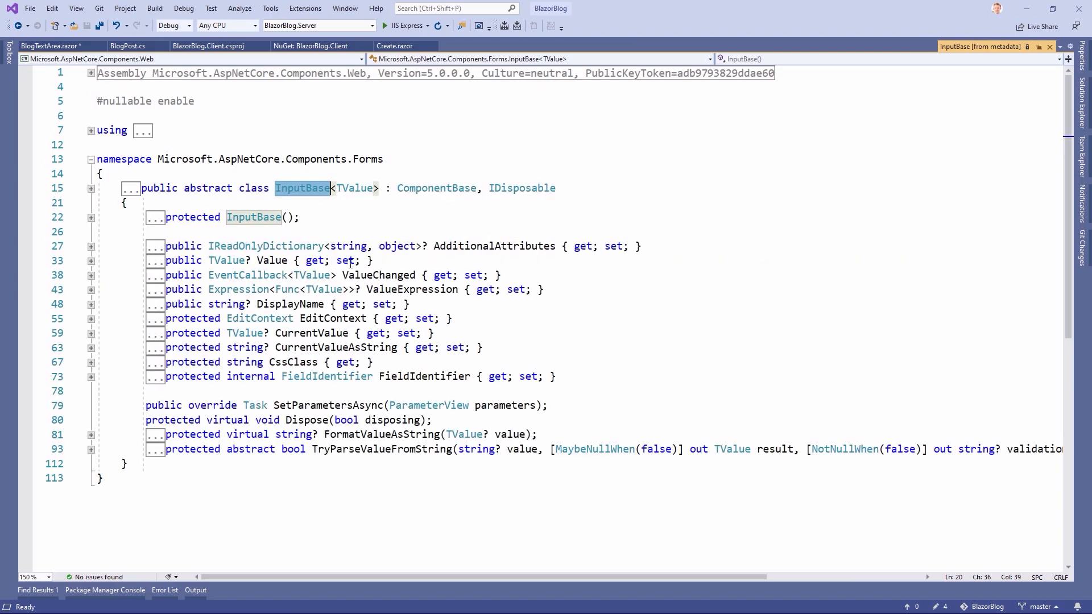
click(492, 245)
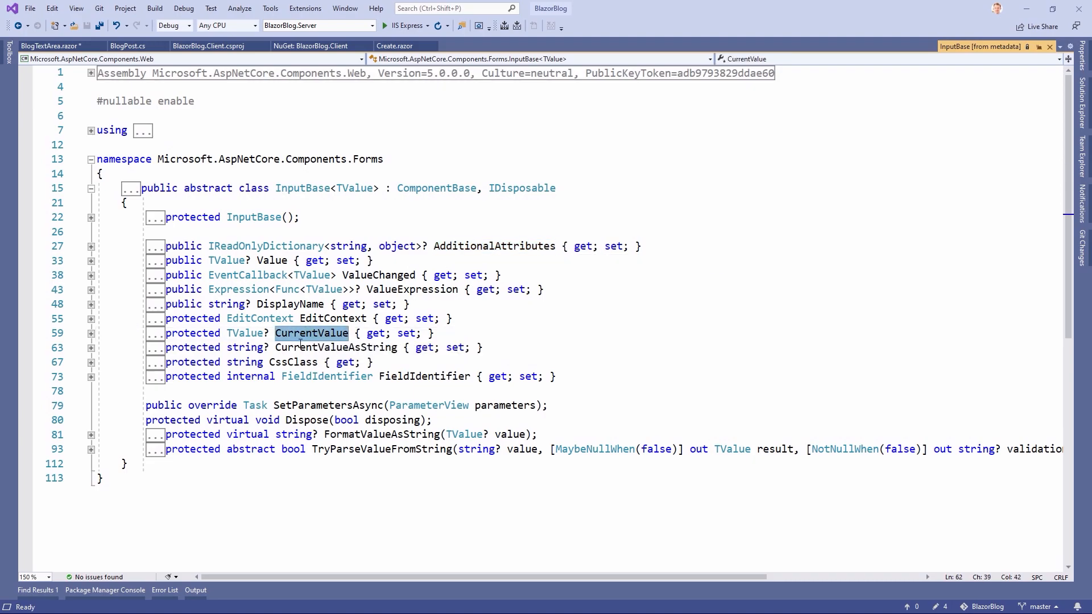
click(336, 347)
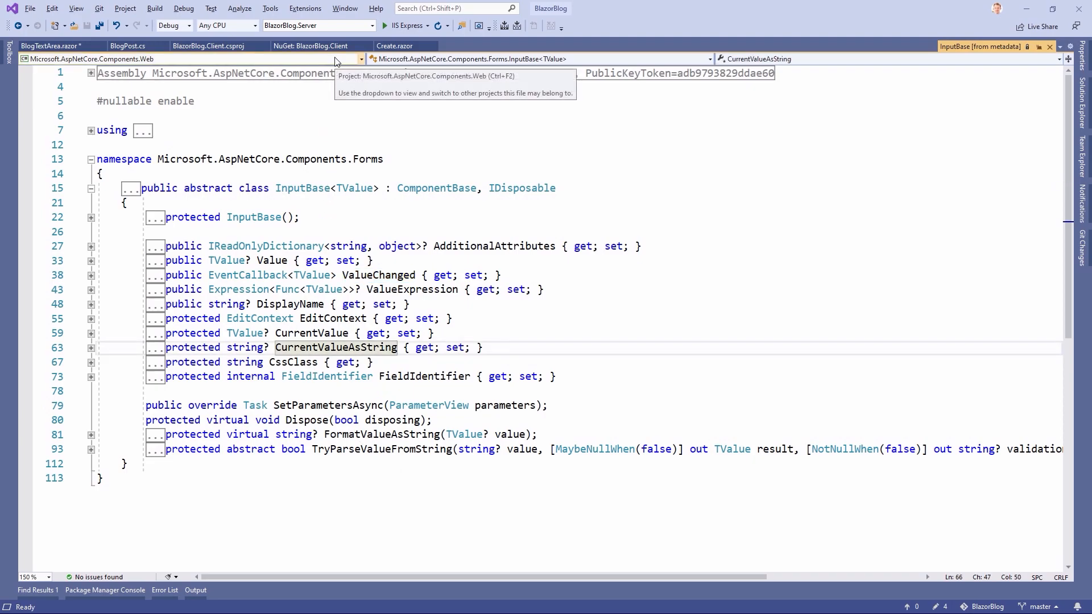
click(36, 46)
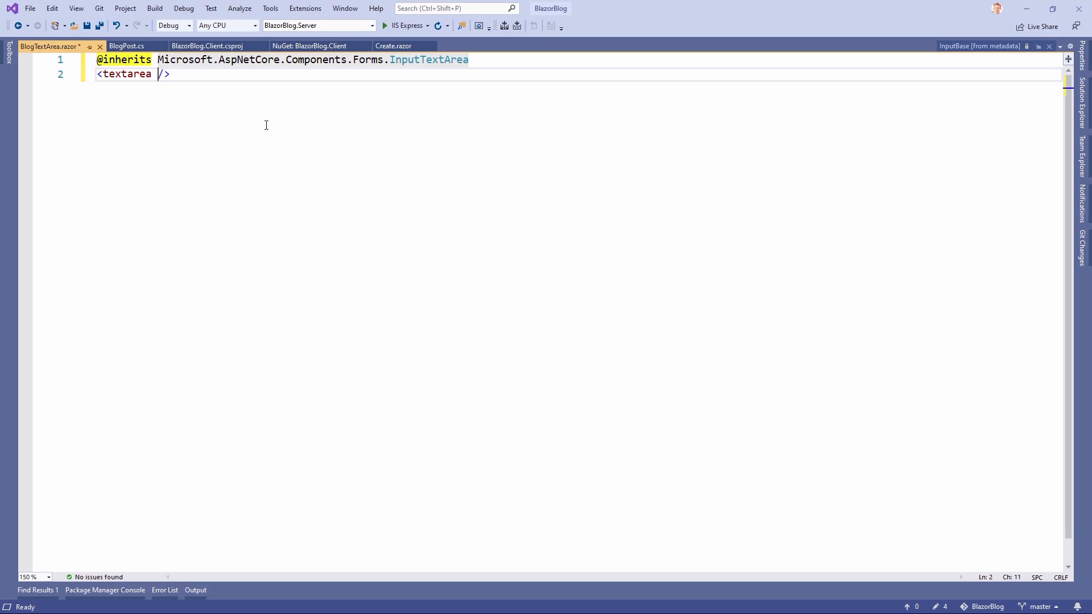
text(@attributes=")
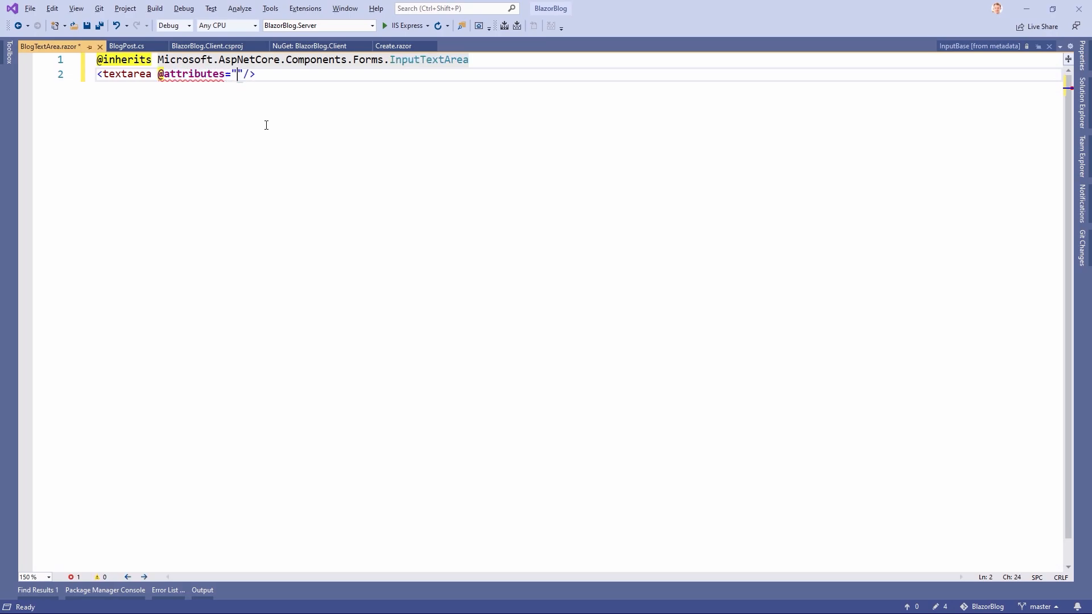
text(@)
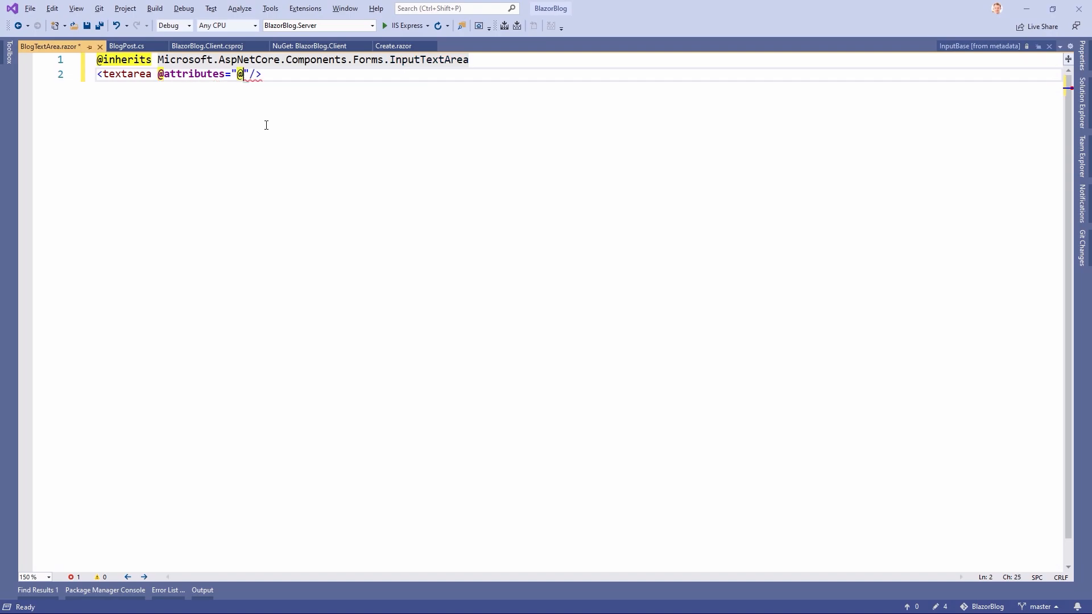
text(AdditionalAttributes)
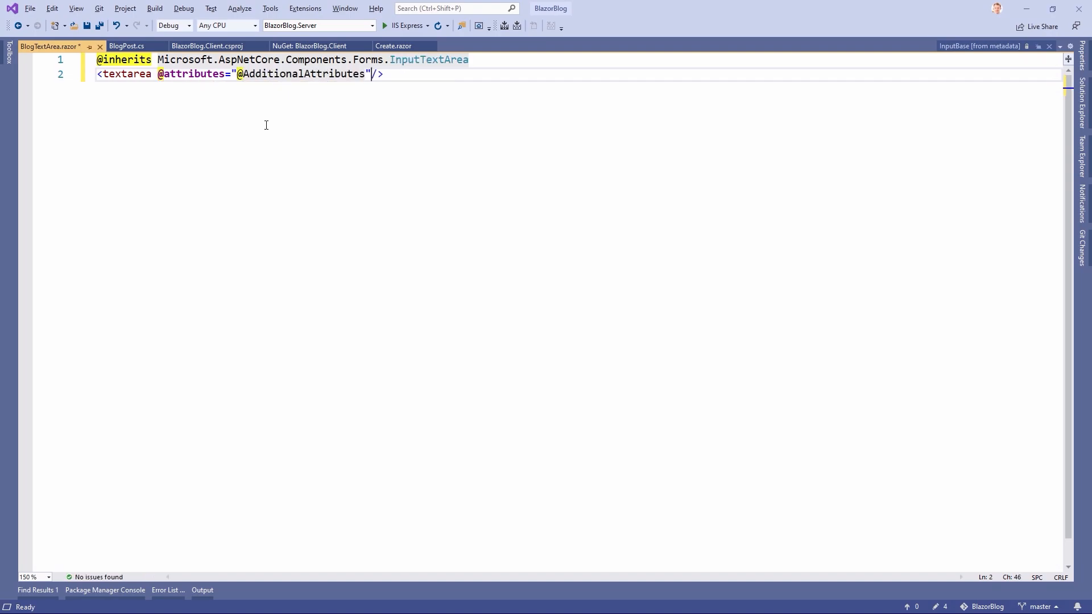
text(c)
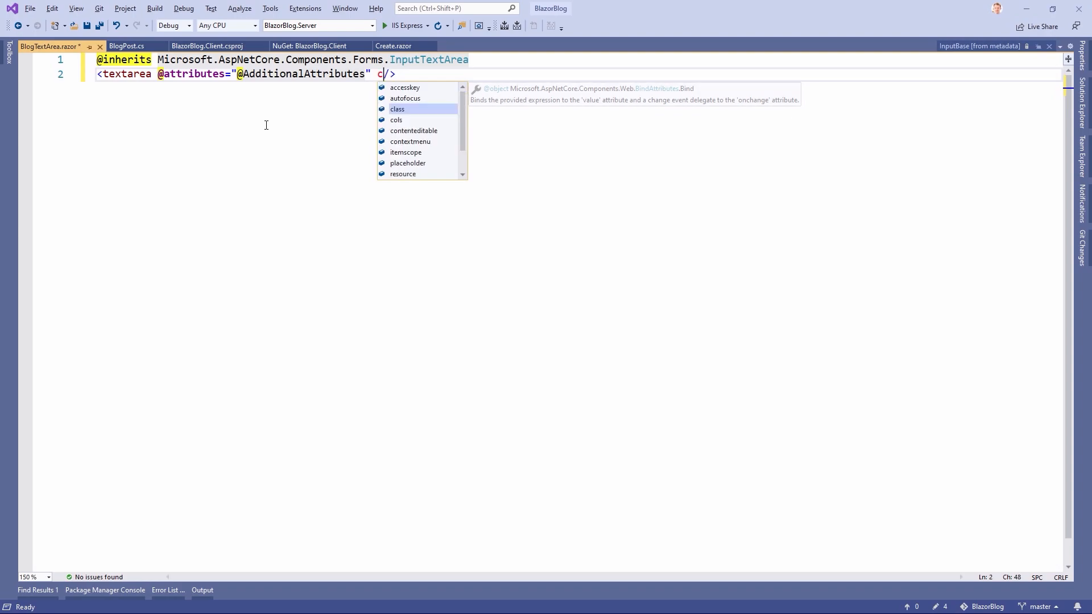
text(lass="")
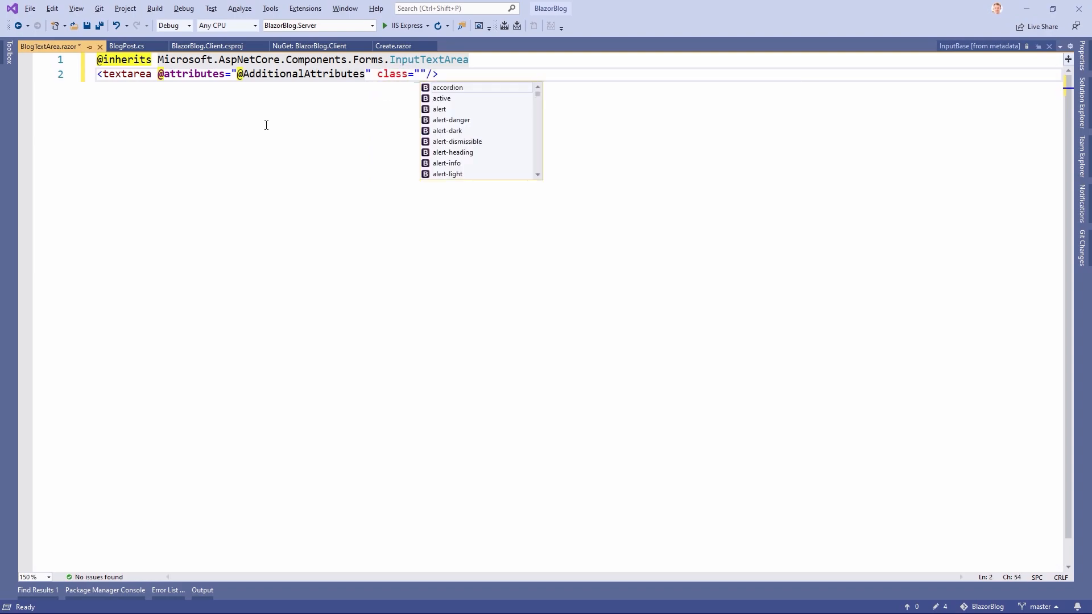
text(@C)
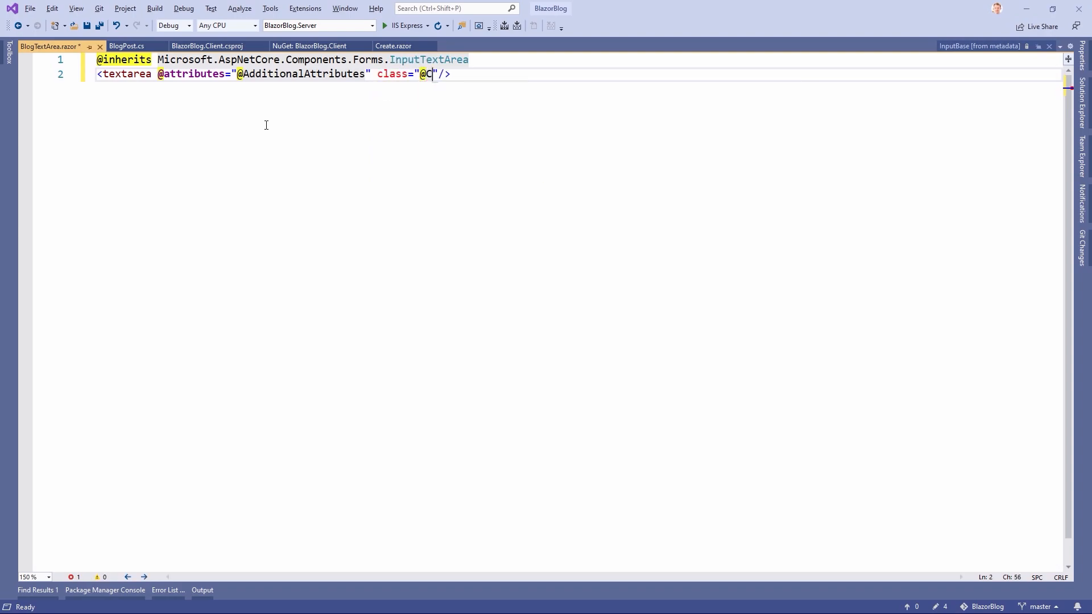
text(ssClass)
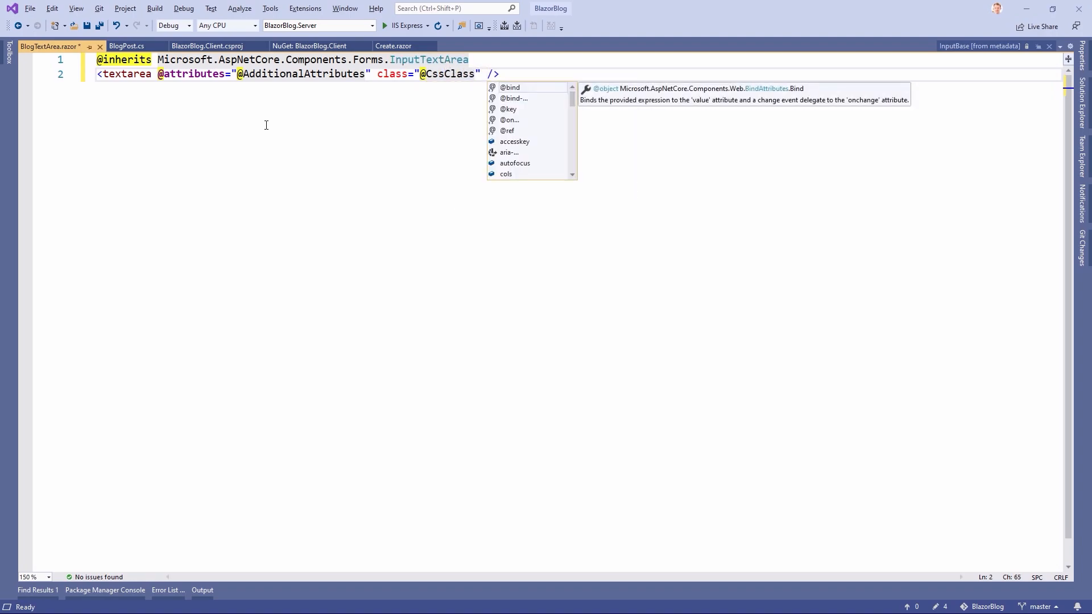
text(@bind="")
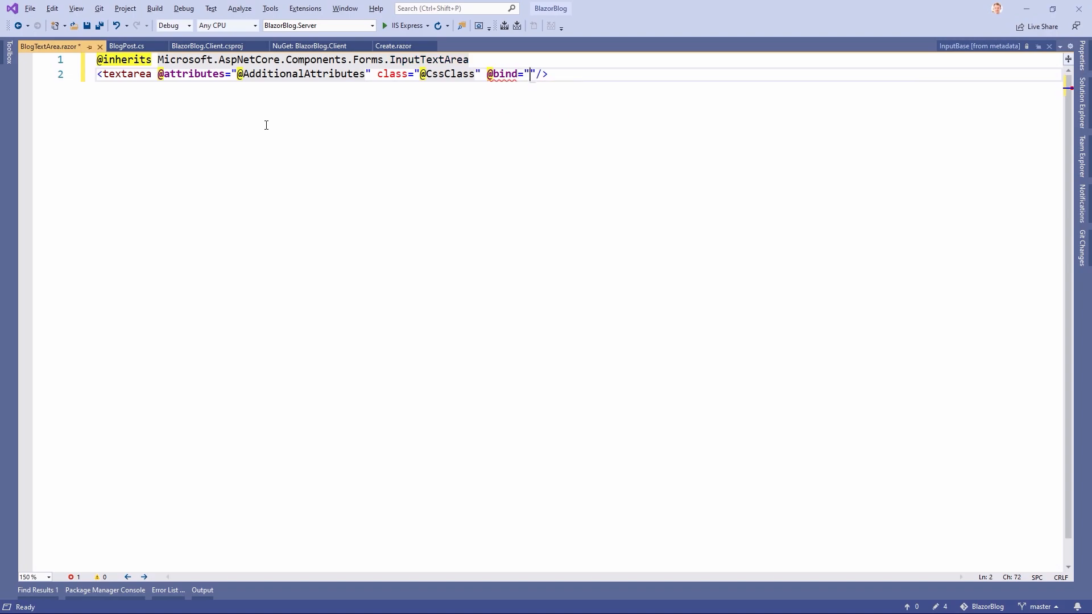
text(@)
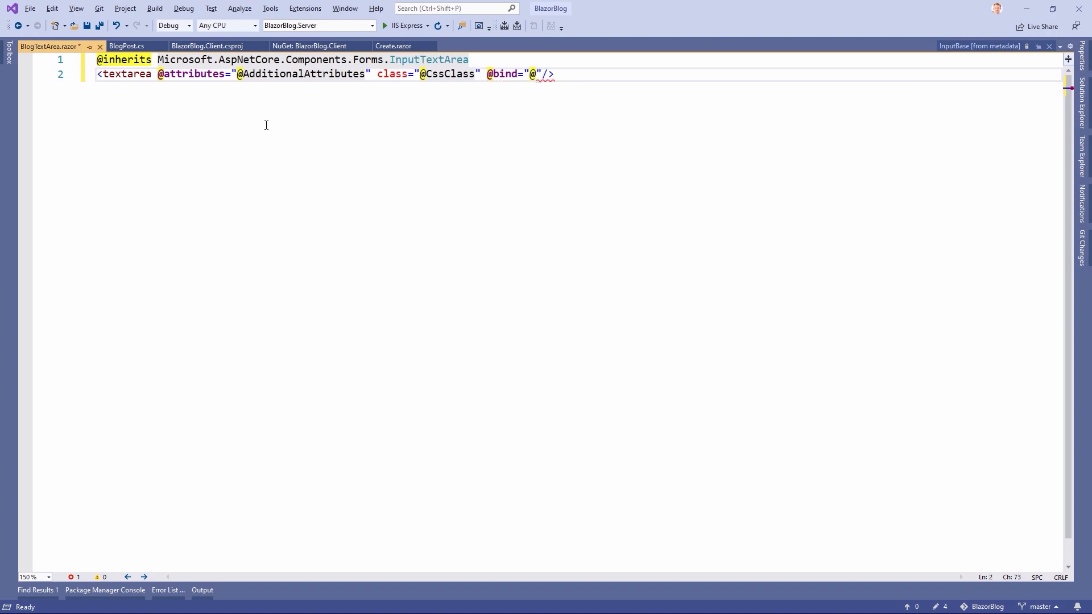
text(CurrentValueAsString)
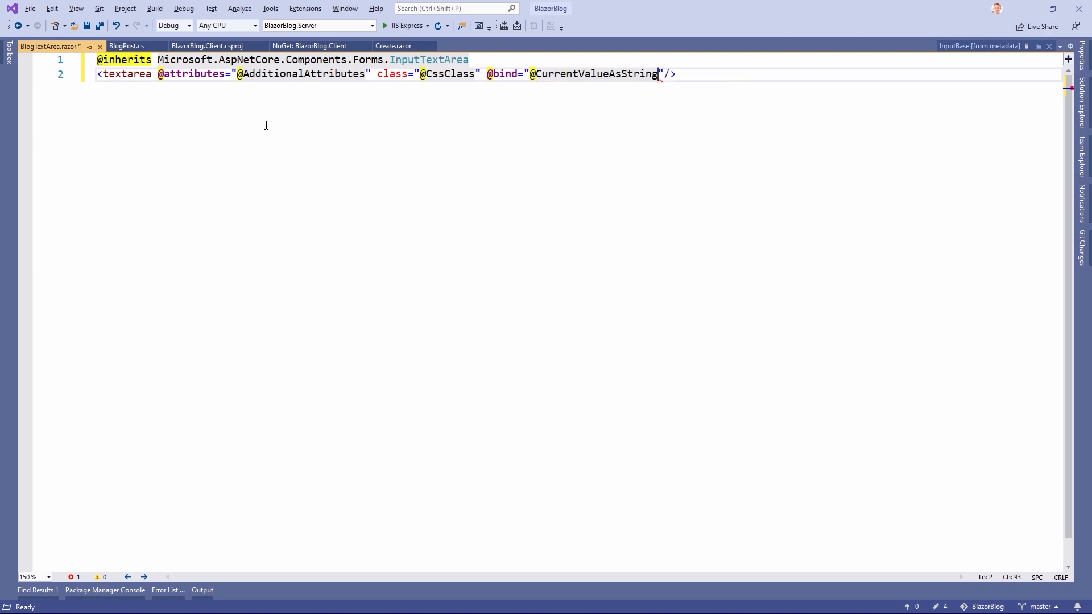
text(" ")
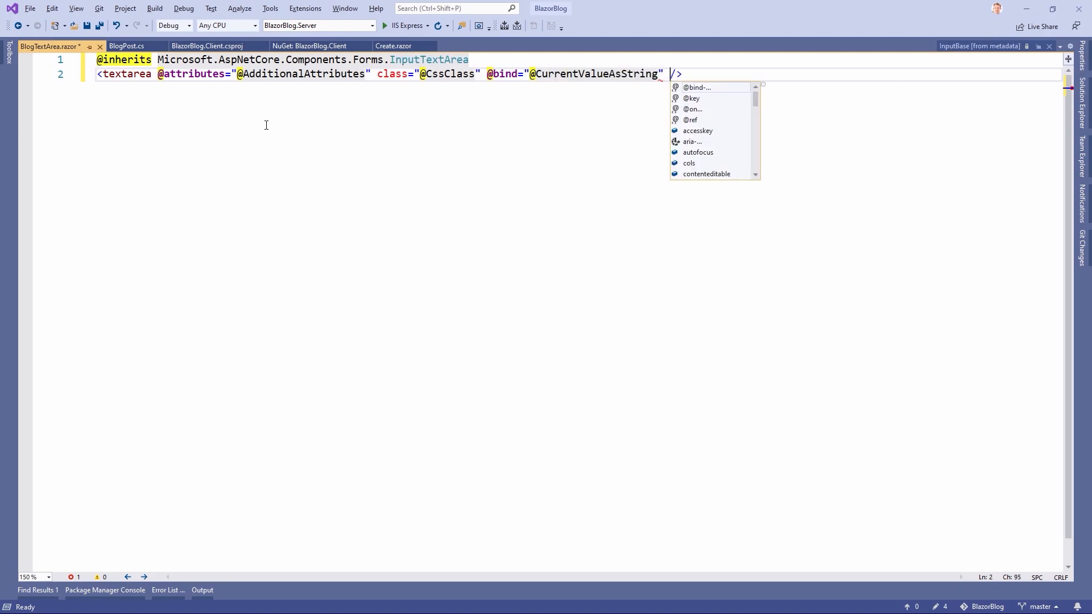
text(@bind:eve)
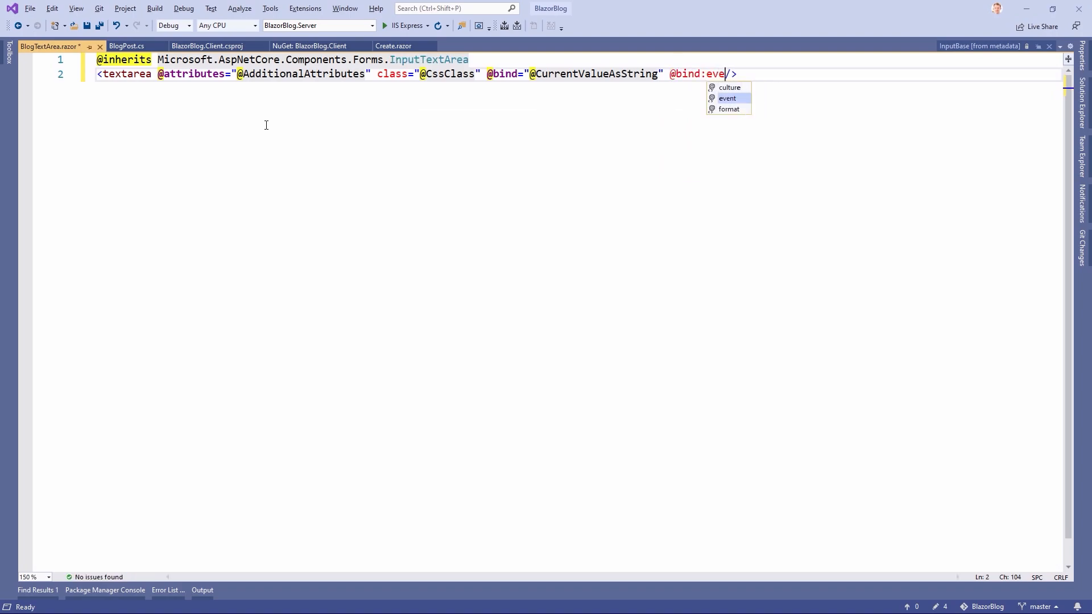
text(nt)
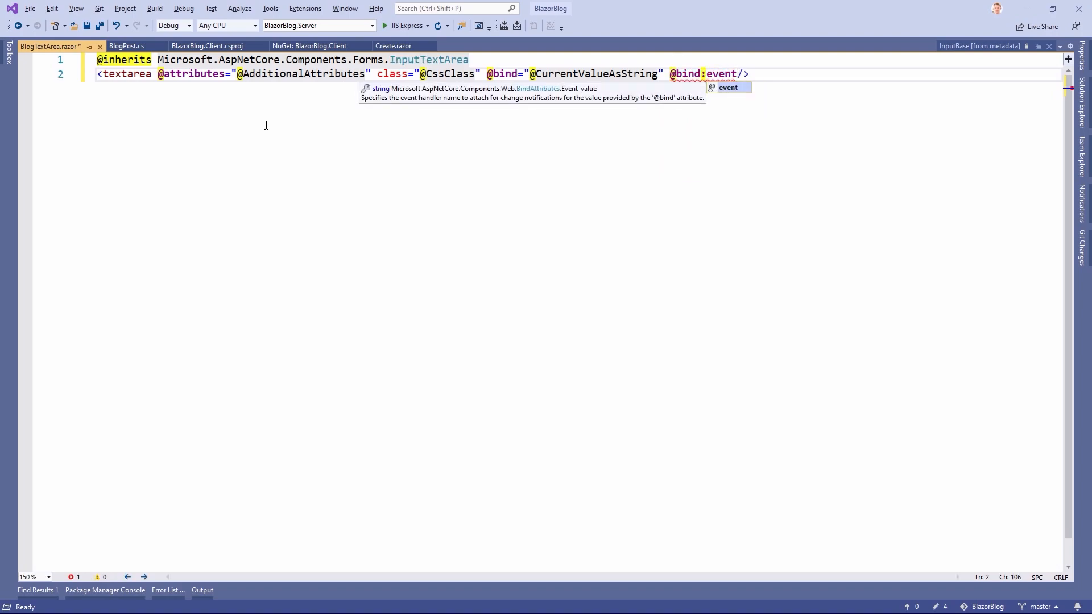
text(=")
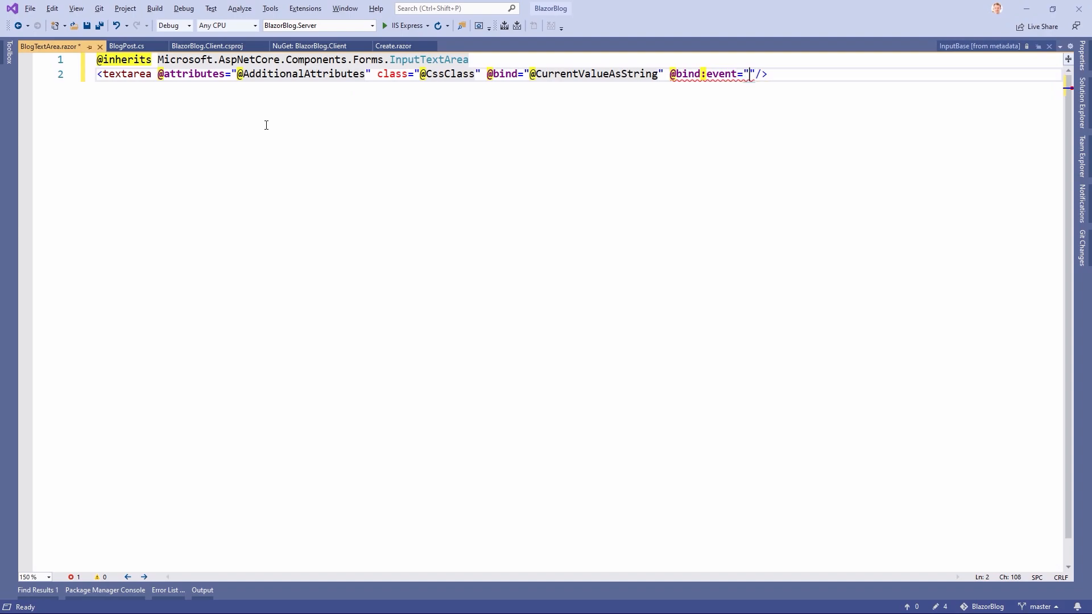
text(oninput)
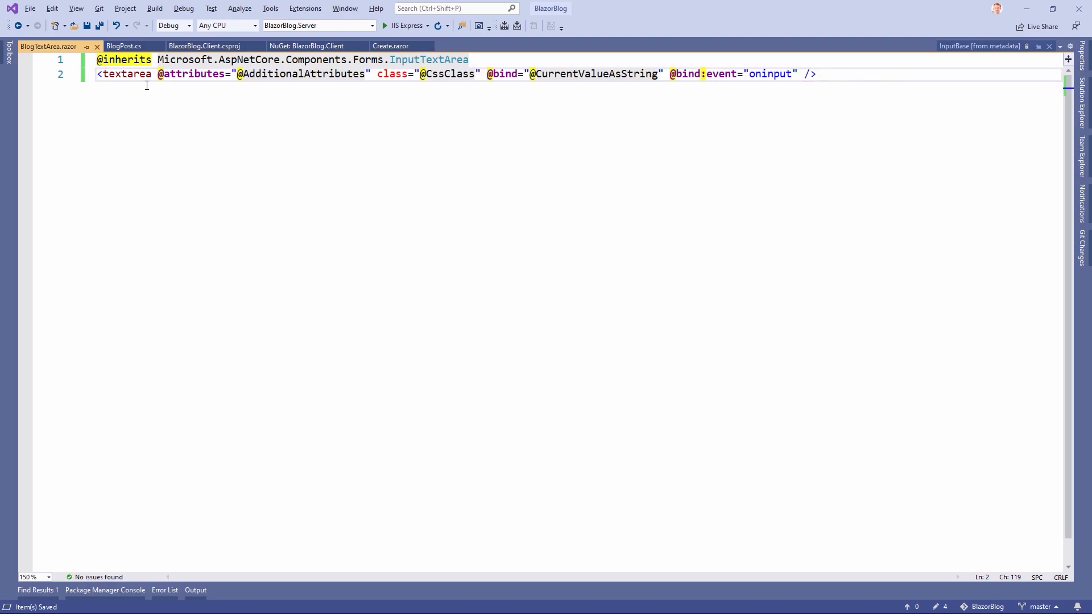
Swap Create.razor's content InputTextArea for BlogTextArea, then build and launch the blog app.
click(124, 46)
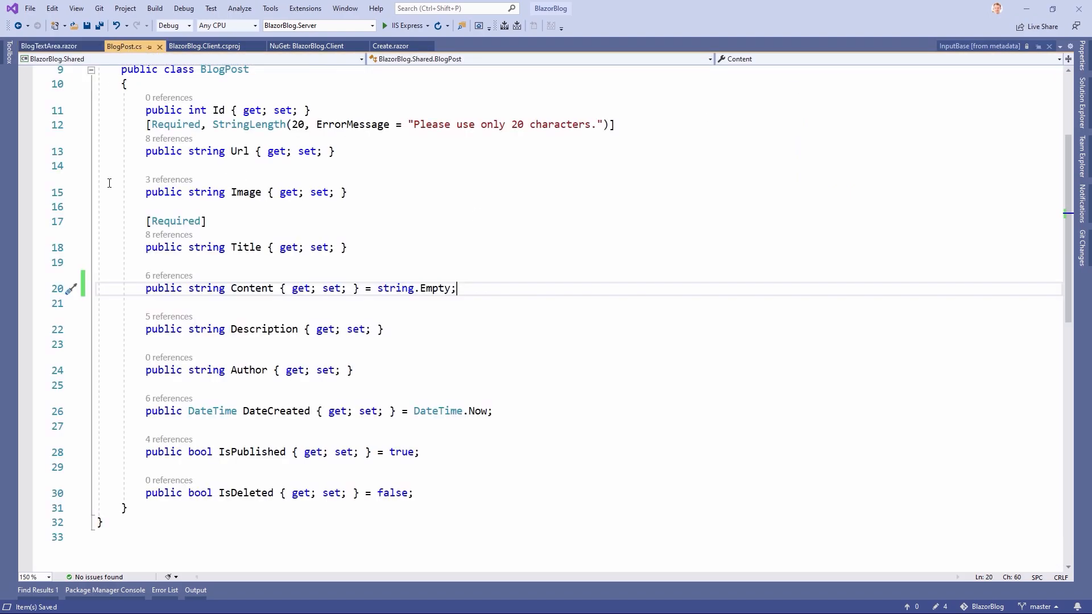
click(391, 46)
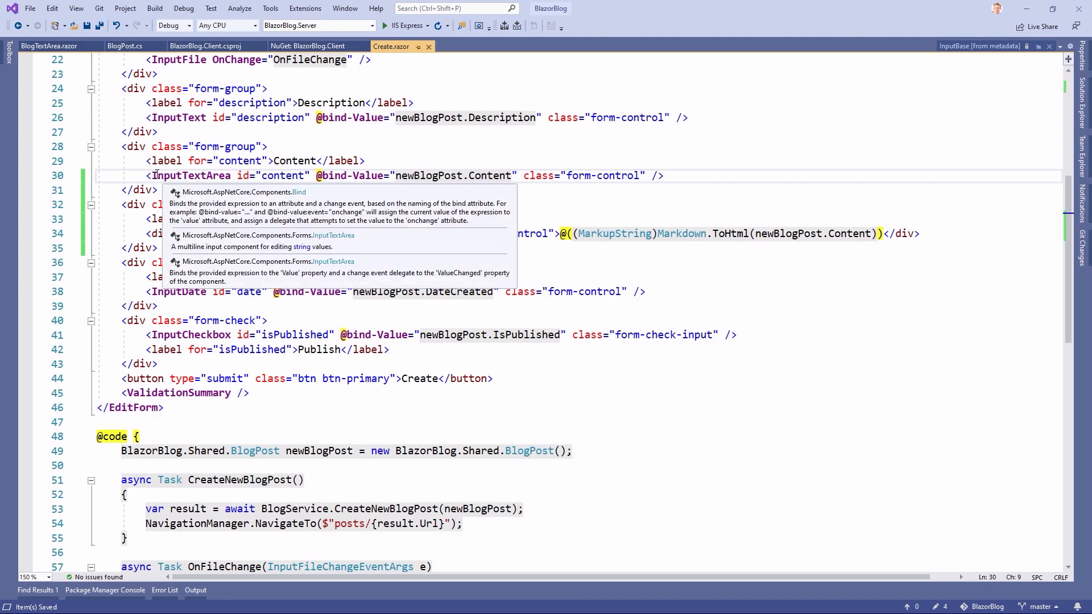
text(Blog)
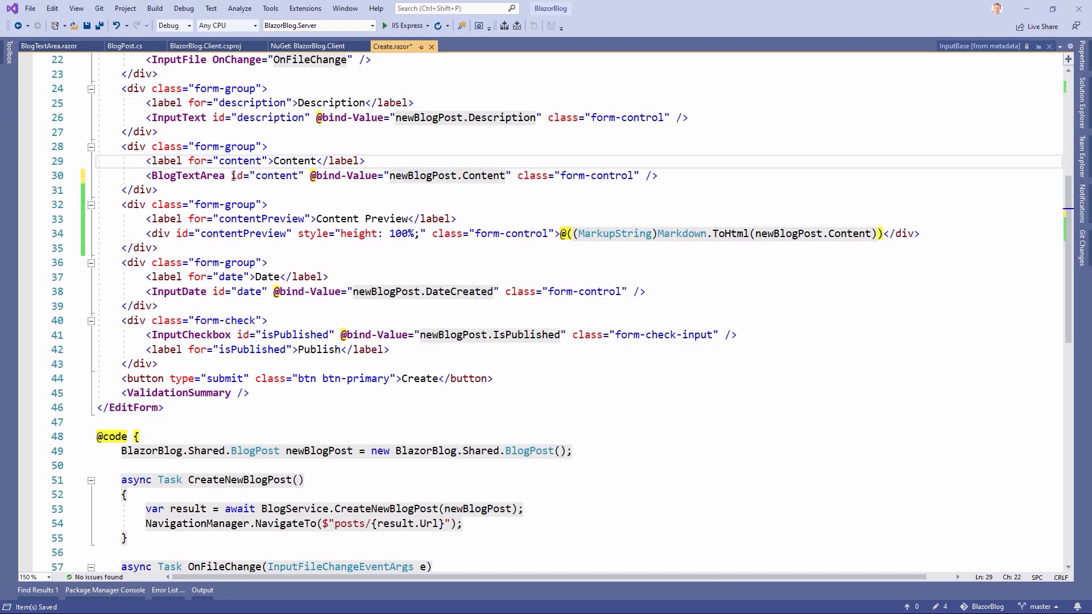
double_click(324, 176)
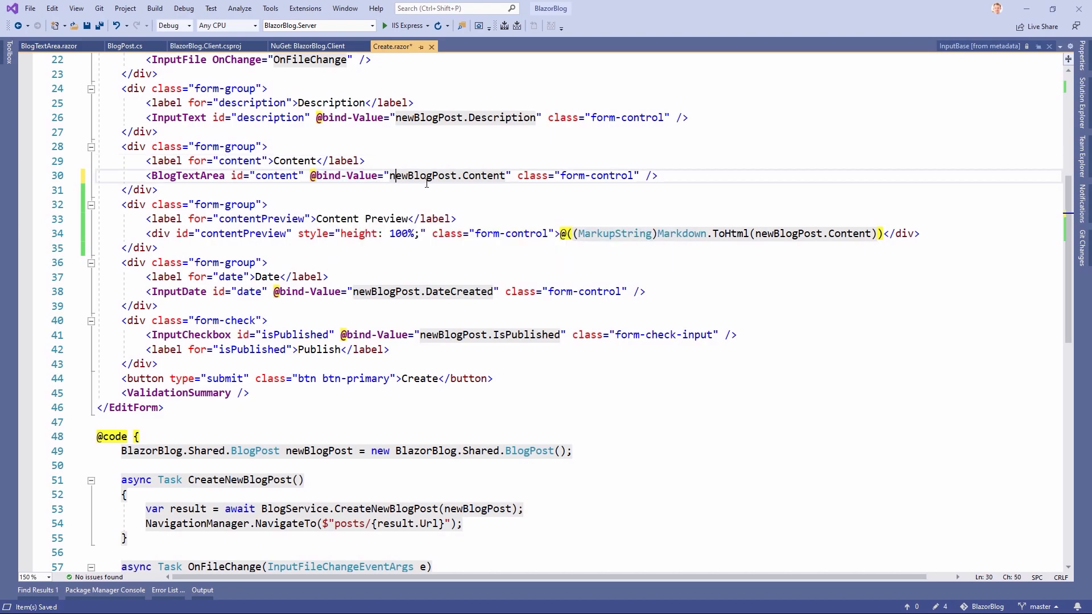
click(423, 175)
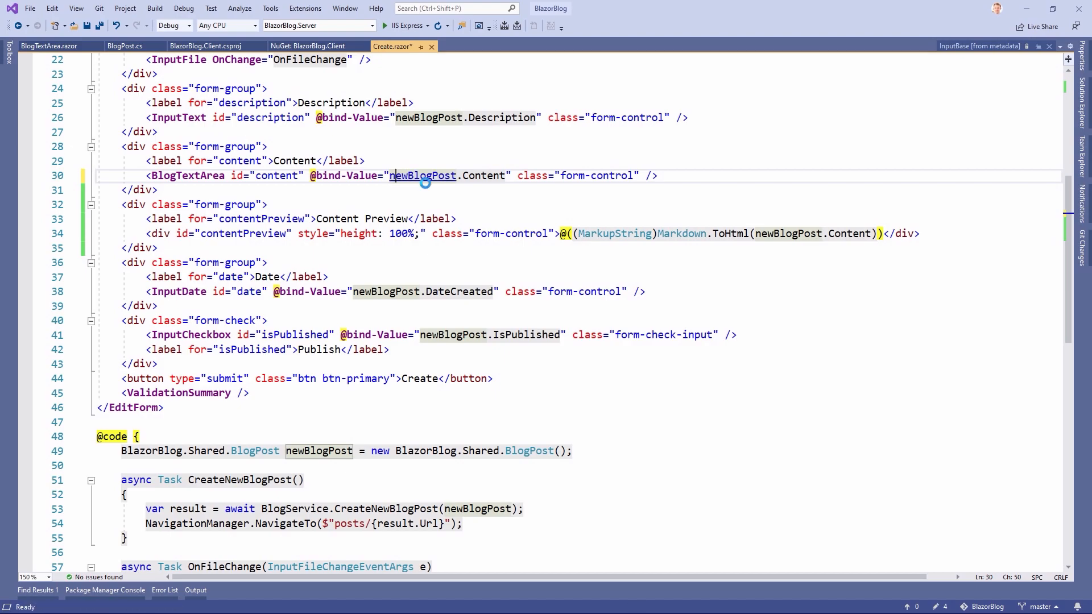
key(ctrl+s)
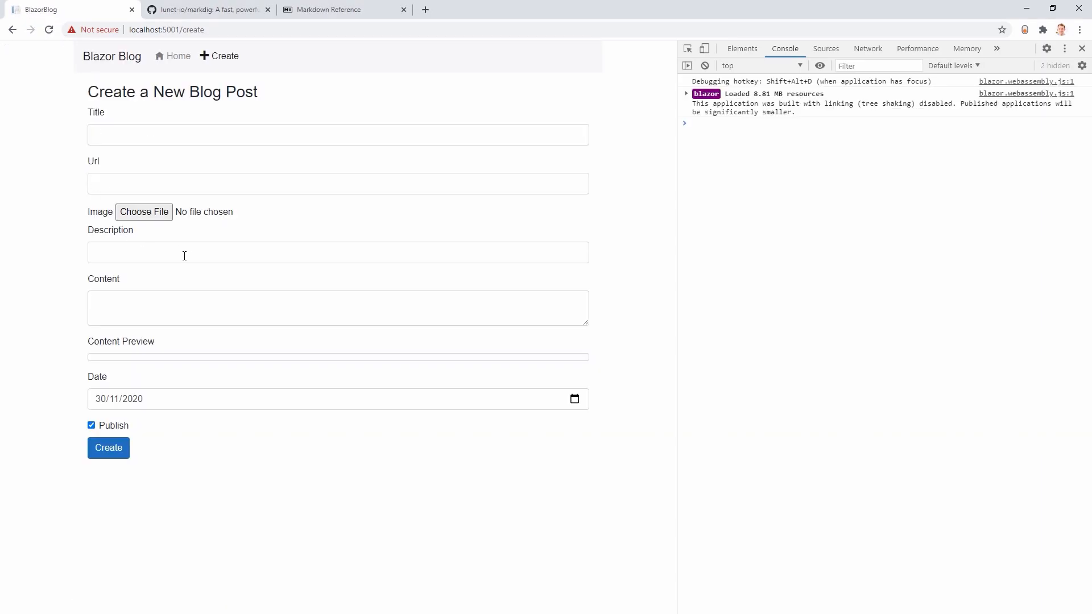
Enter test, **bold** and # This is a title! in Content and watch the preview render each live.
text(test)
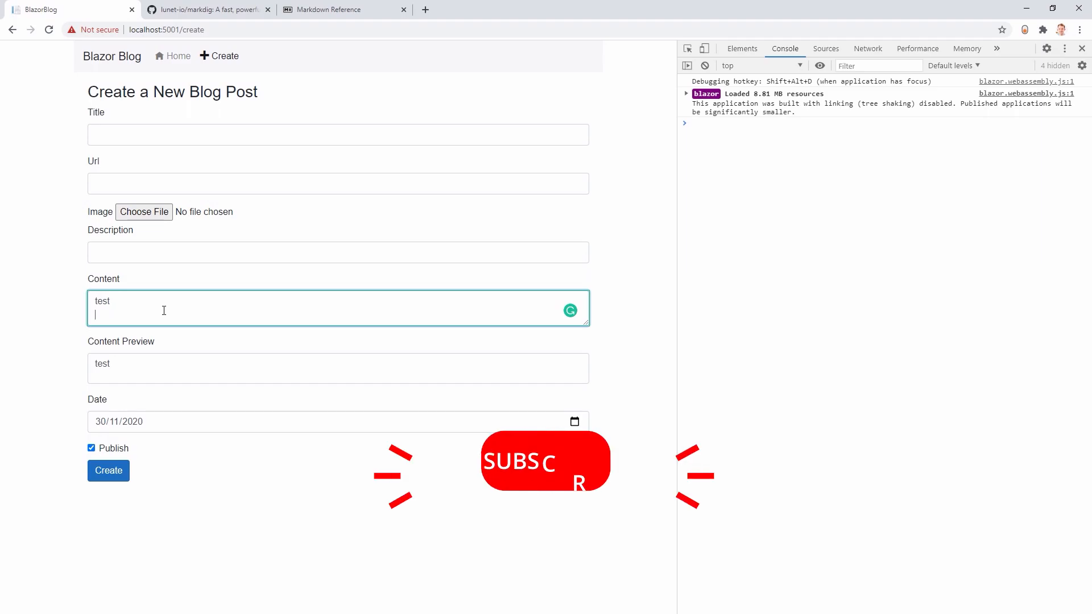
text(**b)
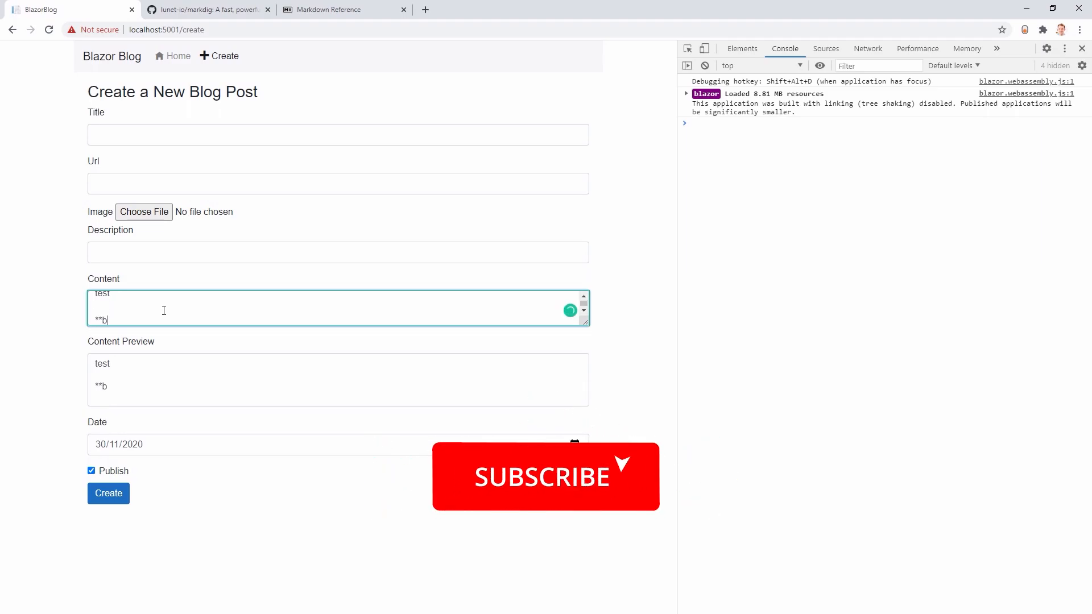
text(old**)
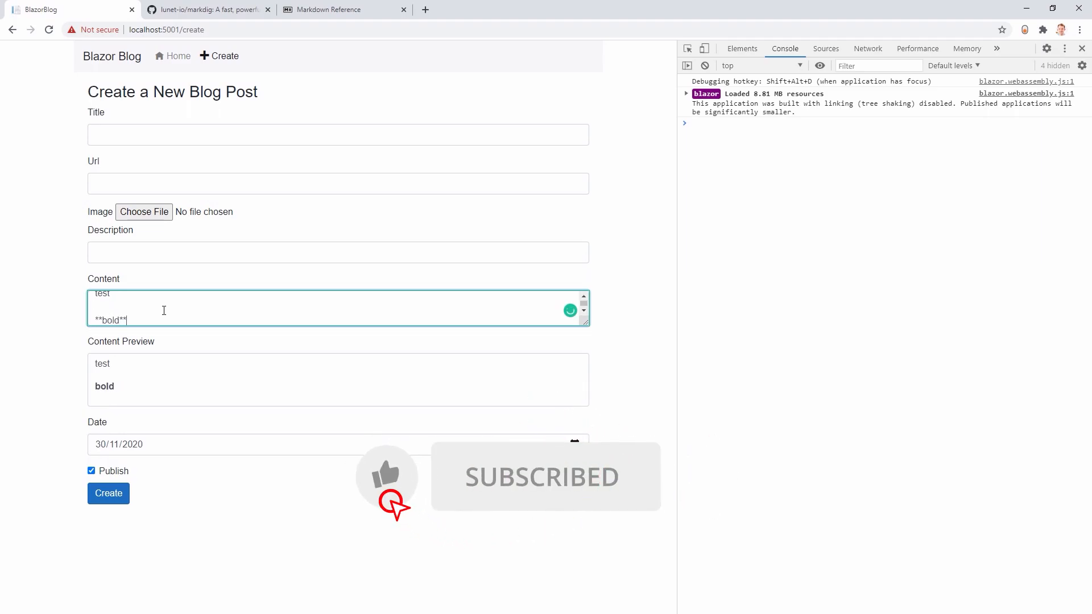
text(# This is a)
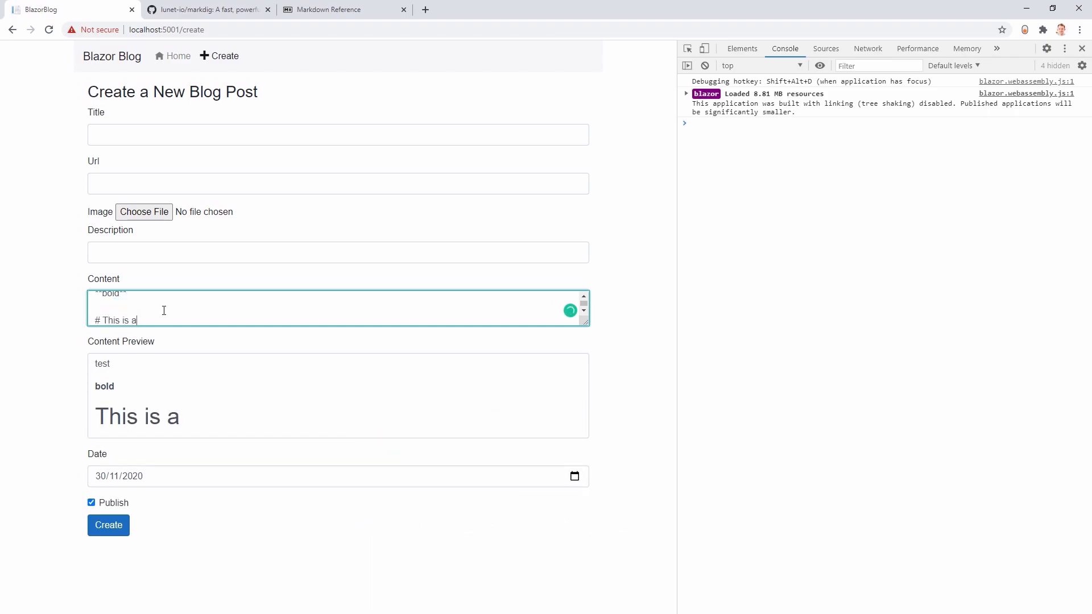
text(t)
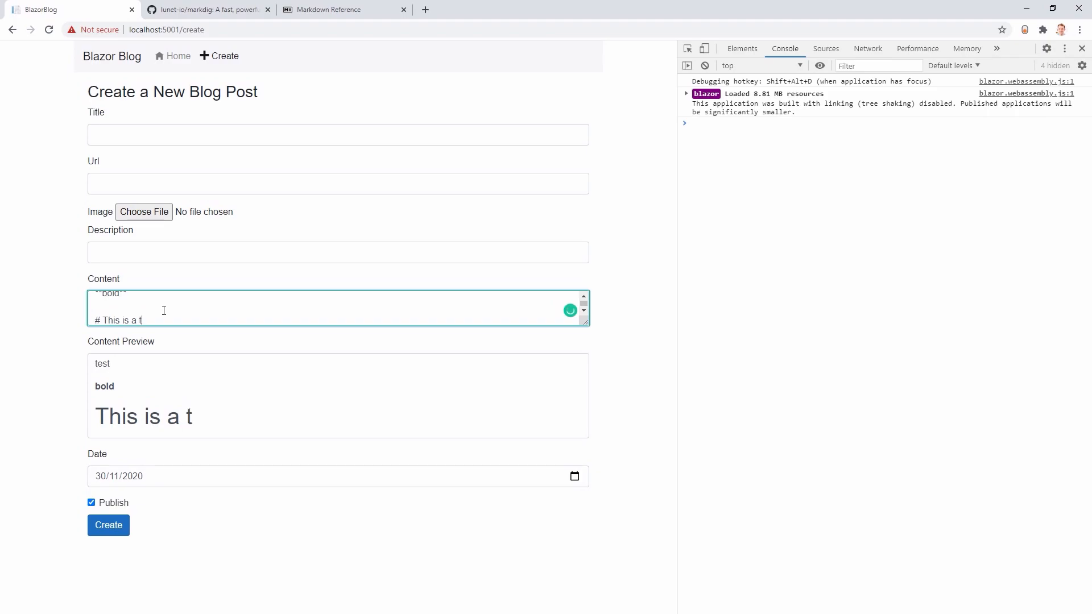
text(itle!)
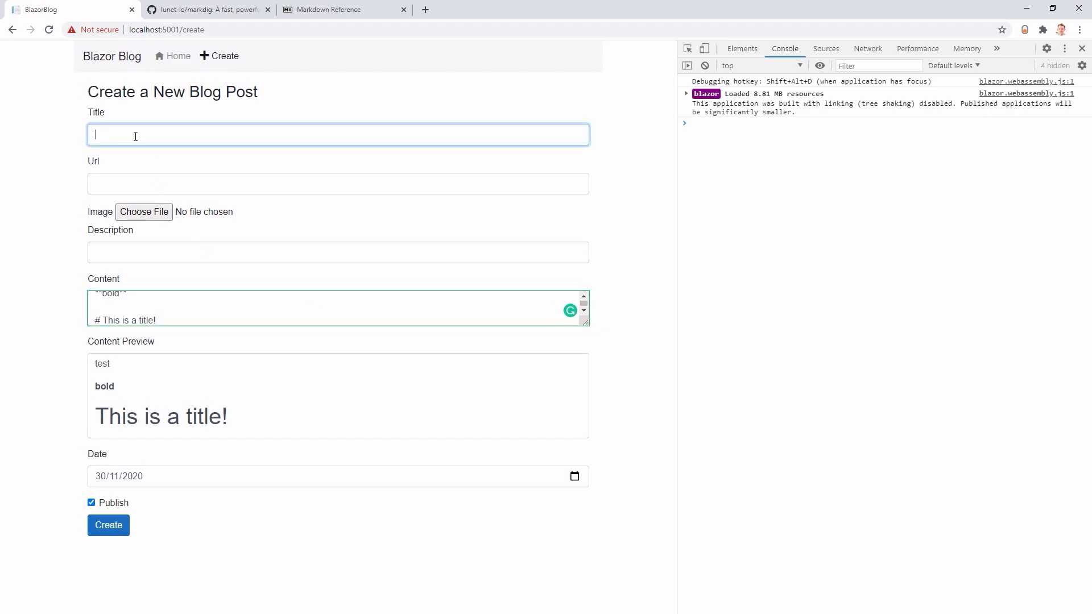
Fill in the Markdown Test post's title, markdown Url and its description text.
text(Mark)
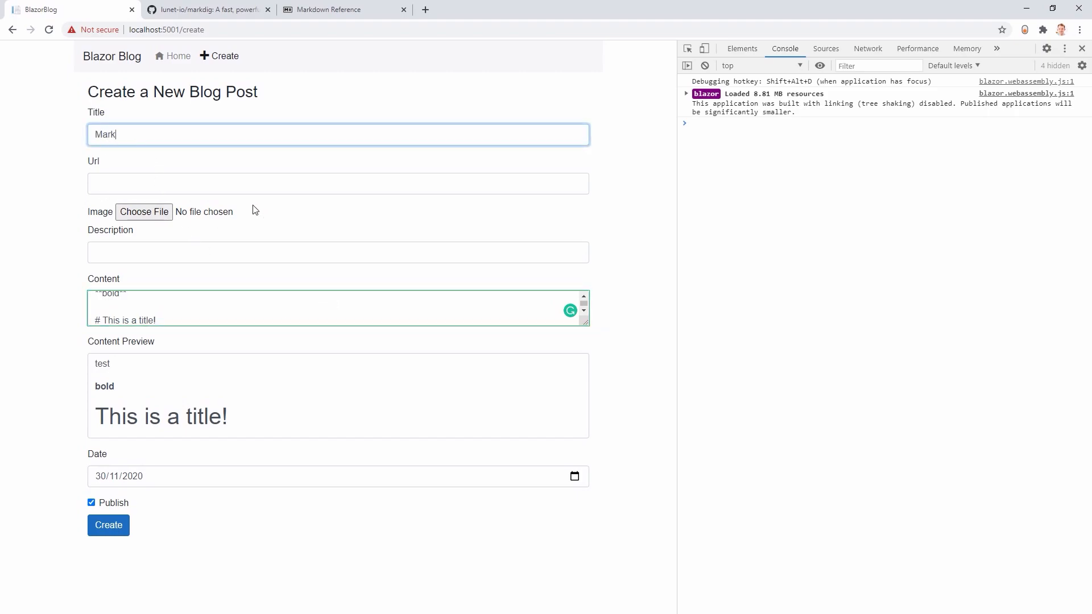
click(337, 183)
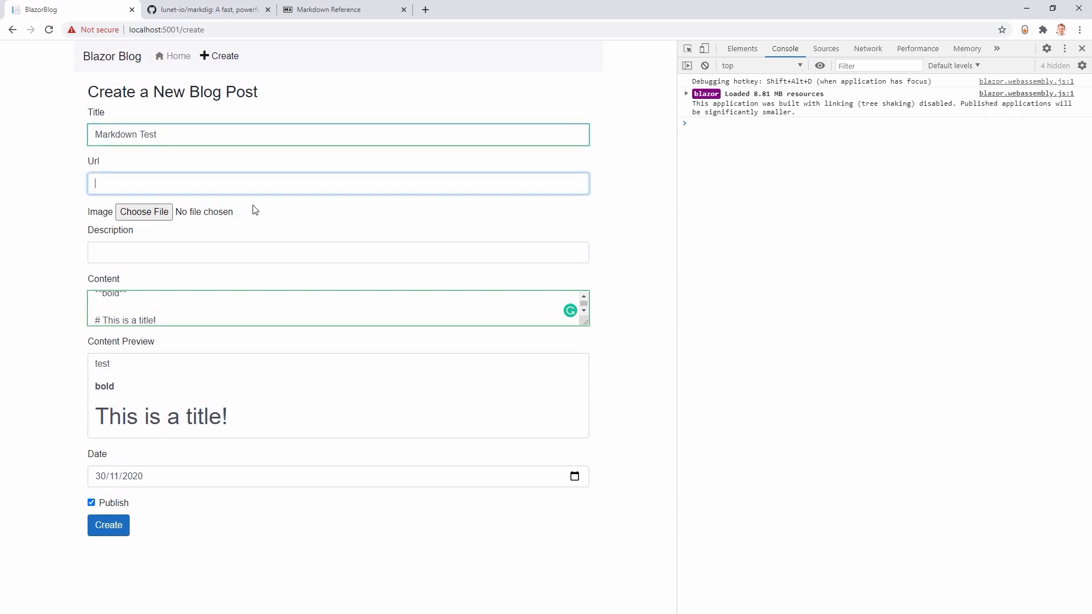
text(markdown)
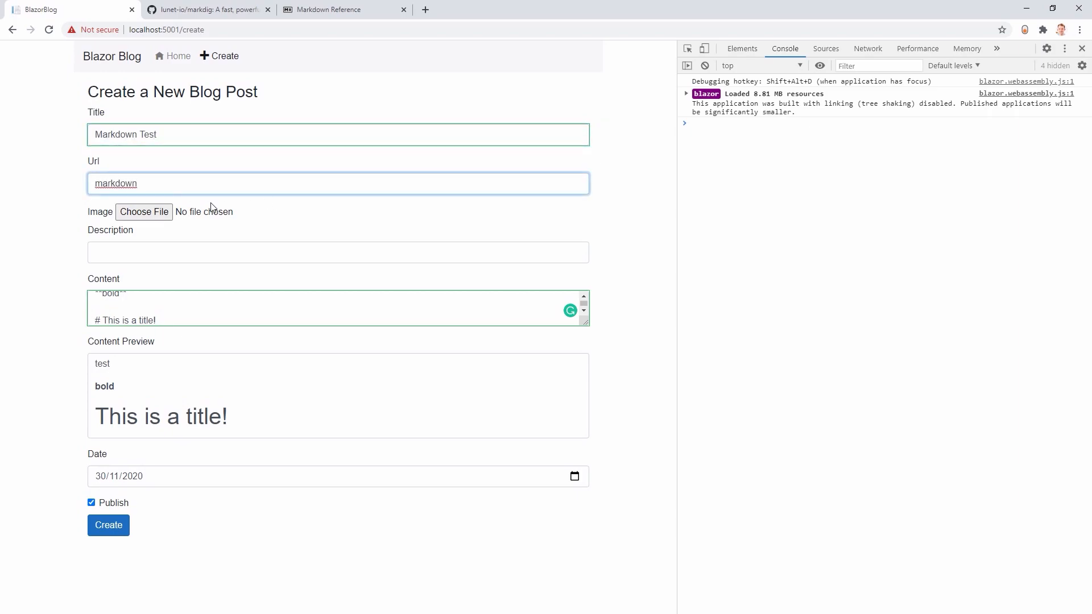
click(143, 212)
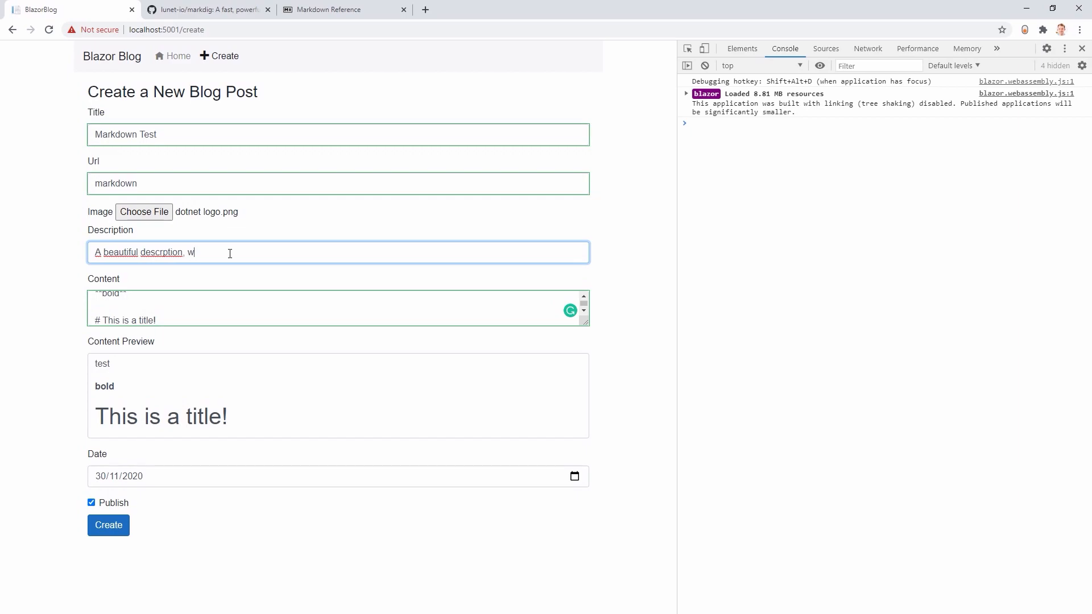
text(ith content in markdown!)
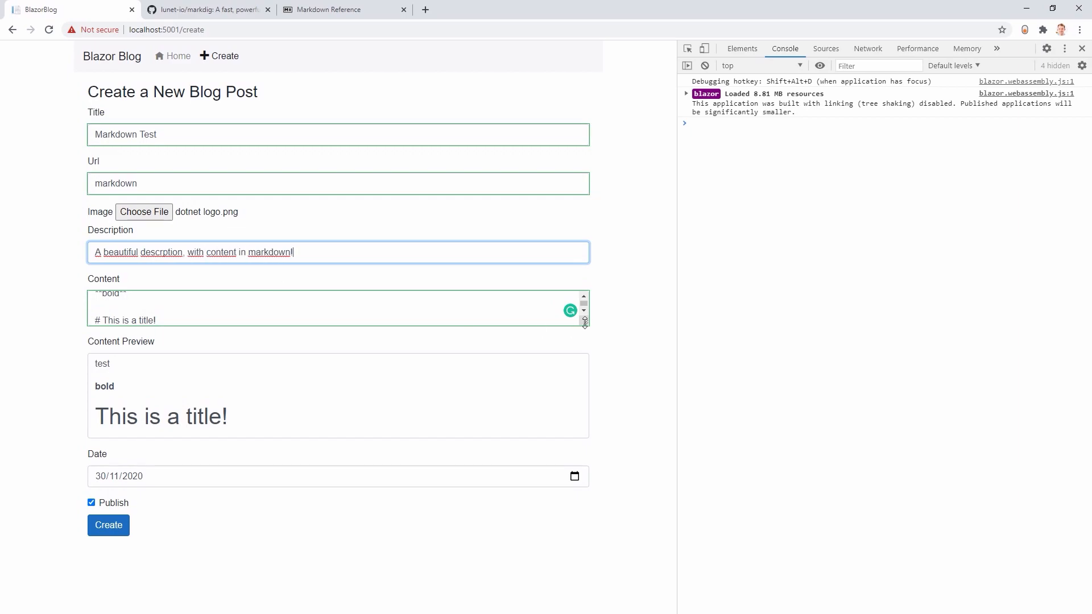
Enlarge the Content box to show all the Markdown and submit the Markdown Test post.
drag(584, 322, 584, 417)
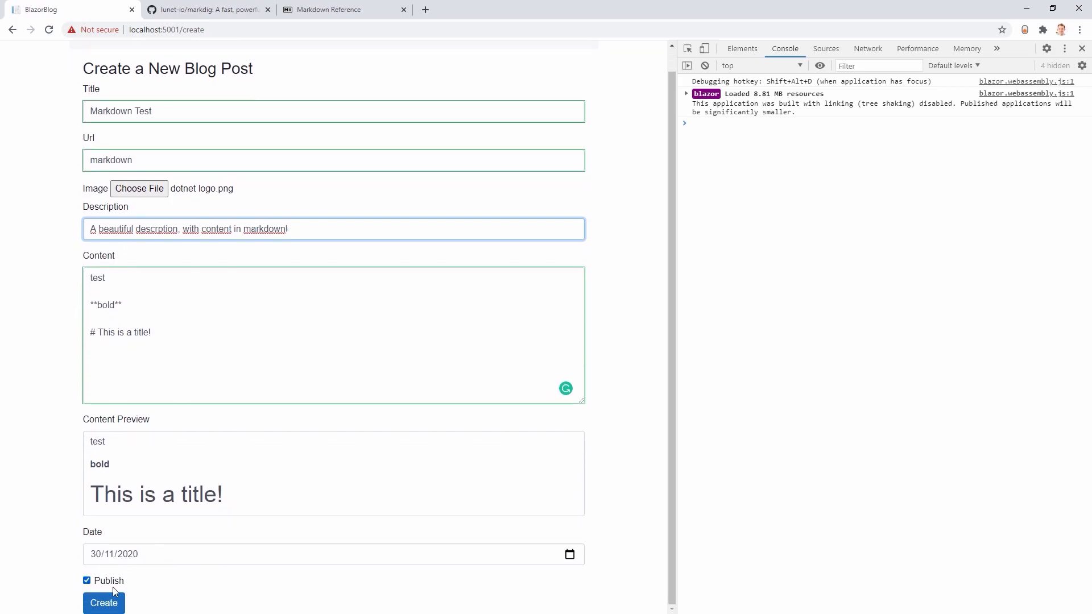
click(103, 602)
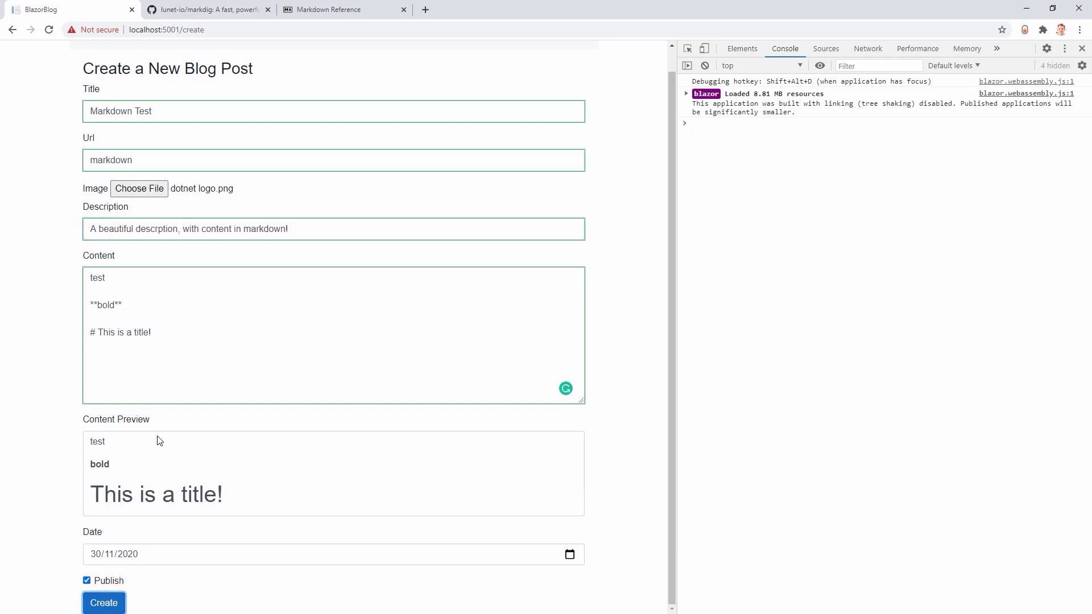
click(103, 602)
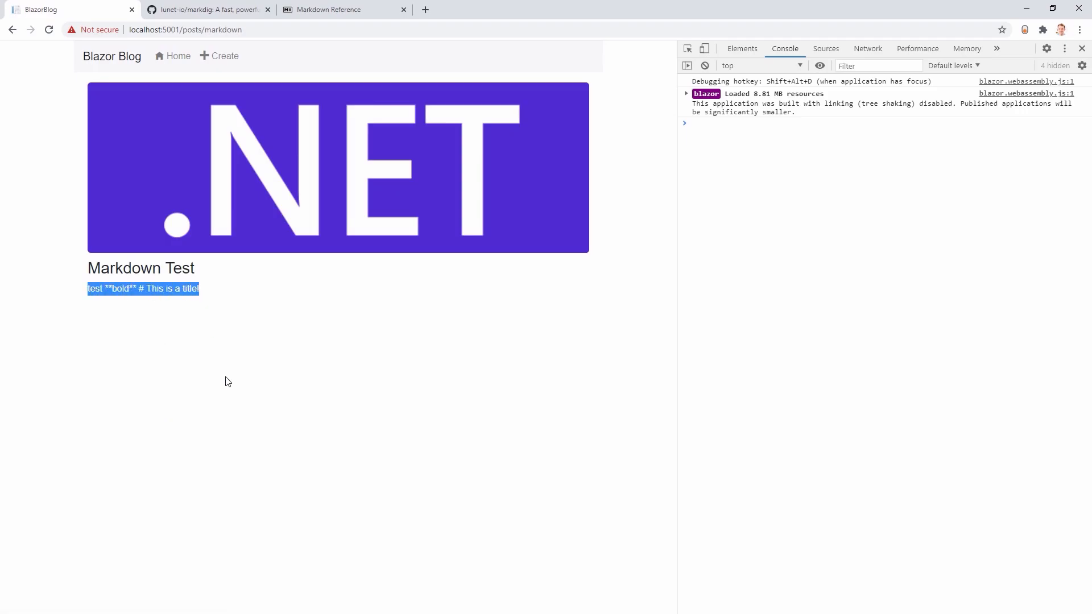
mouse_move(271, 284)
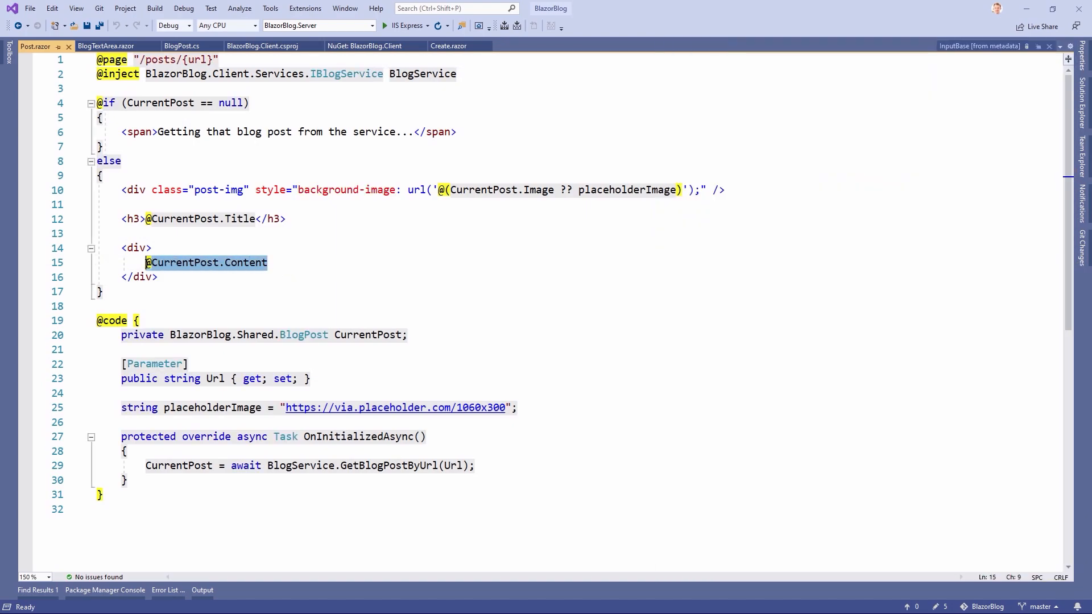
mouse_move(241, 292)
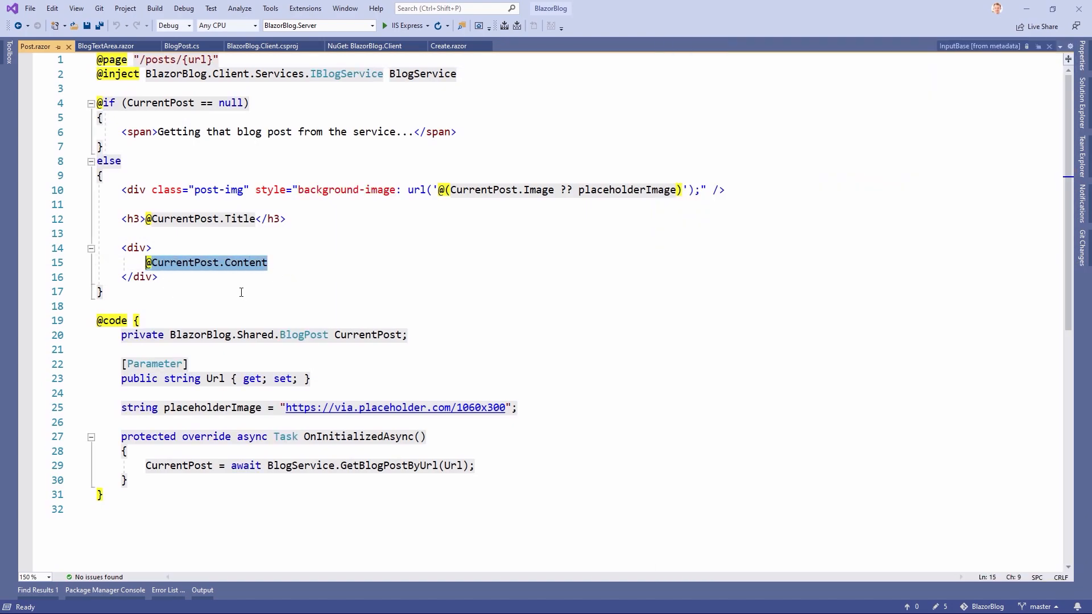
text(@((MarkupString)Markdown.ToHtml(newBlogPost.Content)))
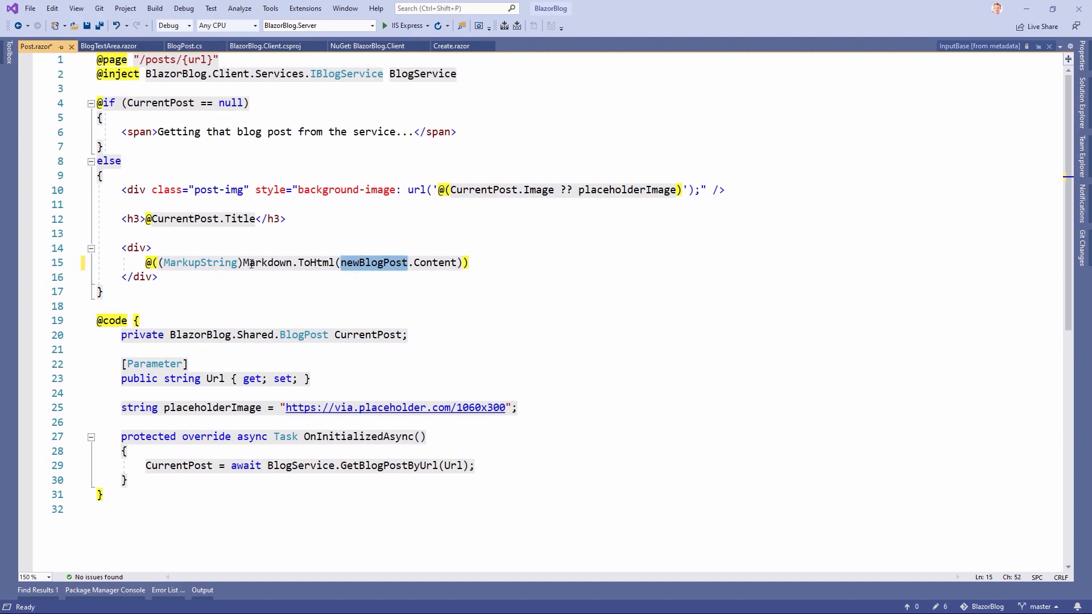
text(Curr)
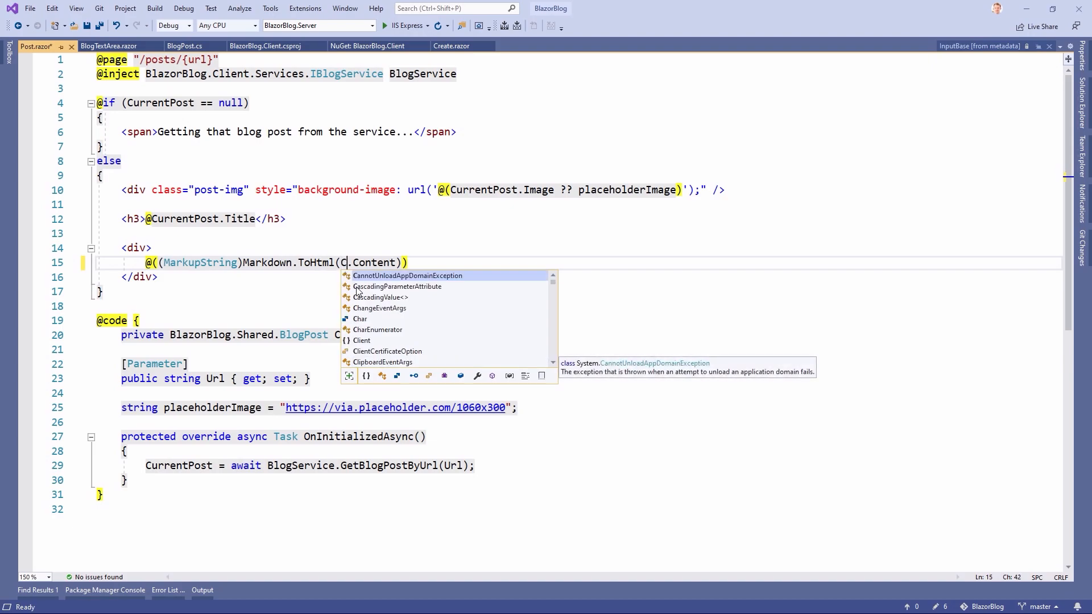
text(urrentPost)
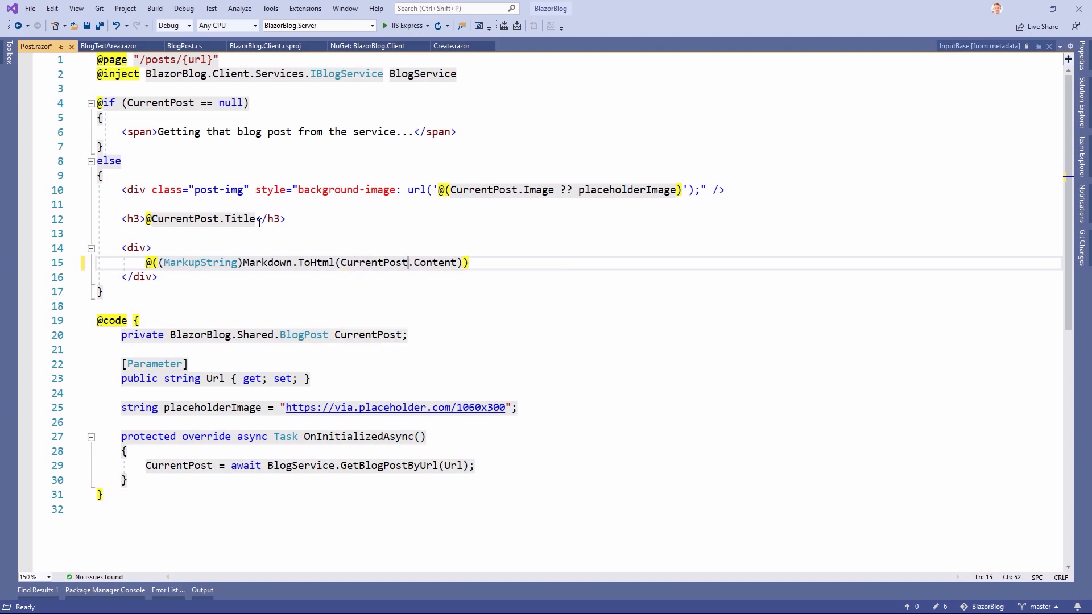
key(enter)
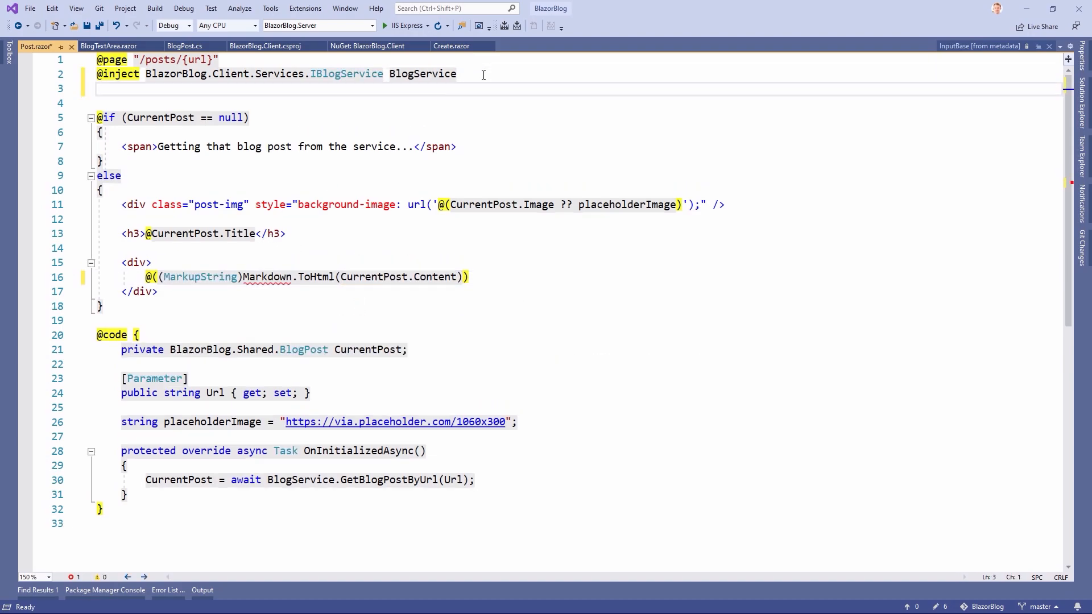
text(@using Mark)
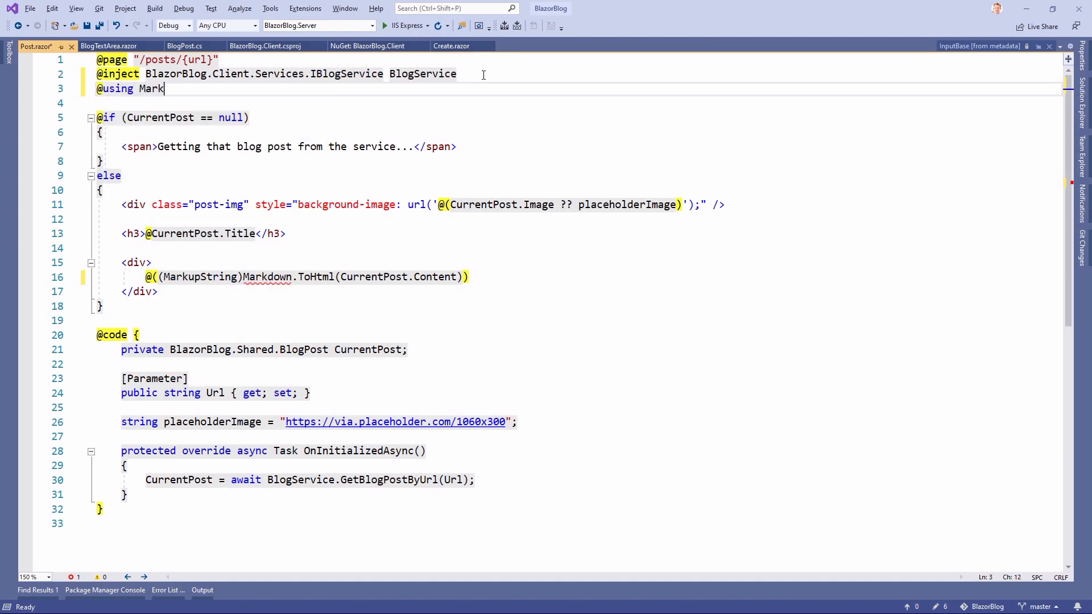
text(ig)
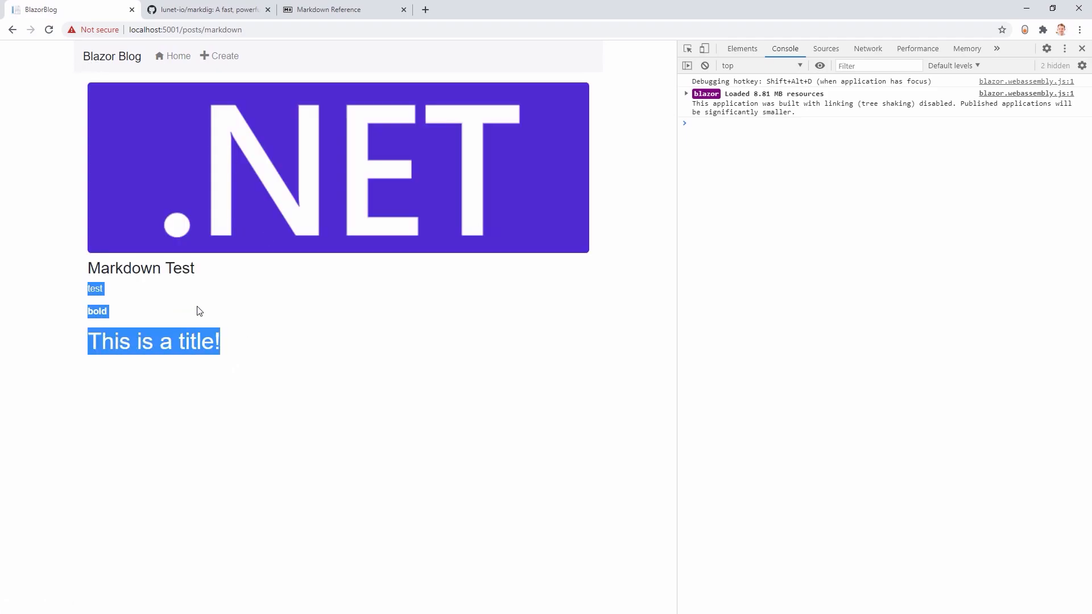
View the rendered Markdown Test post, glance at the Markdig repository tab, and return to Visual Studio.
click(247, 351)
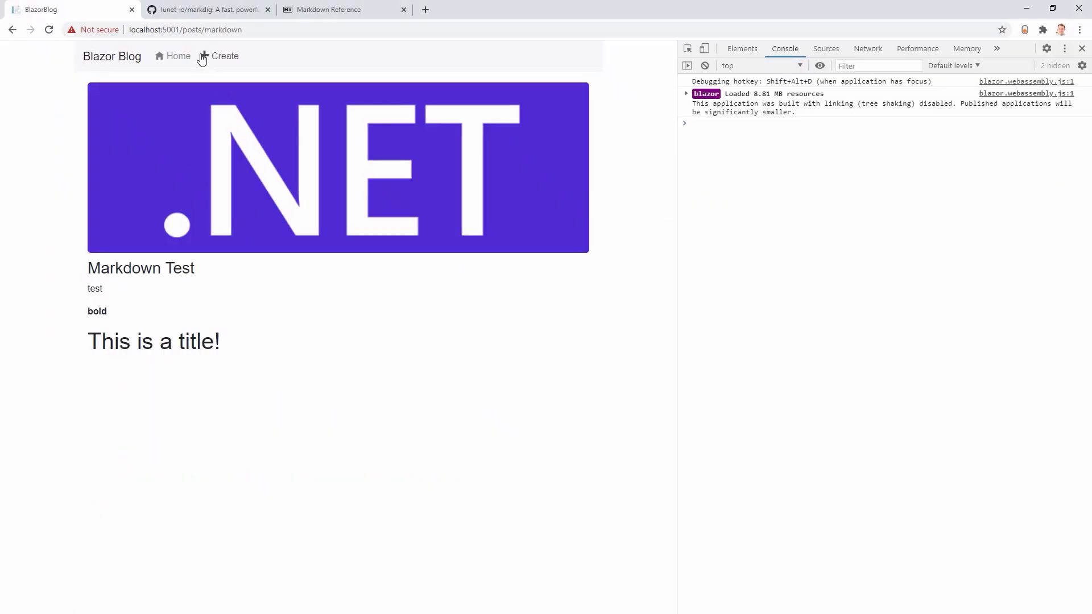
click(206, 9)
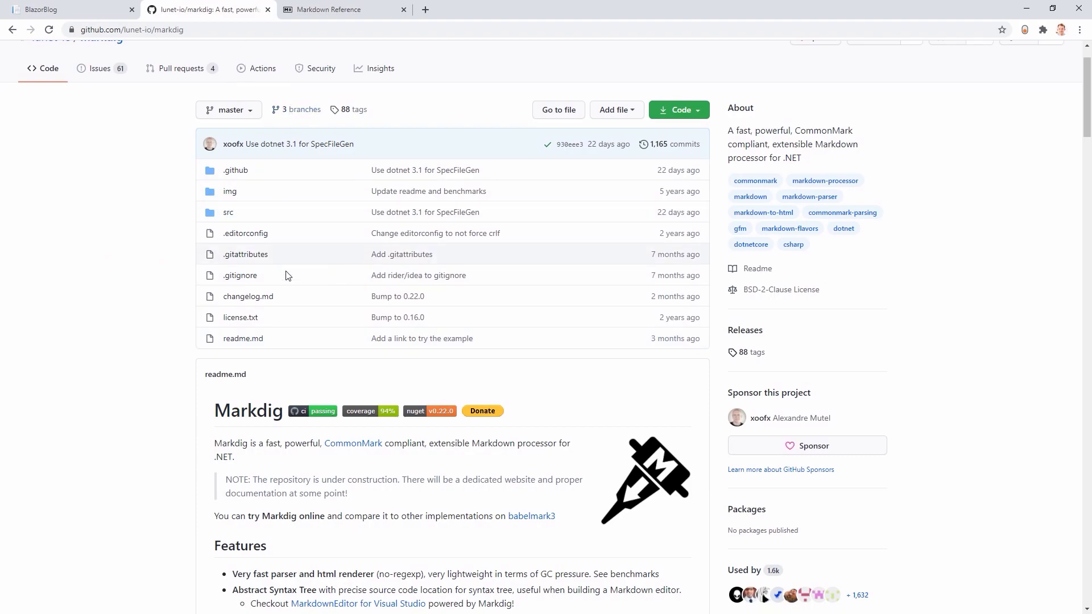
key(alt+tab)
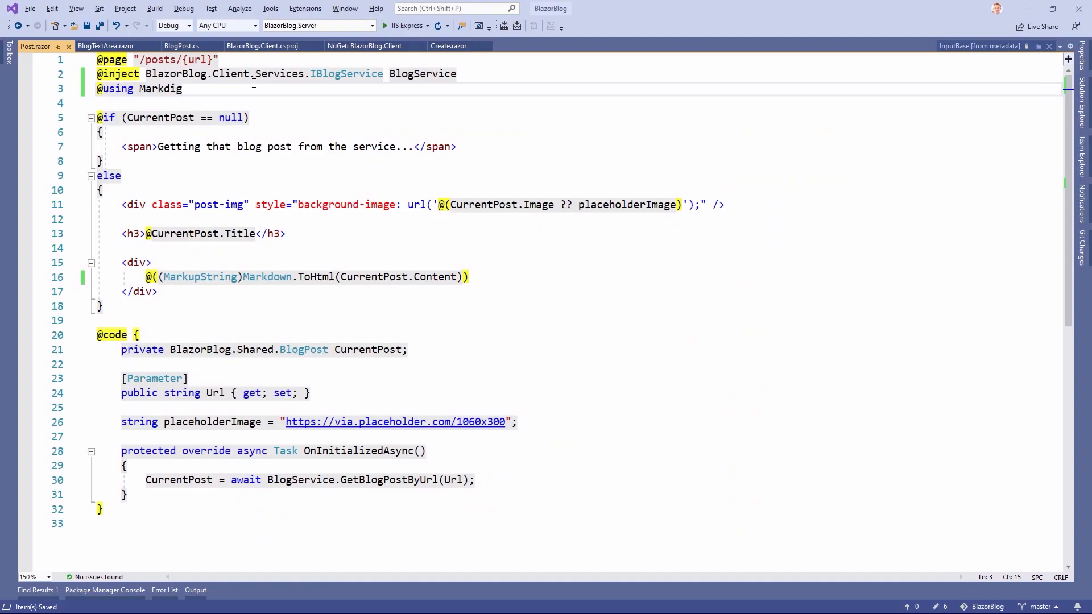
Review BlogPost's empty-string Content default, then show Create.razor's form and preview markup.
click(263, 45)
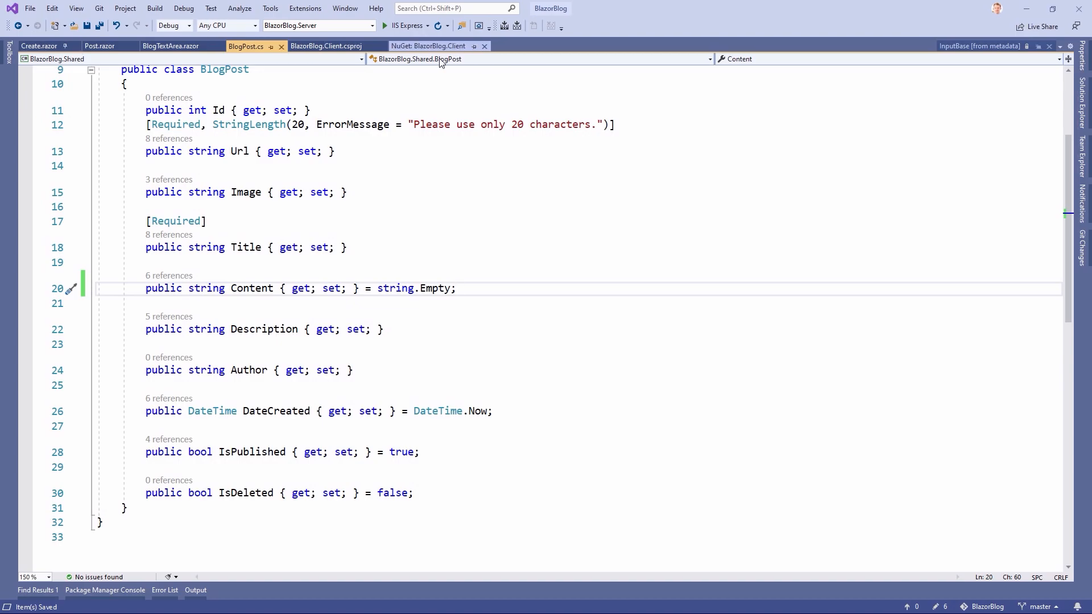
click(38, 46)
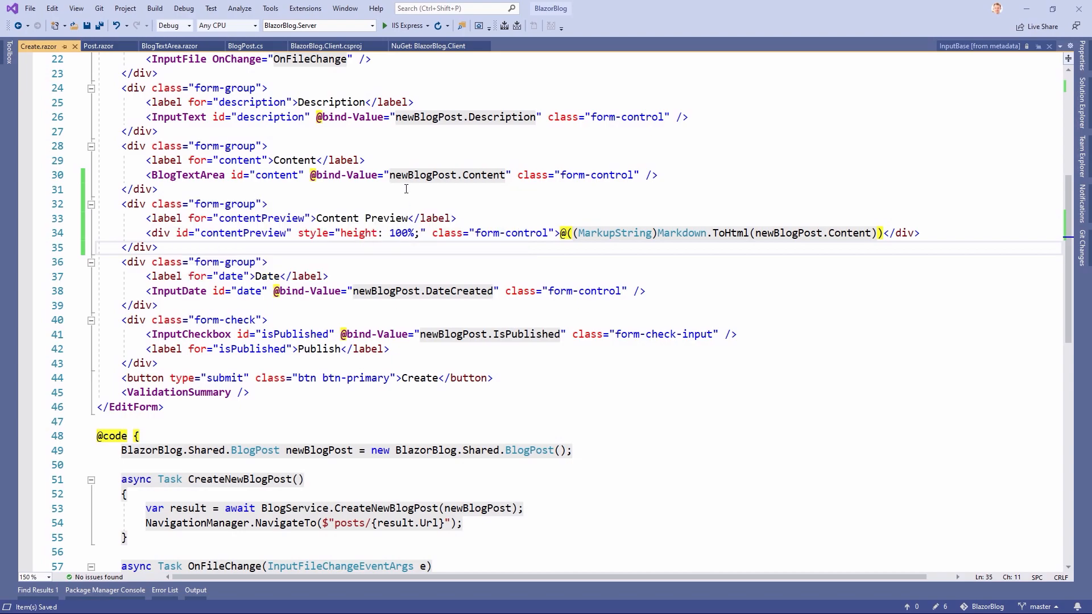
mouse_move(468, 218)
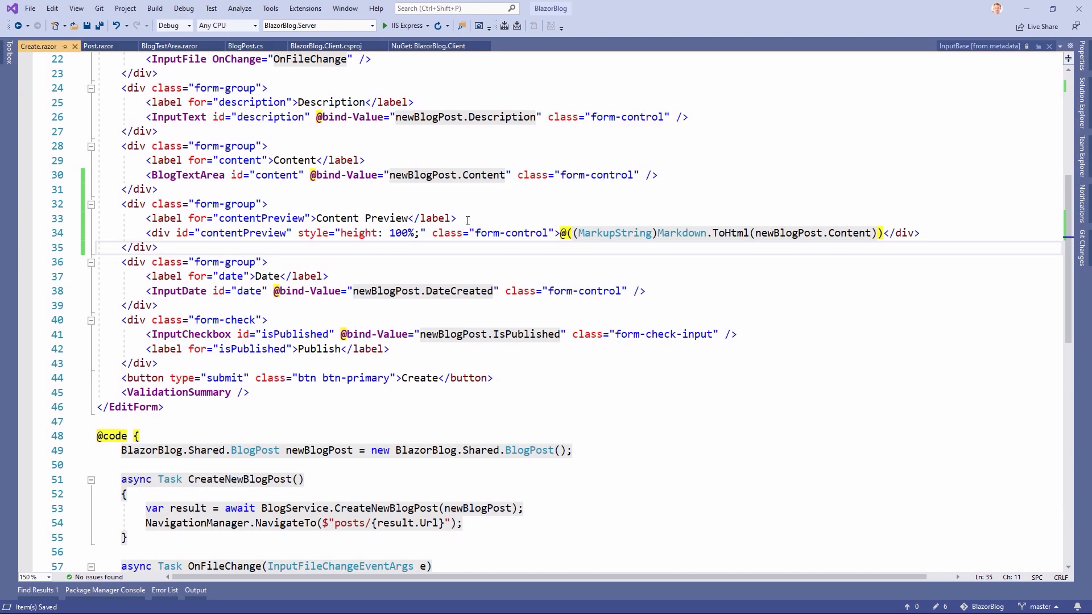
Revisit BlogTextArea's oninput binding event, then look down Create.razor's markup.
double_click(188, 175)
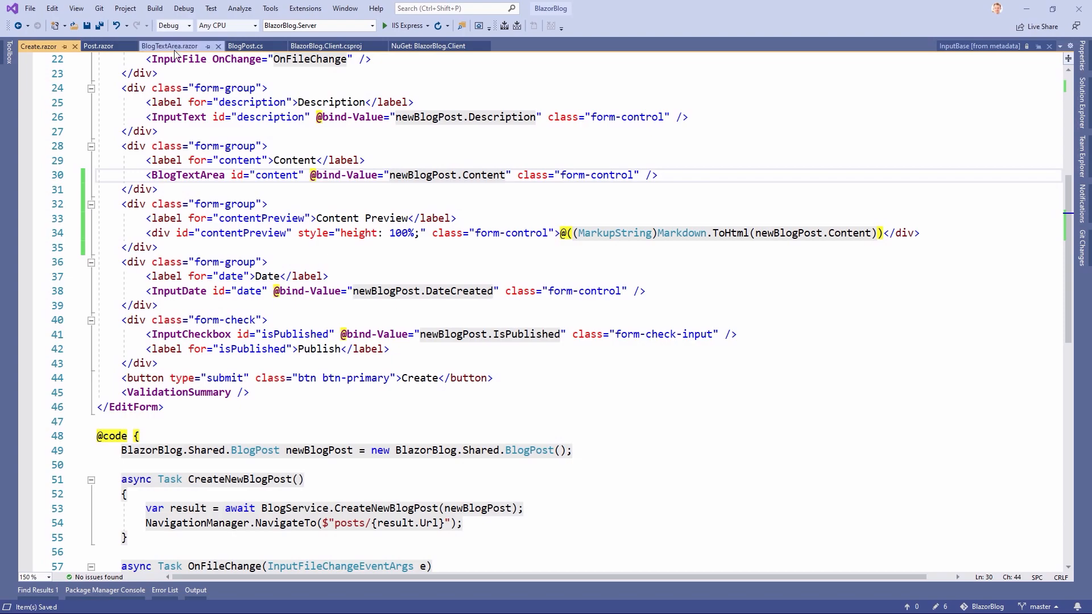
click(169, 45)
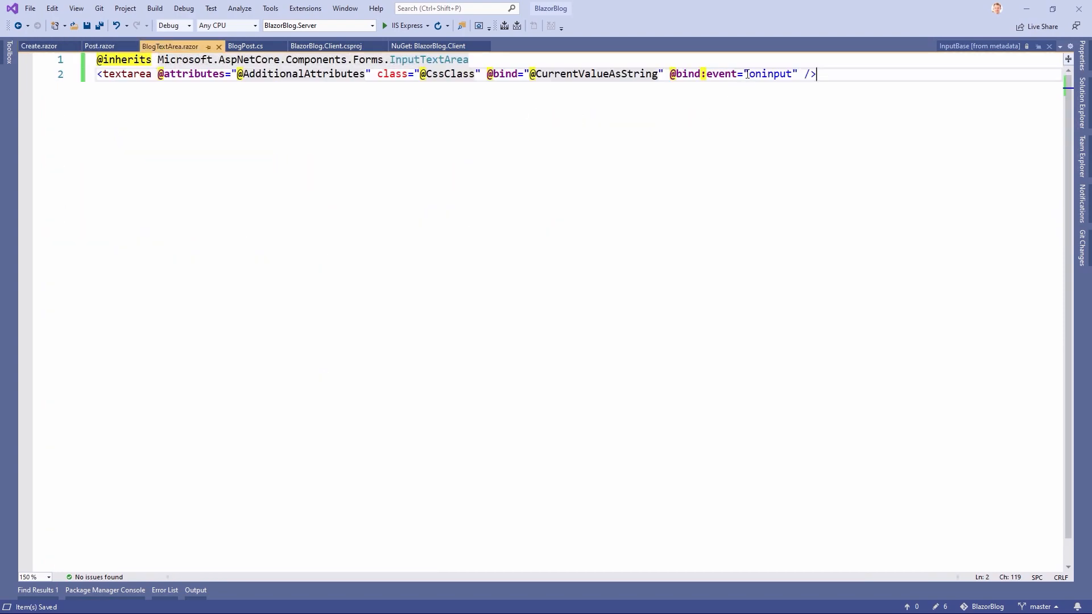
double_click(771, 74)
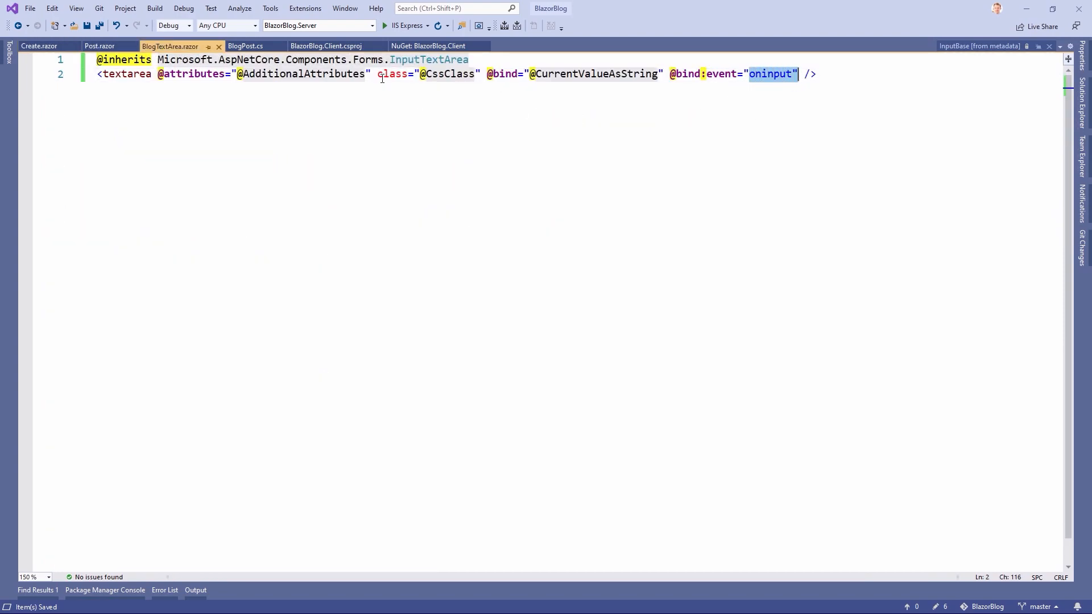
click(39, 45)
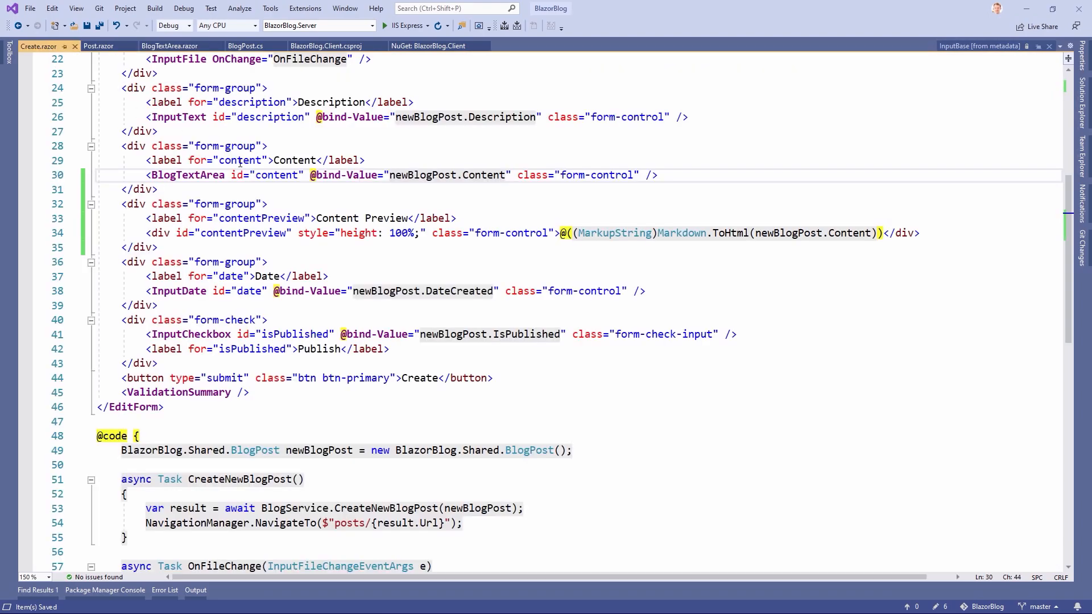
scroll(down, 3)
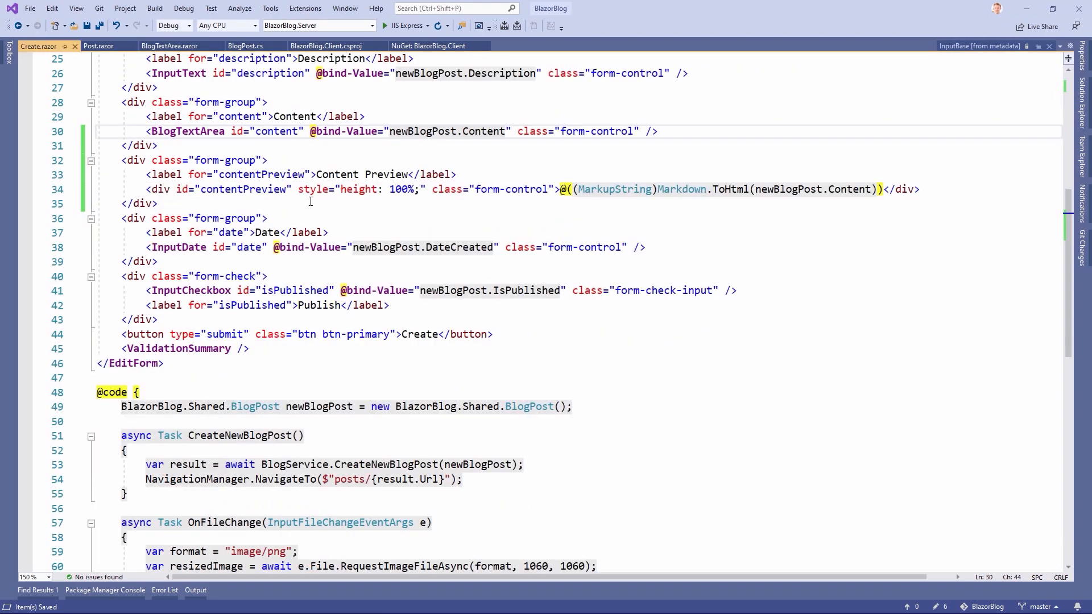
scroll(down, 3)
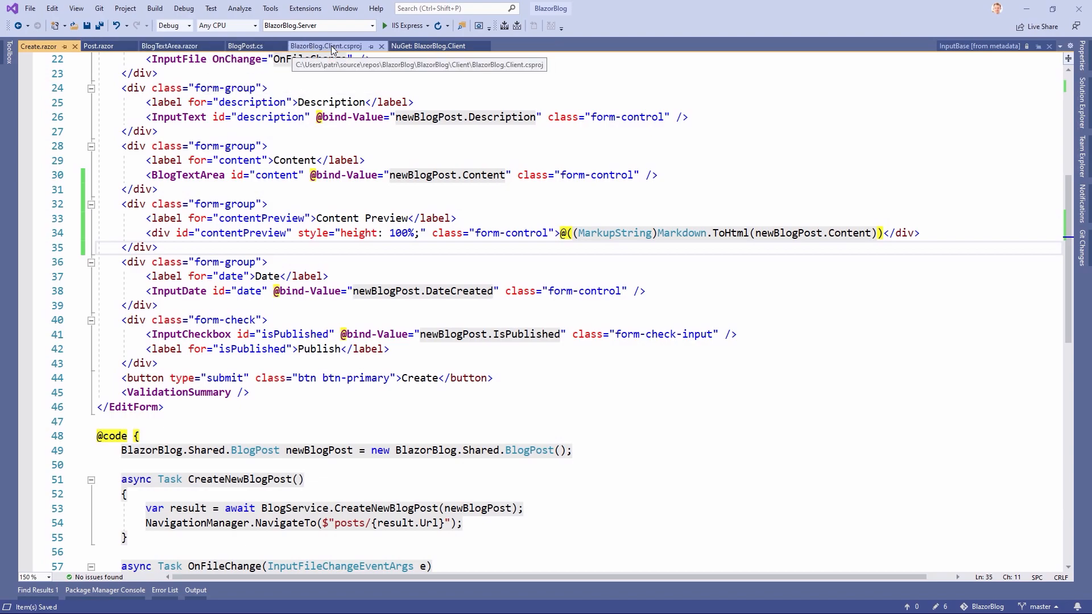
Bring up Post.razor and highlight its Markdown.ToHtml rendering expression.
click(98, 45)
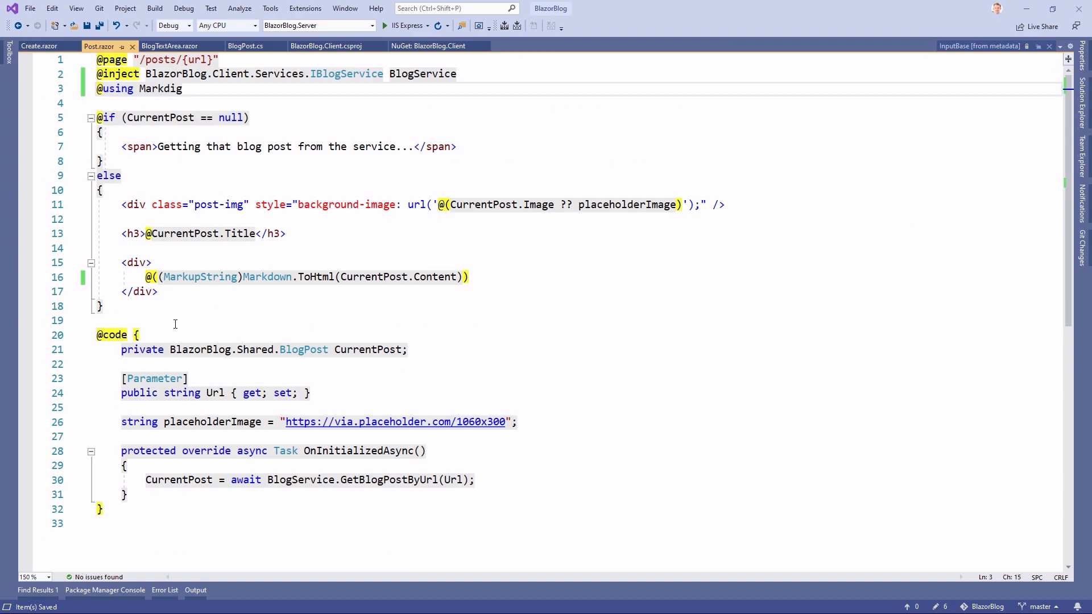
drag(144, 276, 469, 277)
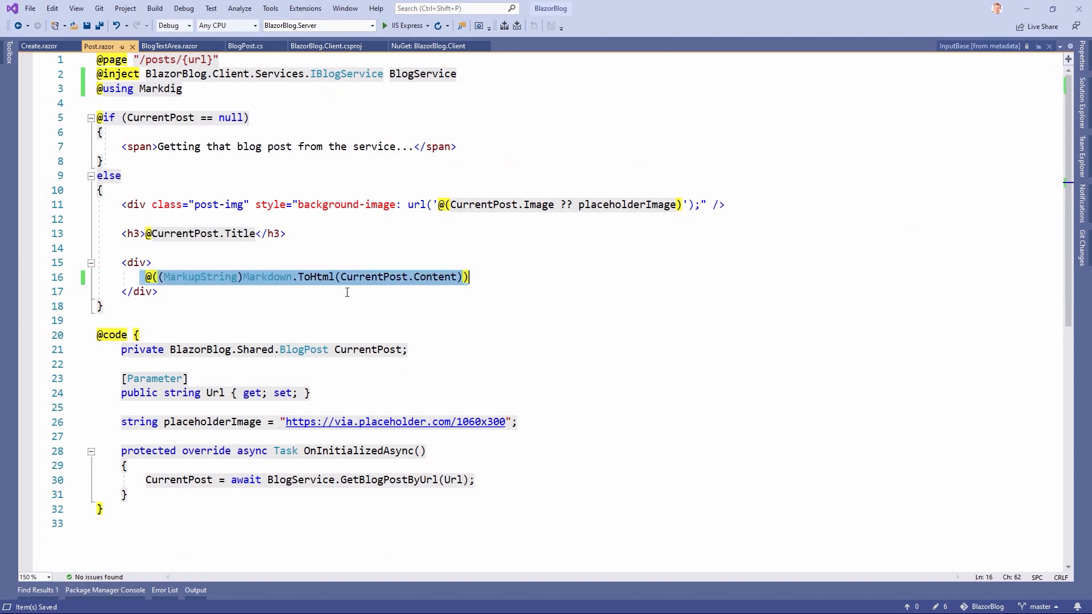
click(222, 276)
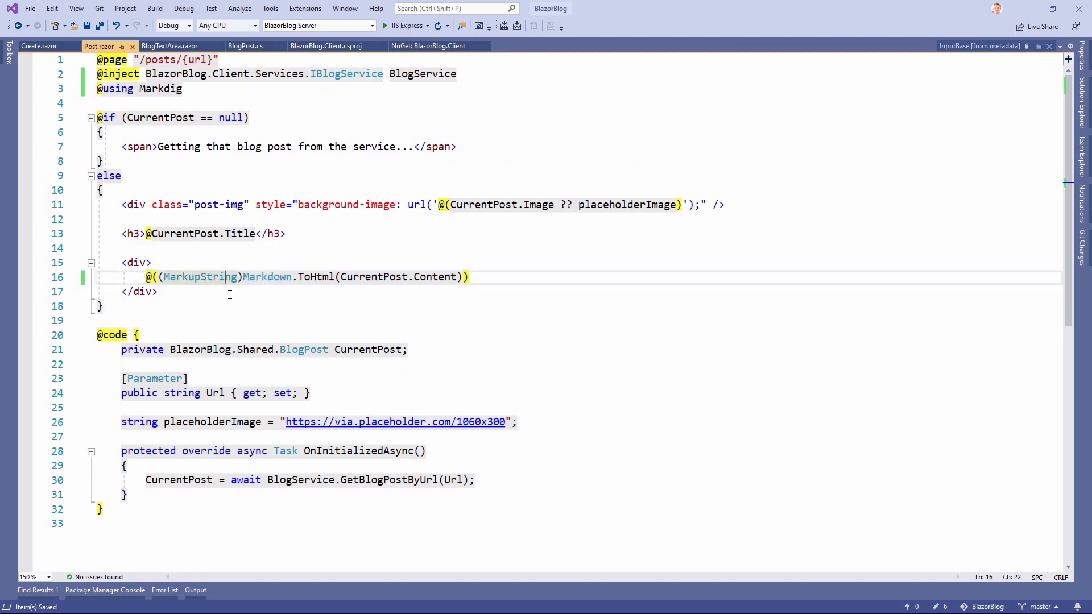